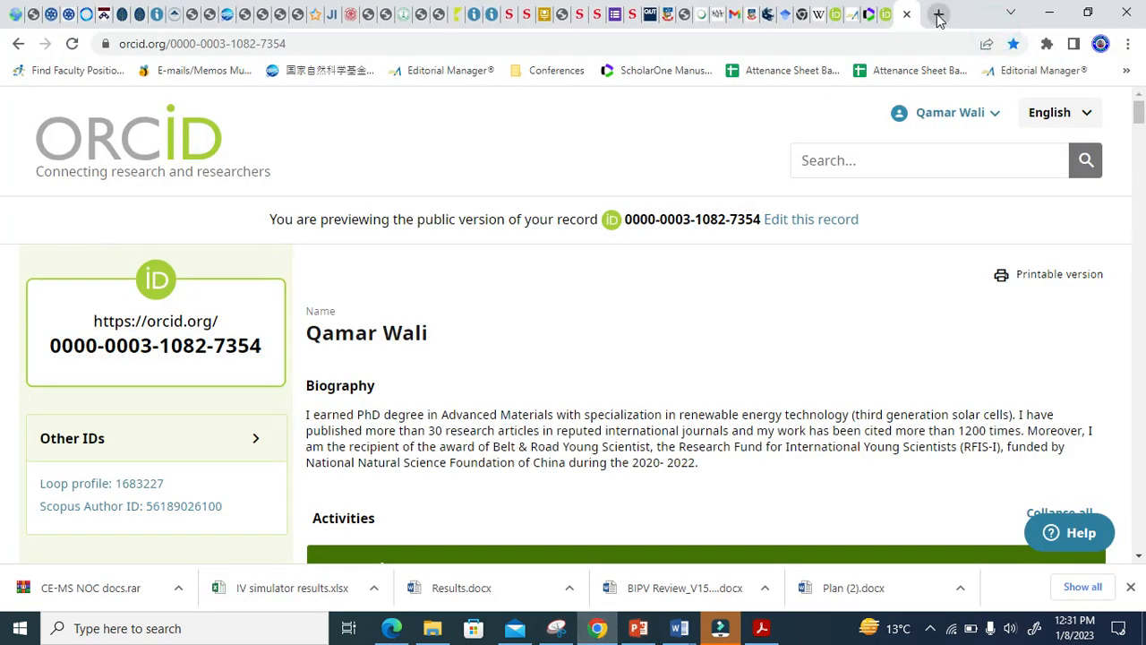
{"action": "left_click", "coordinate": [938, 13]}
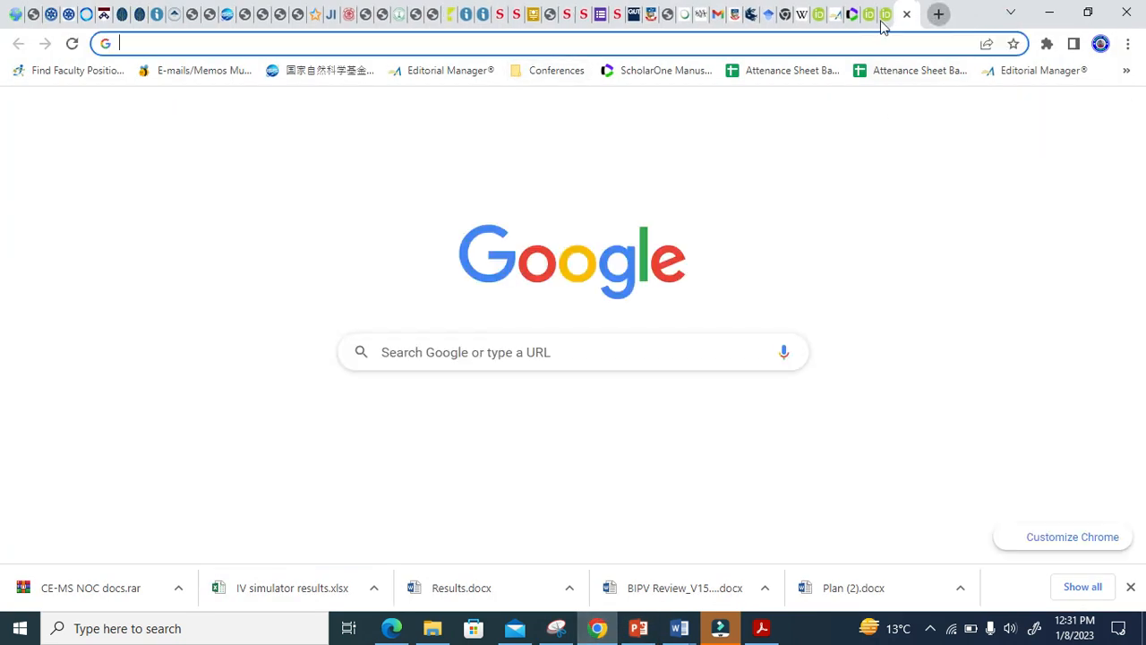
{"action": "type", "text": "0000-0003-1082-7354"}
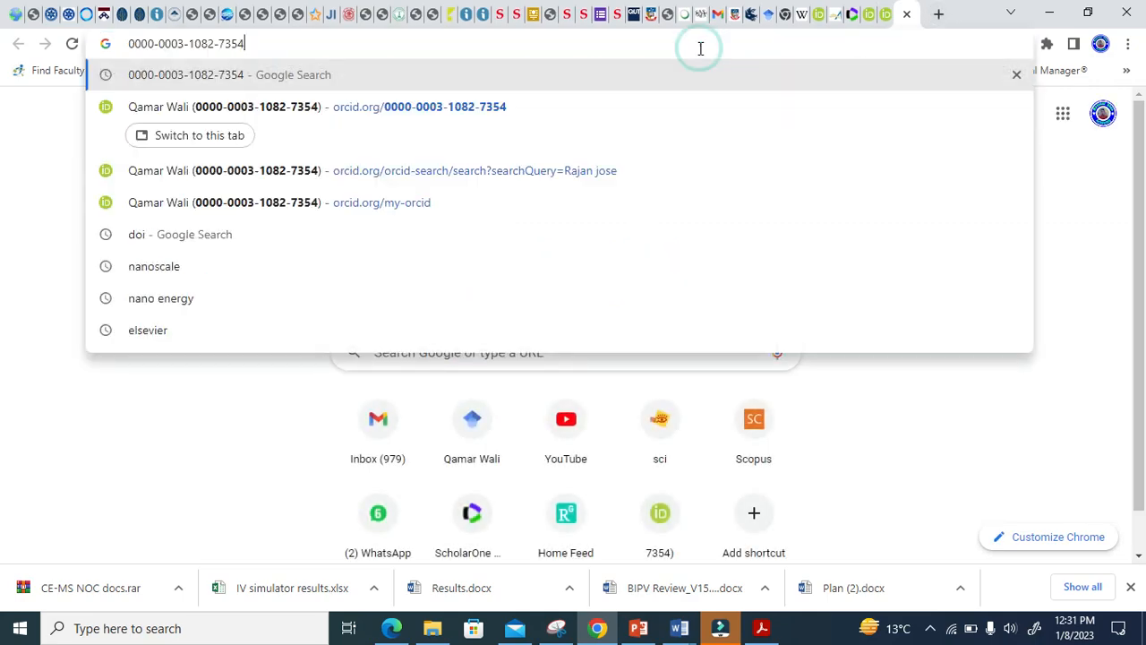
{"action": "key", "text": "Return"}
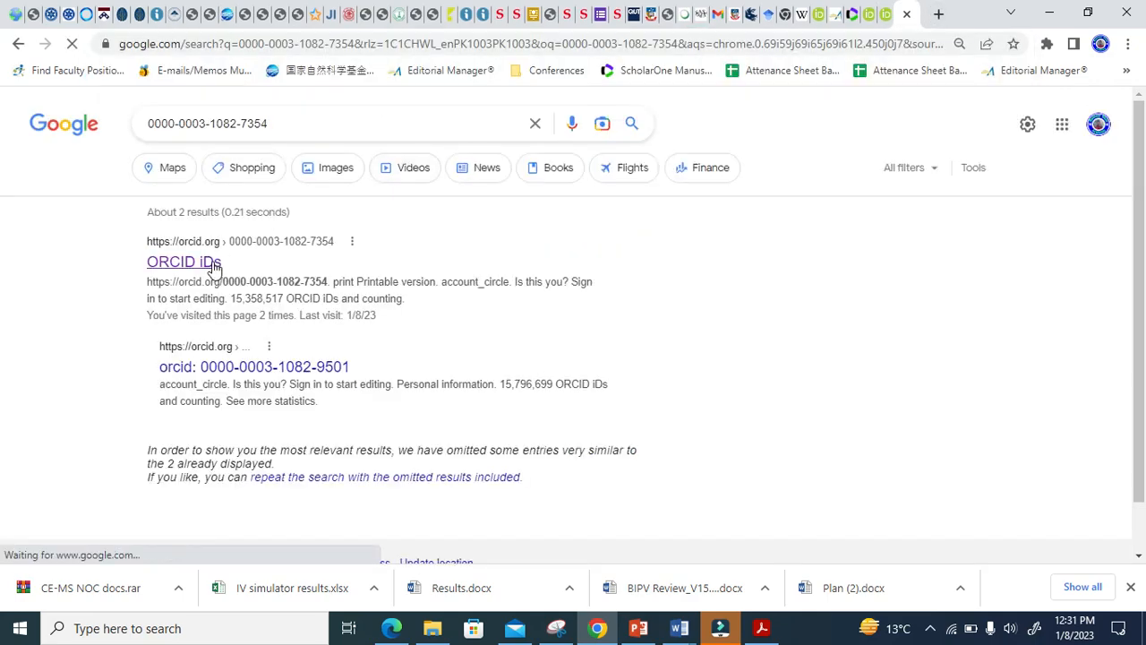
{"action": "left_click", "coordinate": [183, 261]}
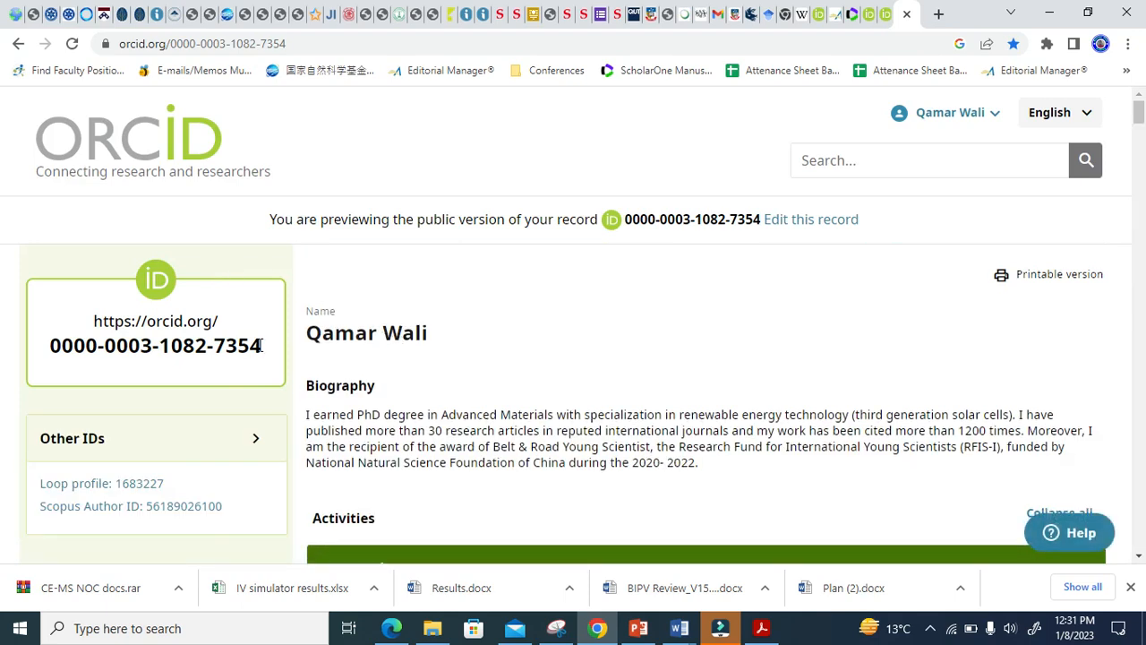
{"action": "double_click", "coordinate": [155, 333]}
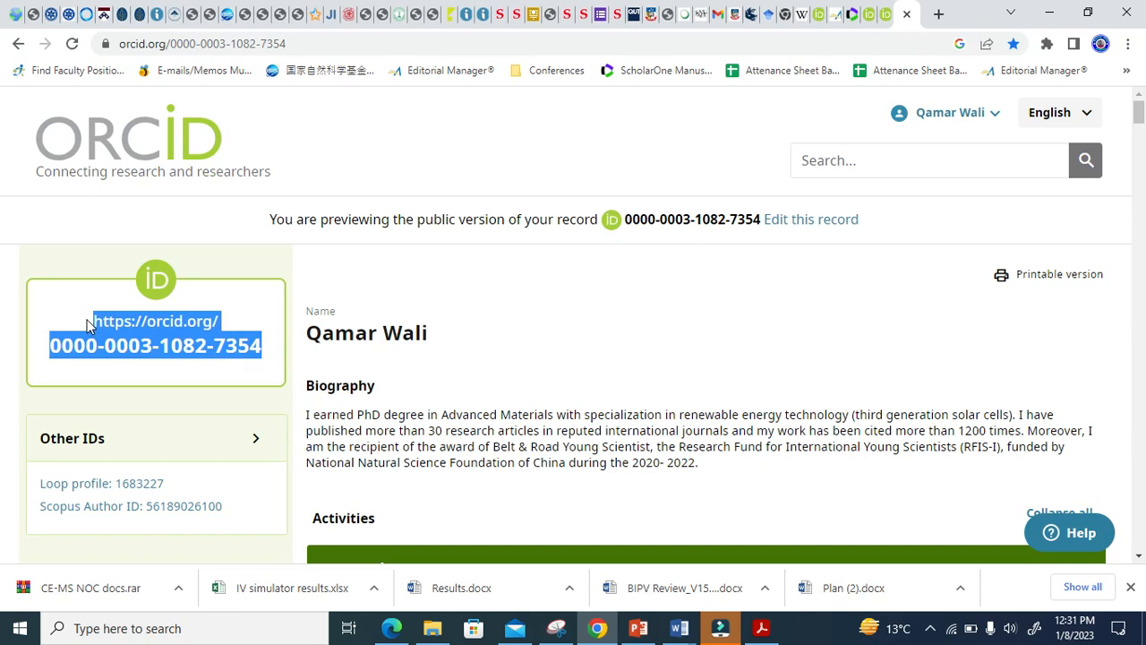
{"action": "mouse_move", "coordinate": [194, 325]}
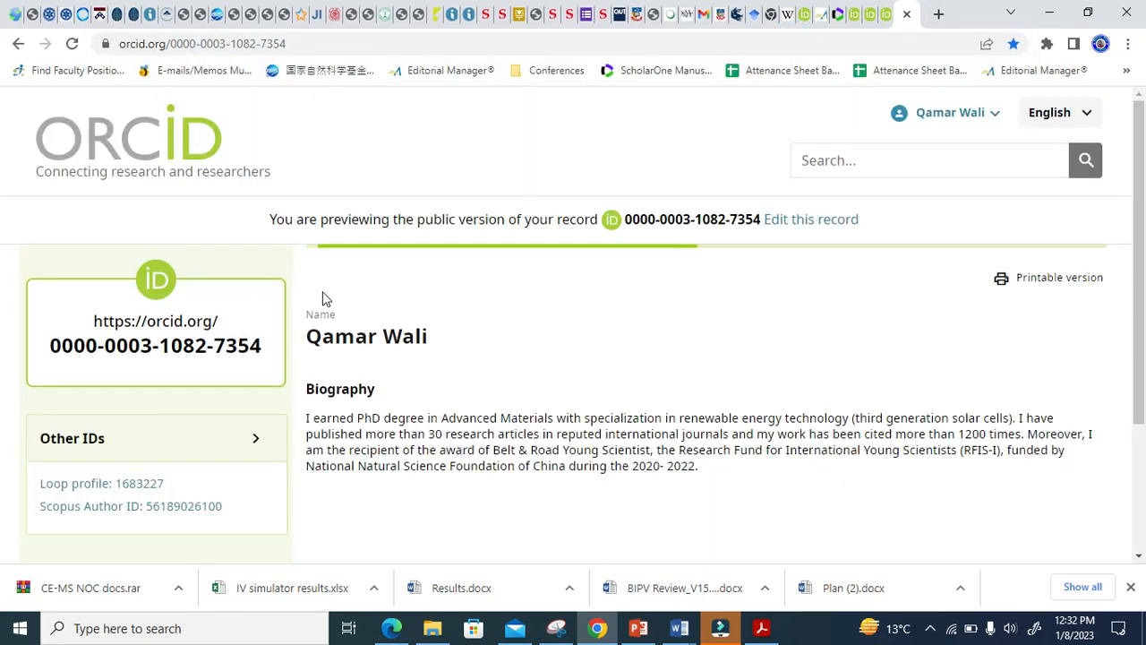
{"action": "scroll", "scroll_direction": "down", "scroll_amount": 3}
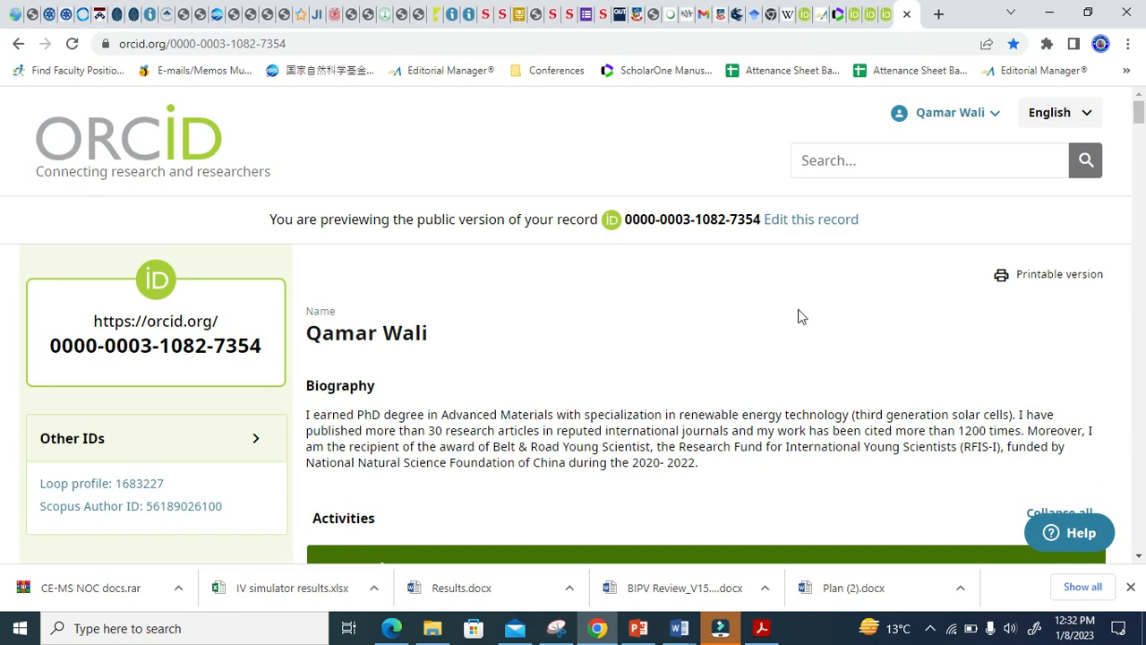
{"action": "left_click_drag", "start_coordinate": [534, 414], "coordinate": [653, 446]}
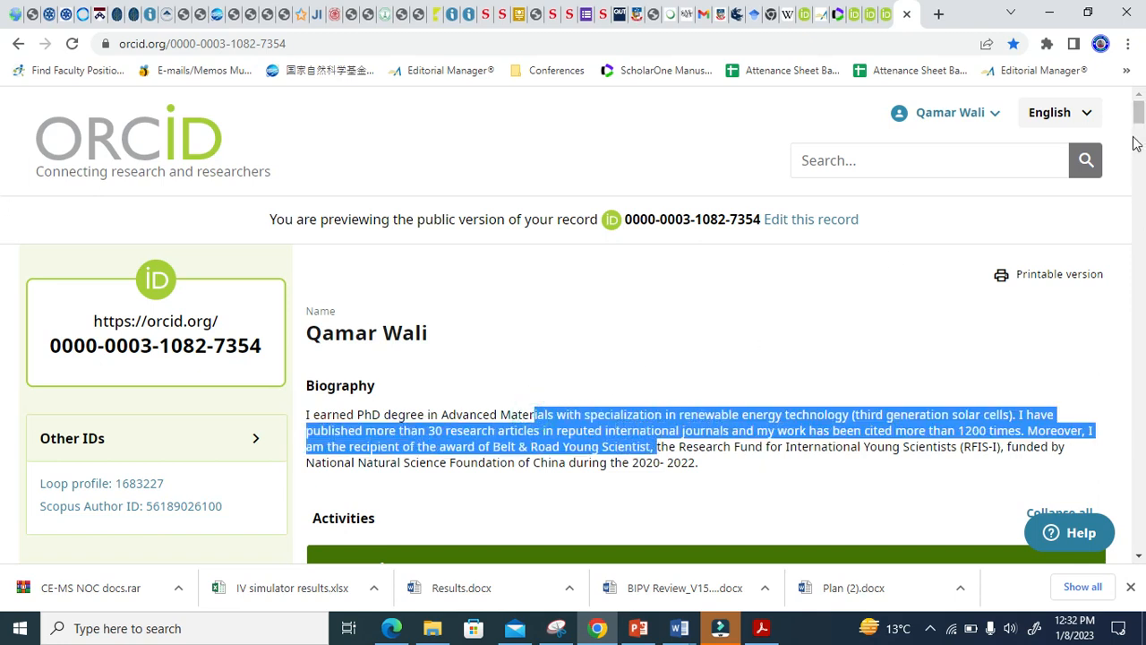
{"action": "mouse_move", "coordinate": [674, 367]}
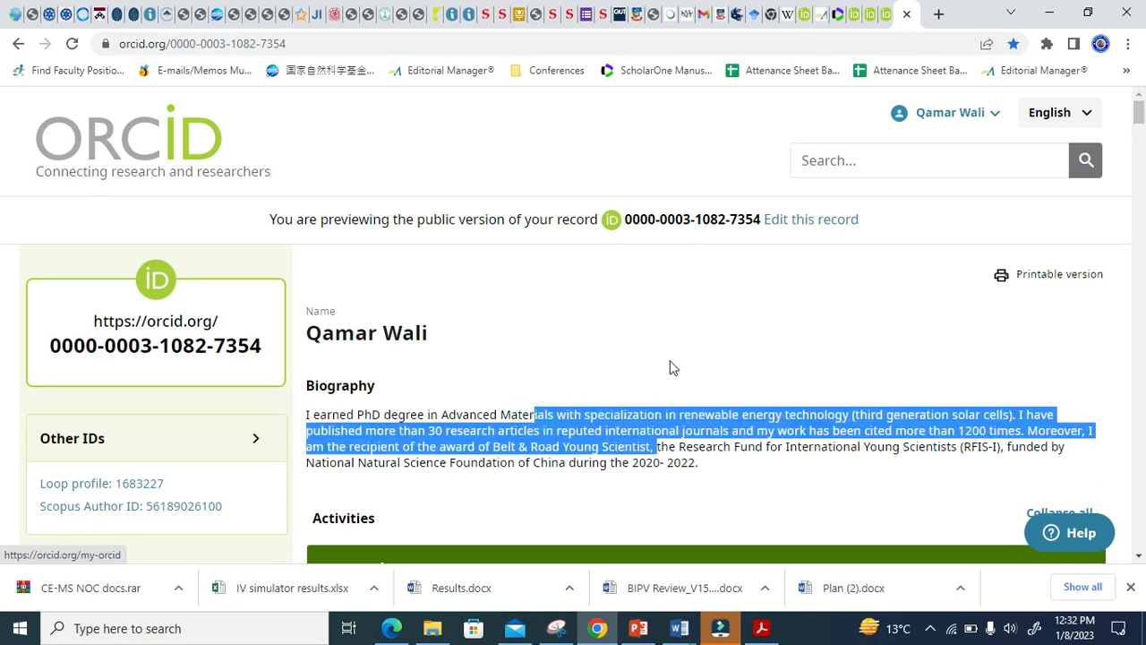
{"action": "scroll", "scroll_direction": "down", "scroll_amount": 3}
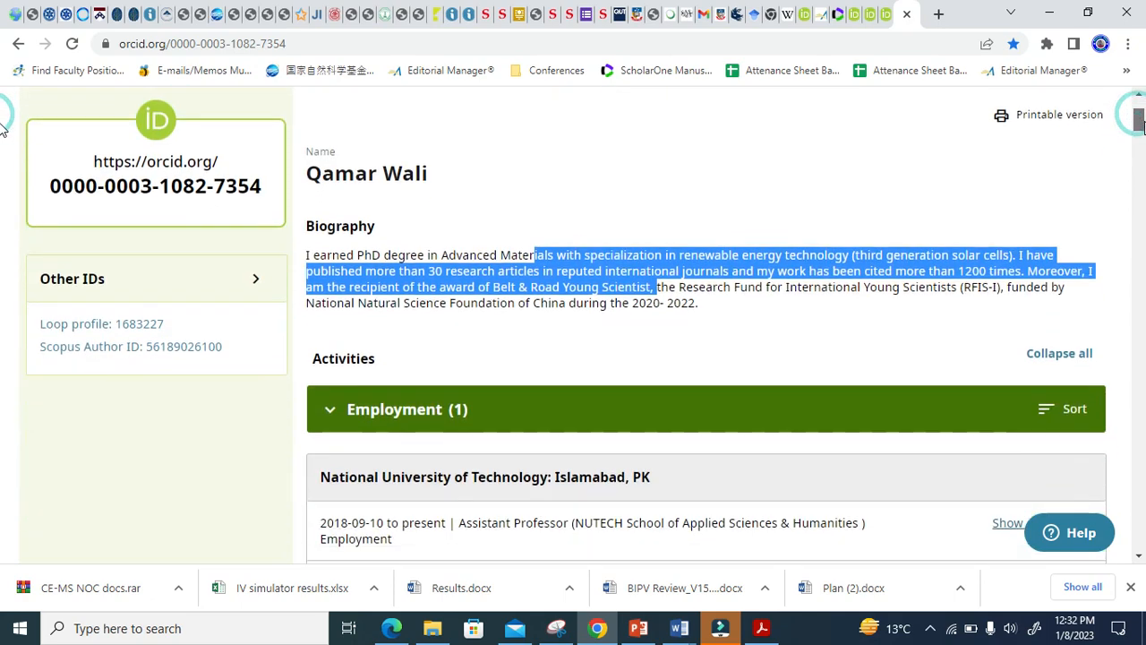
{"action": "scroll", "scroll_direction": "down", "scroll_amount": 3}
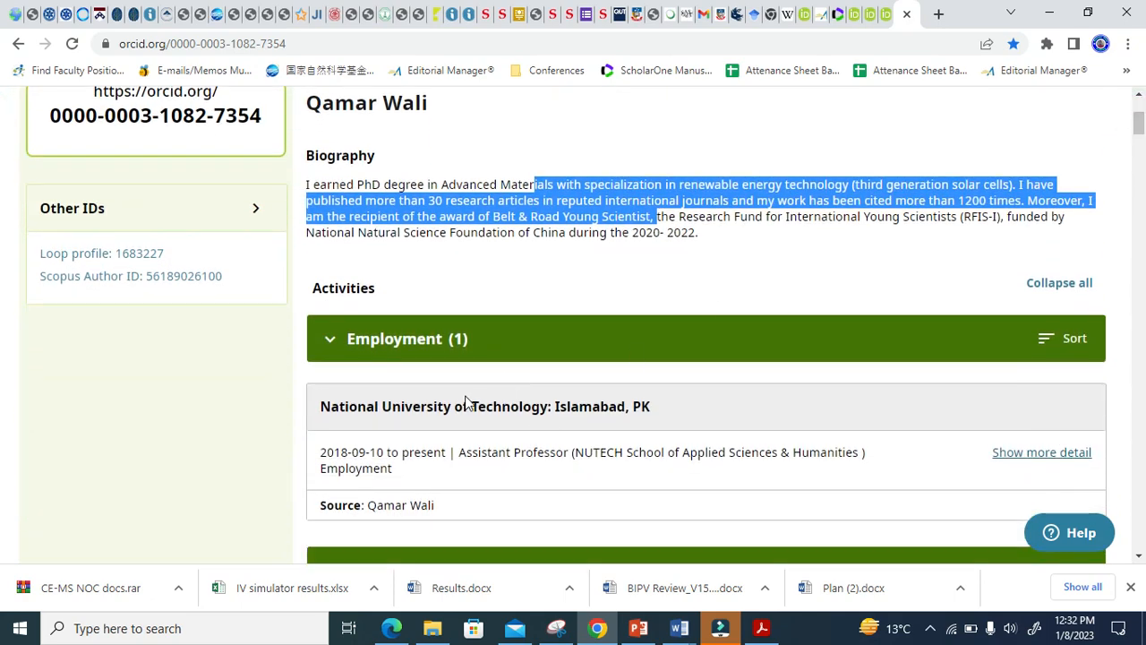
{"action": "scroll", "scroll_direction": "down", "scroll_amount": 3}
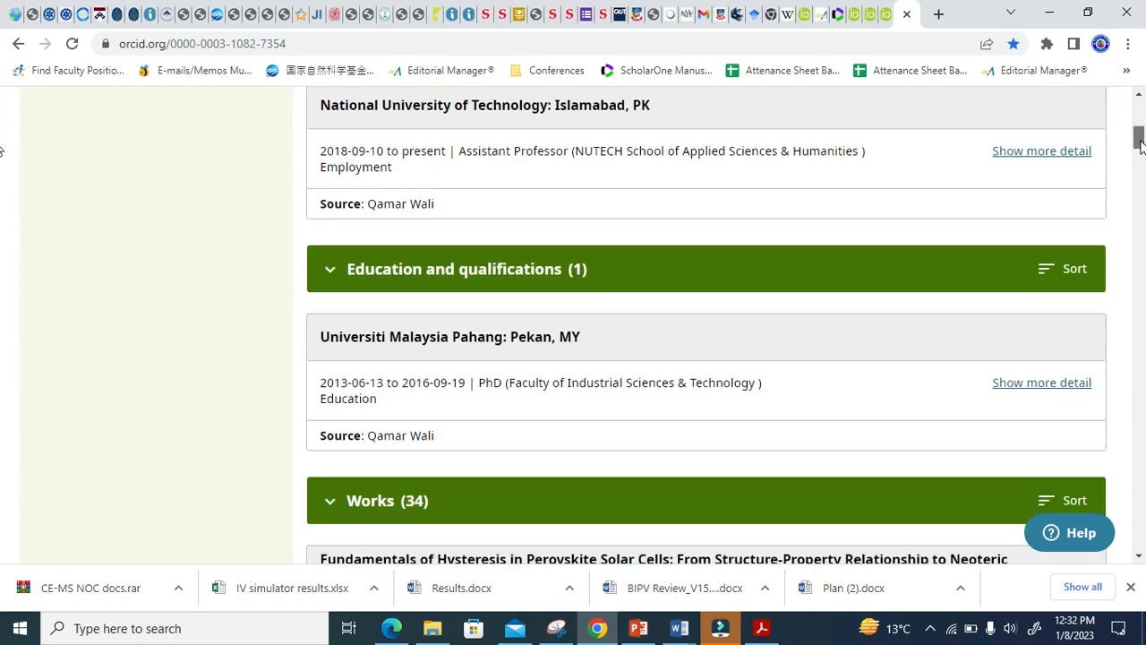
{"action": "scroll", "scroll_direction": "down", "scroll_amount": 3}
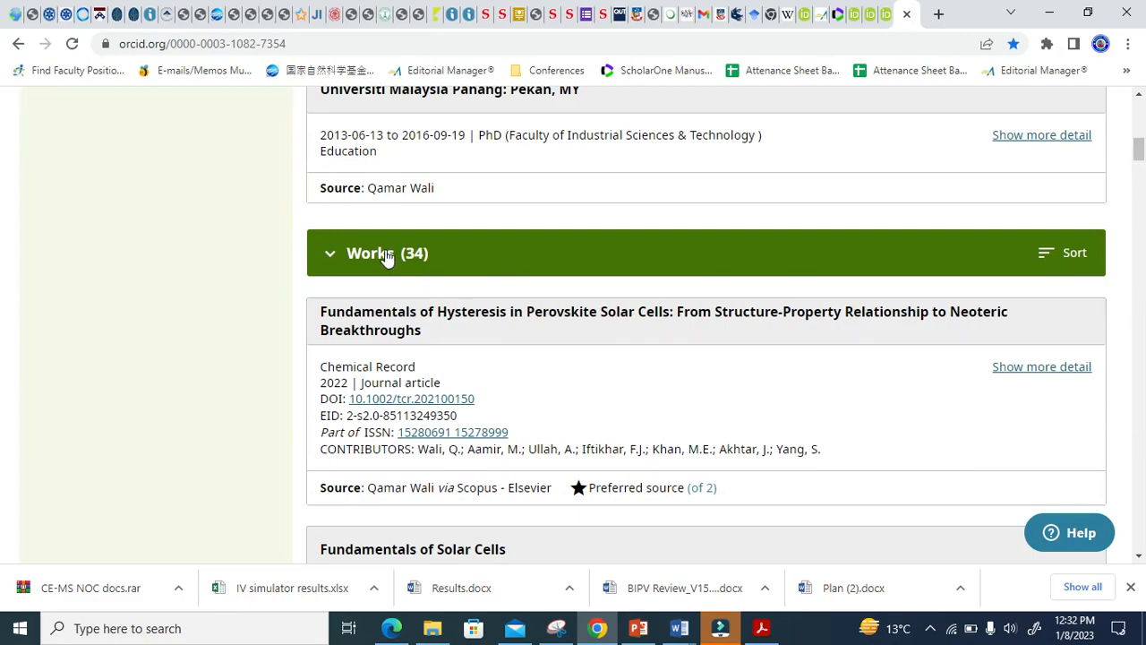
{"action": "scroll", "scroll_direction": "down", "scroll_amount": 3}
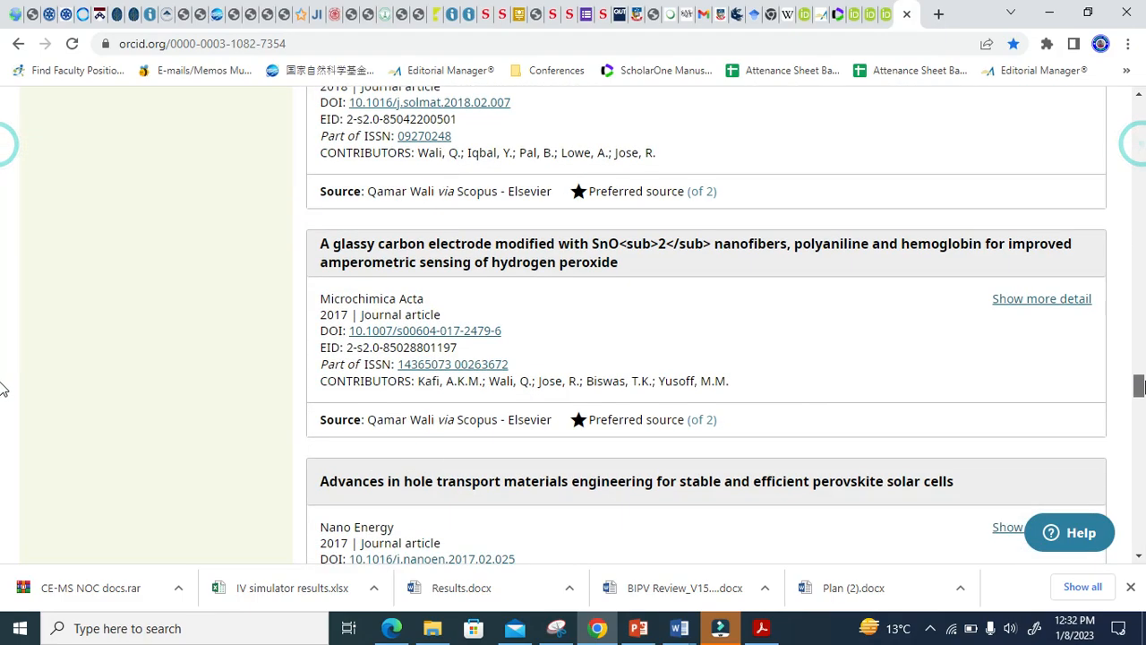
{"action": "scroll", "scroll_direction": "down", "scroll_amount": 3}
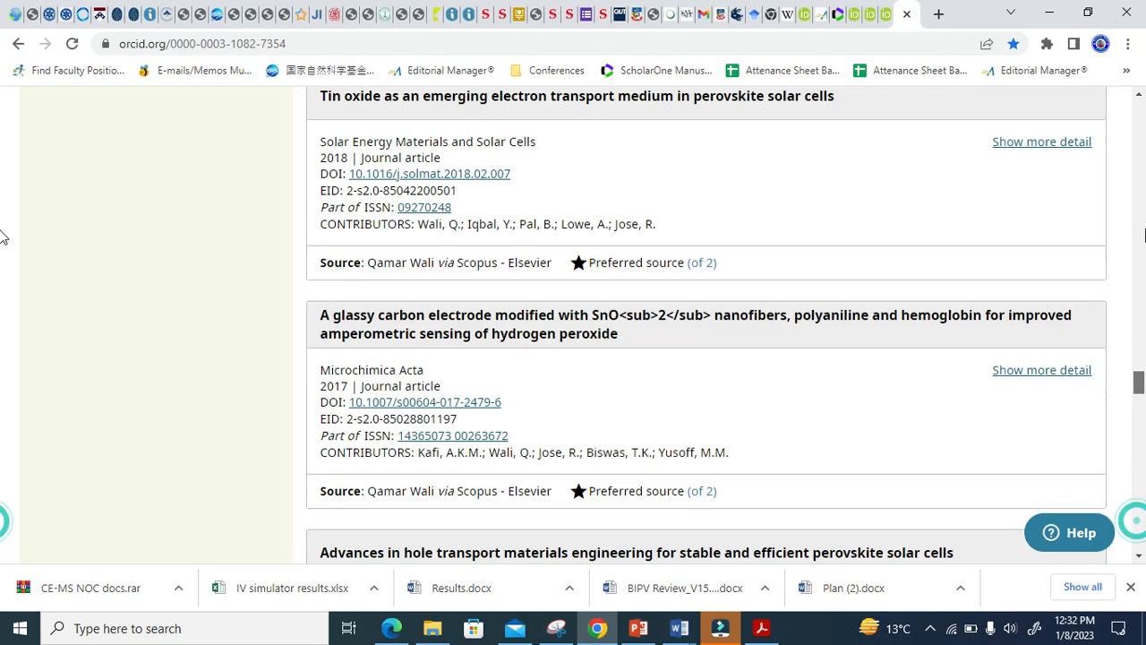
{"action": "scroll", "scroll_direction": "up", "scroll_amount": 3}
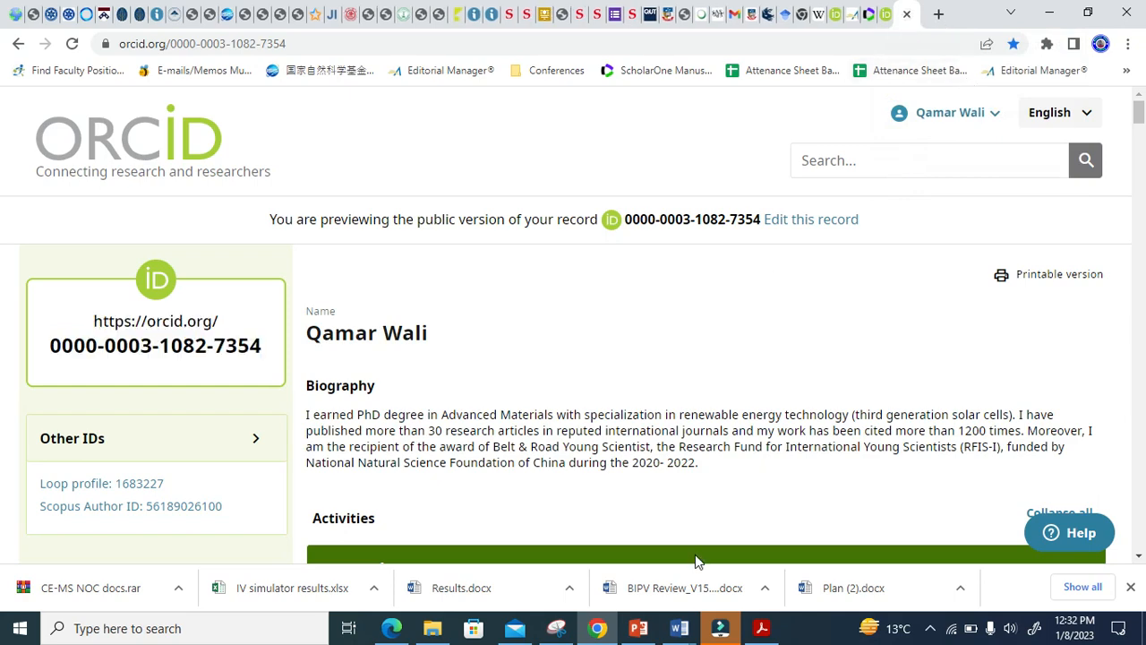
{"action": "mouse_move", "coordinate": [762, 627]}
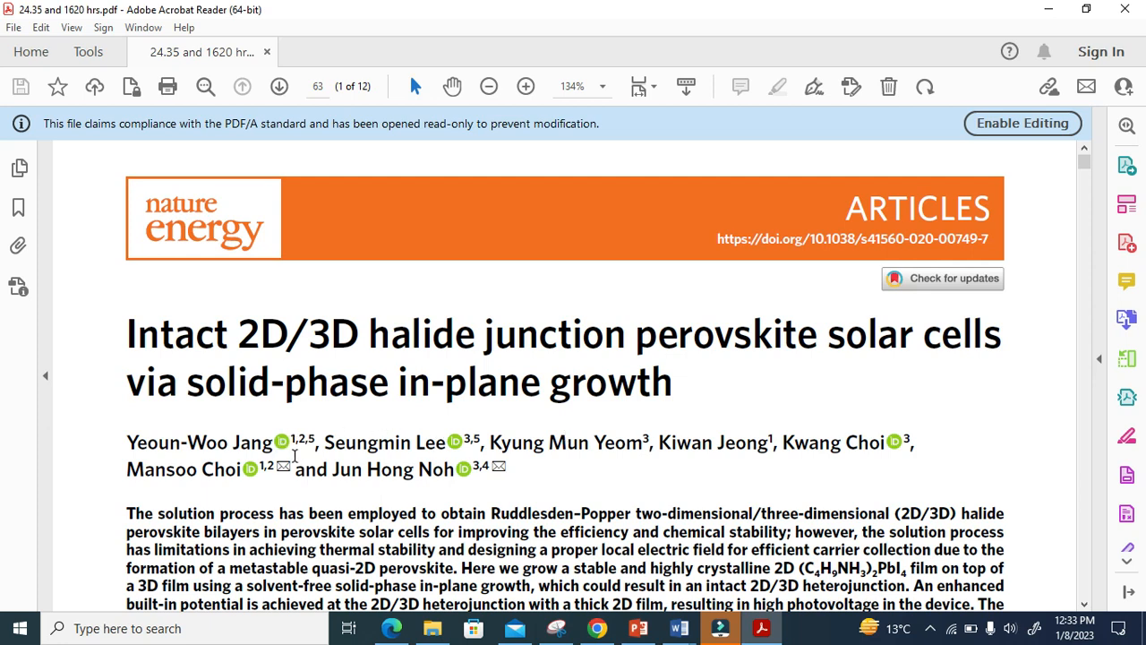
{"action": "mouse_move", "coordinate": [282, 446]}
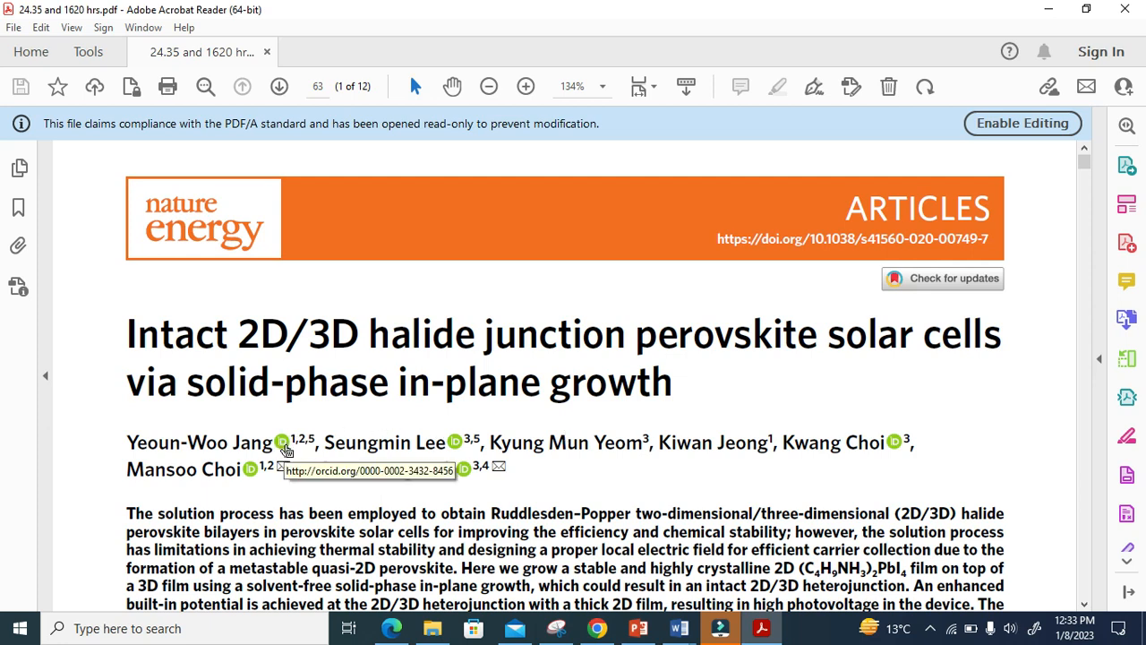
{"action": "mouse_move", "coordinate": [251, 469]}
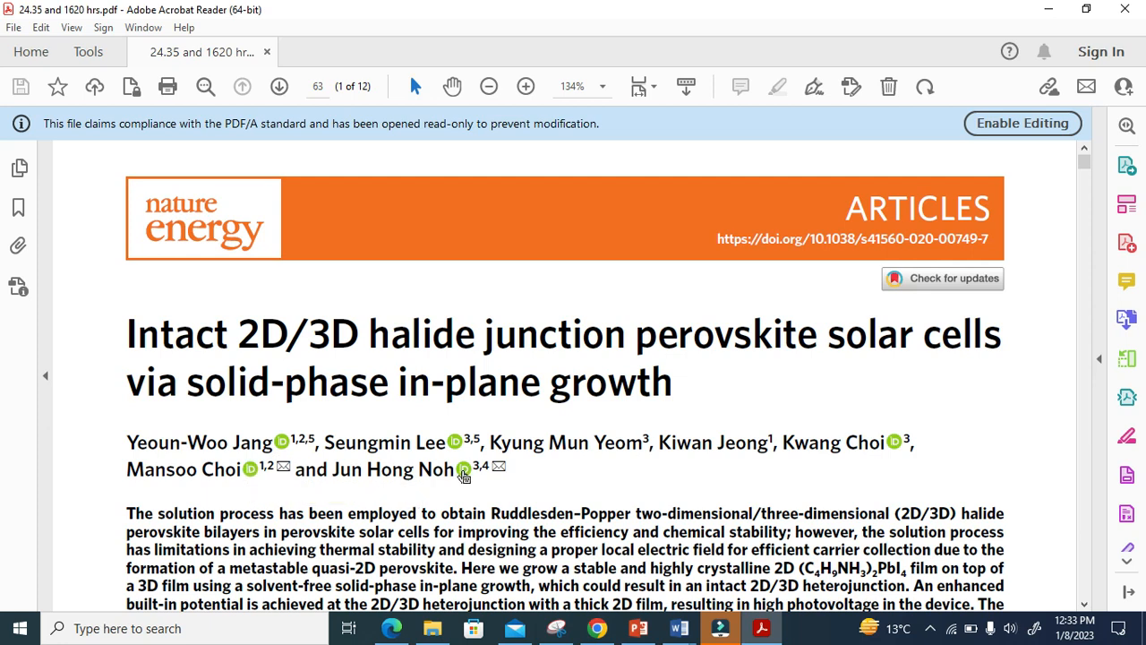
{"action": "mouse_move", "coordinate": [628, 446]}
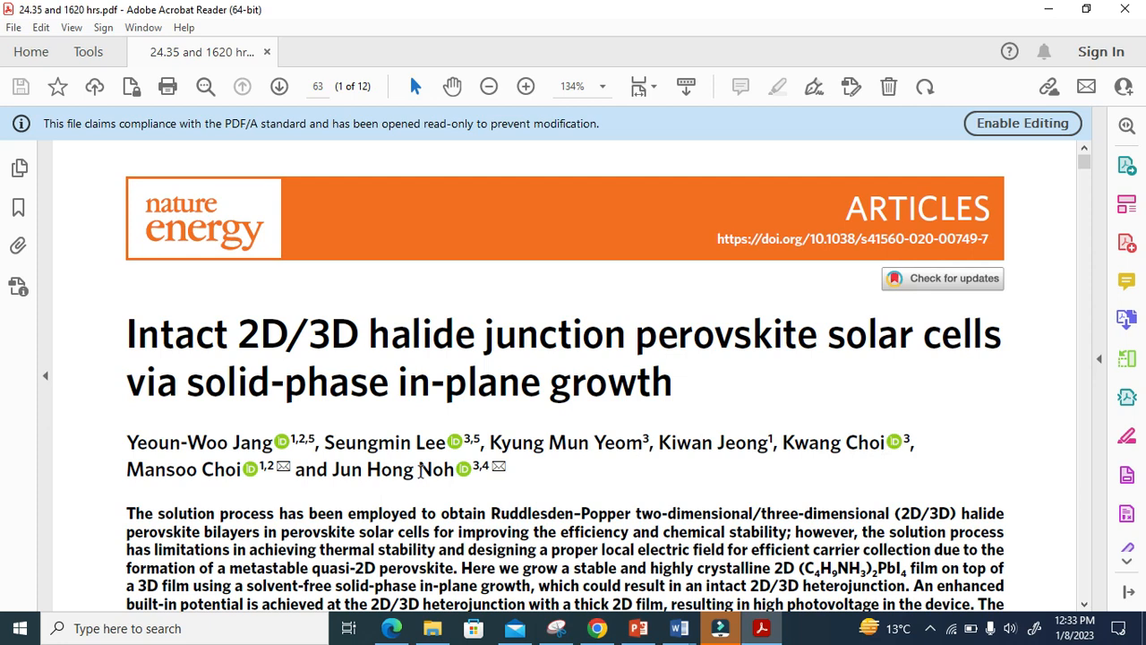
{"action": "mouse_move", "coordinate": [253, 485]}
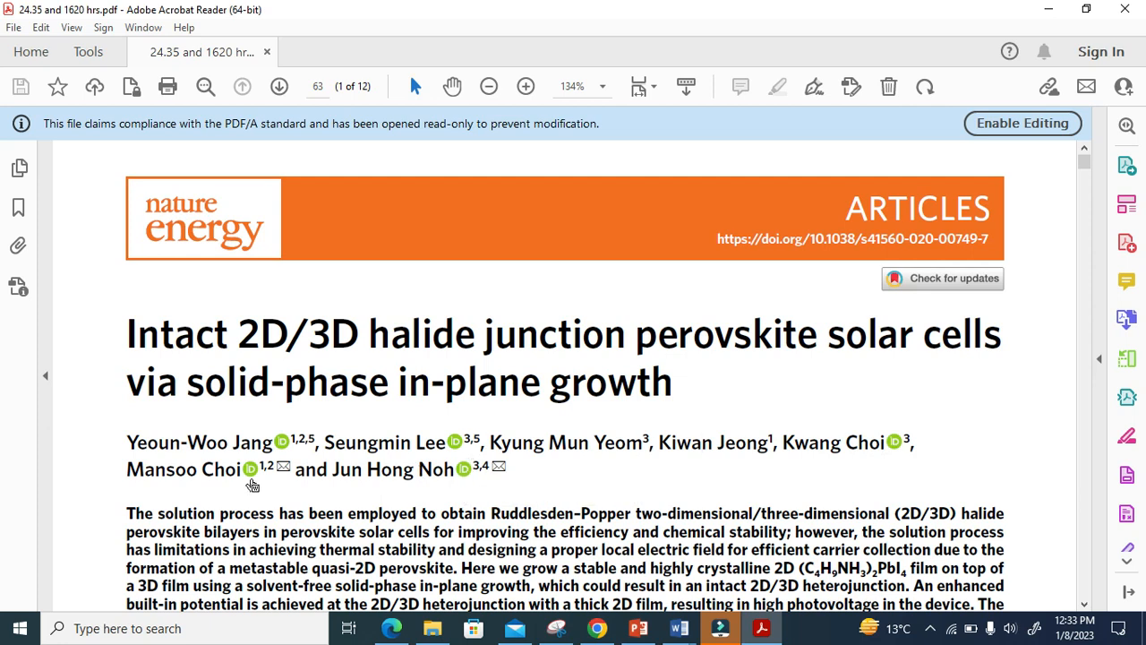
Step: Follow the sixth author's ORCID icon in the PDF to open Mansoo Choi's record
{"action": "left_click", "coordinate": [250, 469]}
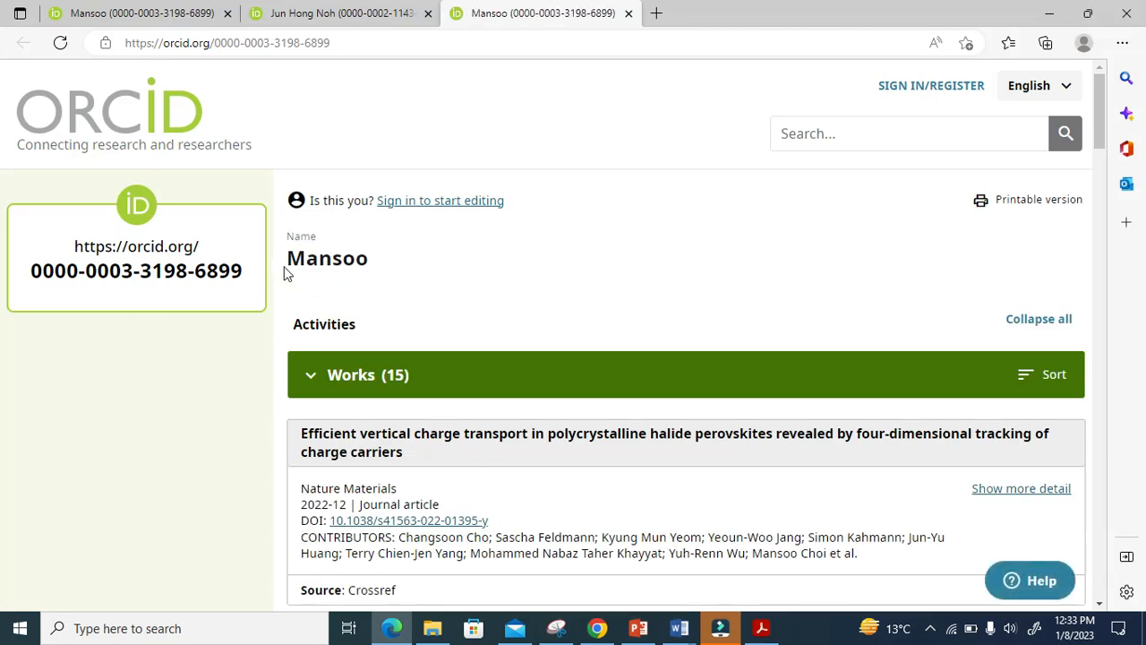
Step: Scroll through Mansoo Choi's works and peer reviews, then open Jun Hong Noh's ORCID record
{"action": "left_click", "coordinate": [760, 627]}
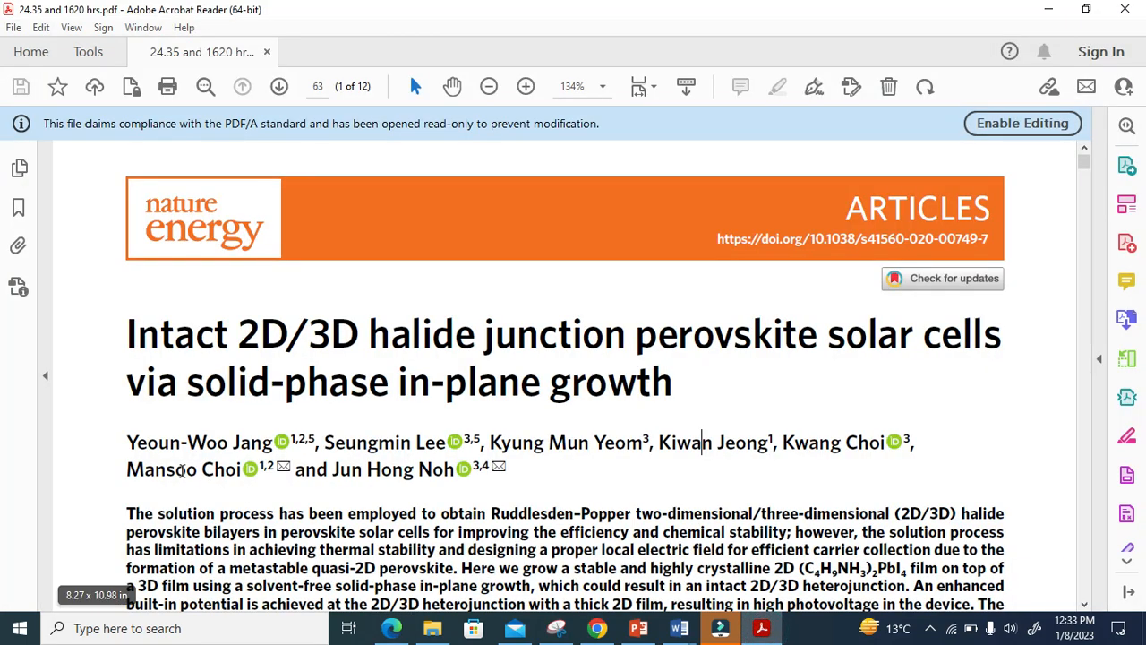
{"action": "double_click", "coordinate": [161, 468]}
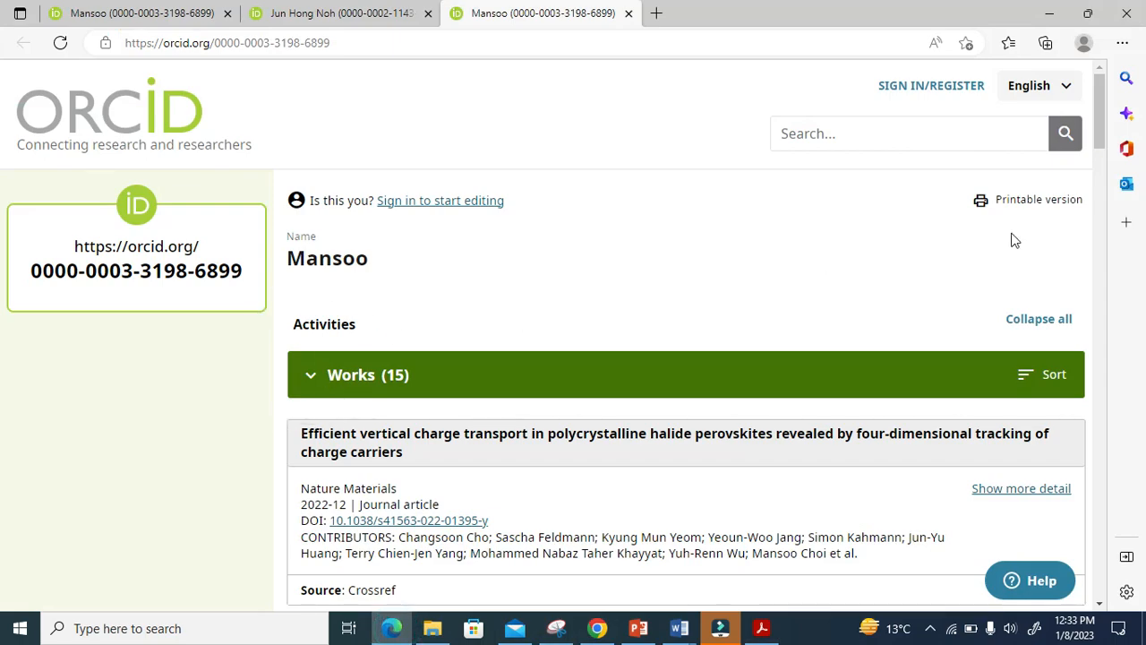
{"action": "scroll", "scroll_direction": "down", "scroll_amount": 3}
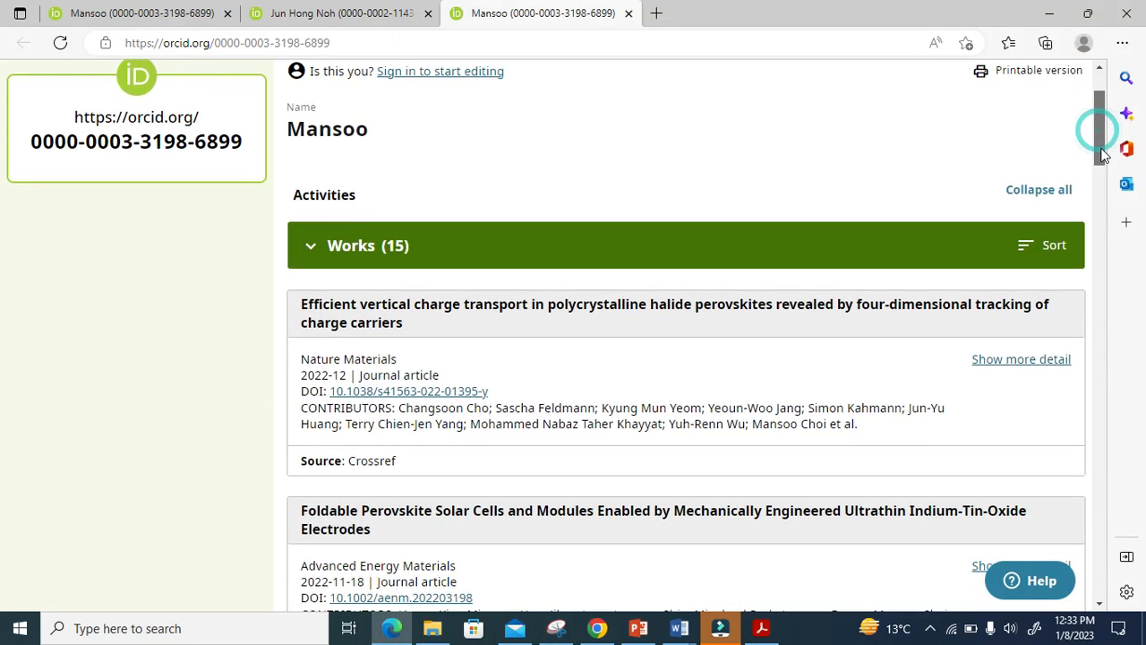
{"action": "scroll", "scroll_direction": "down", "scroll_amount": 3}
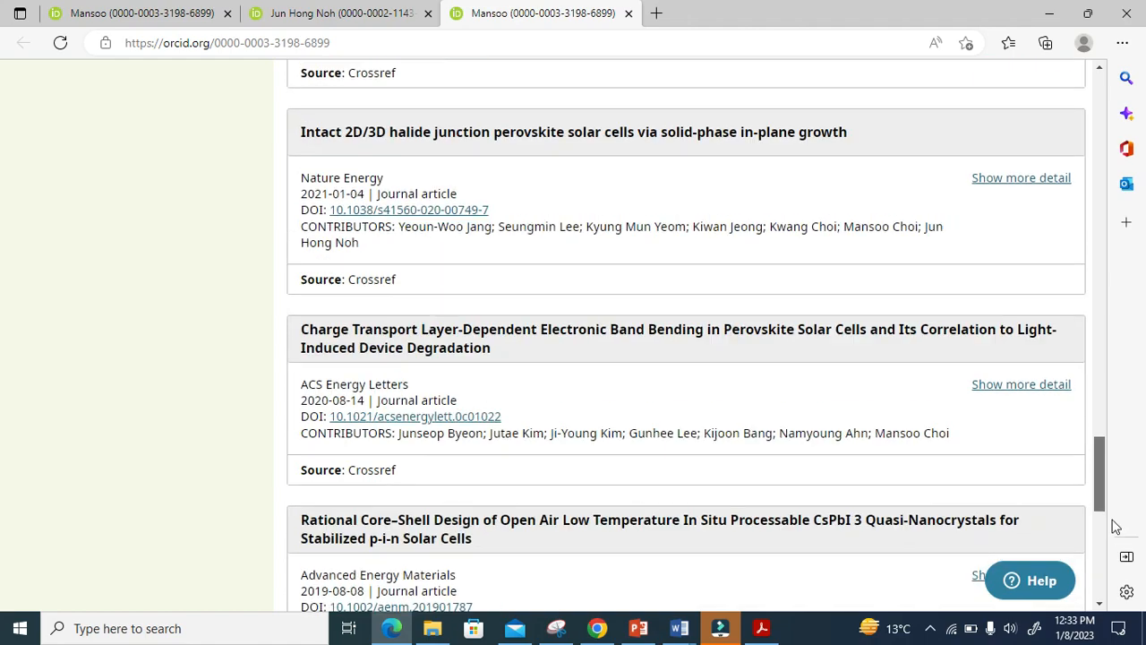
{"action": "scroll", "scroll_direction": "down", "scroll_amount": 3}
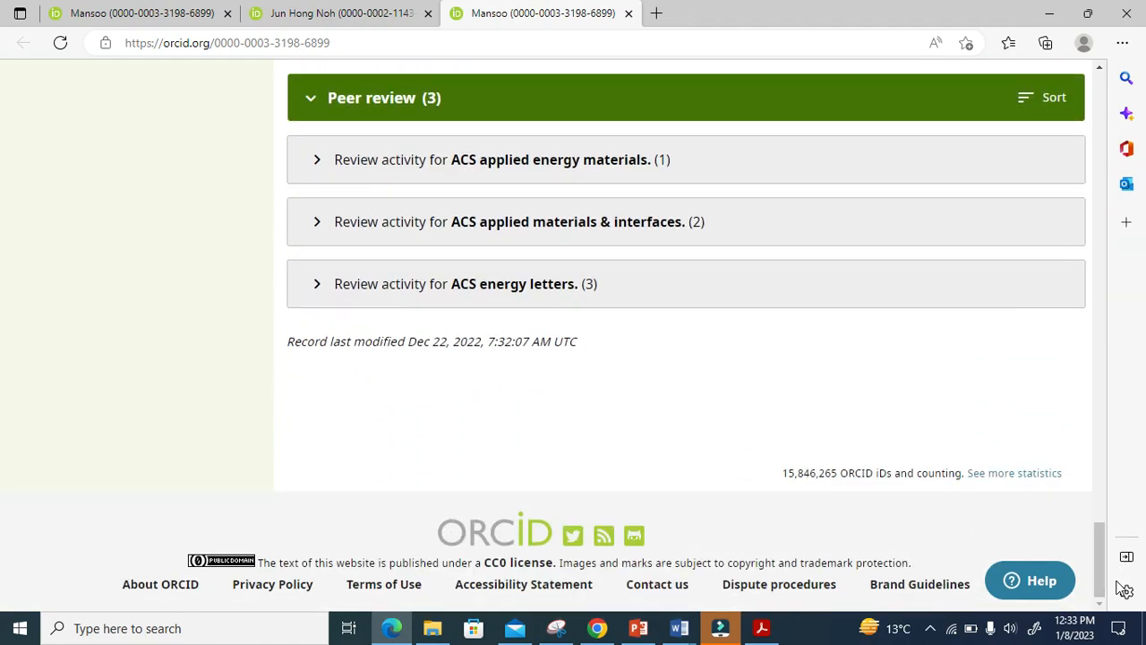
{"action": "left_click", "coordinate": [760, 628]}
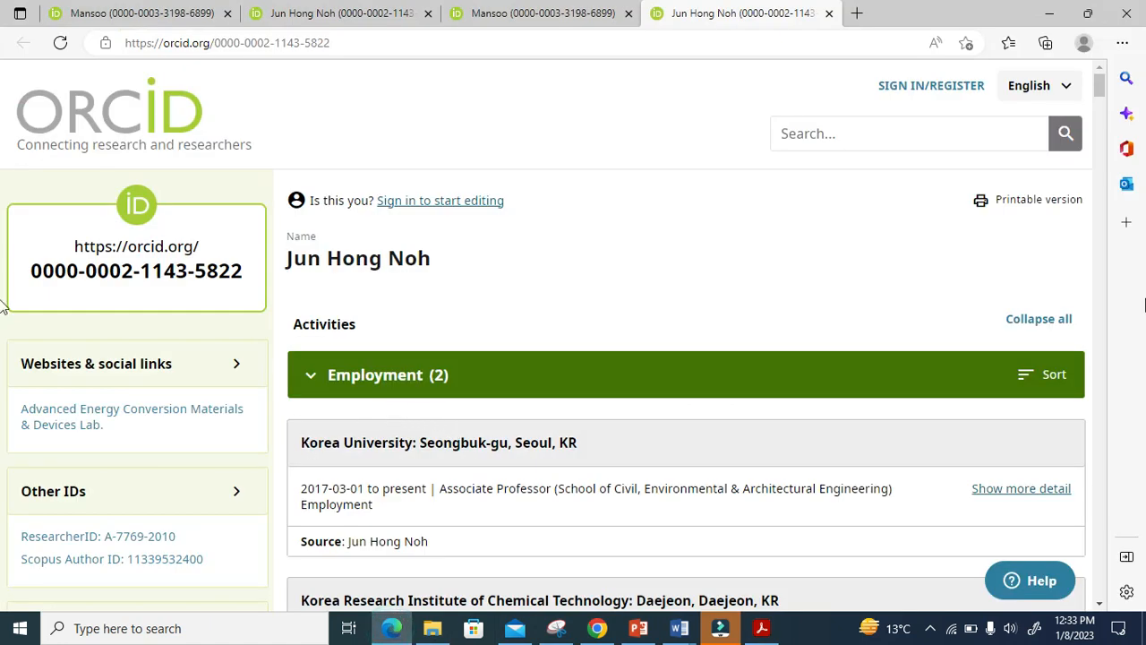
Step: Highlight the employment start date and expand the Korea University entry's full details
{"action": "scroll", "scroll_direction": "down", "scroll_amount": 3}
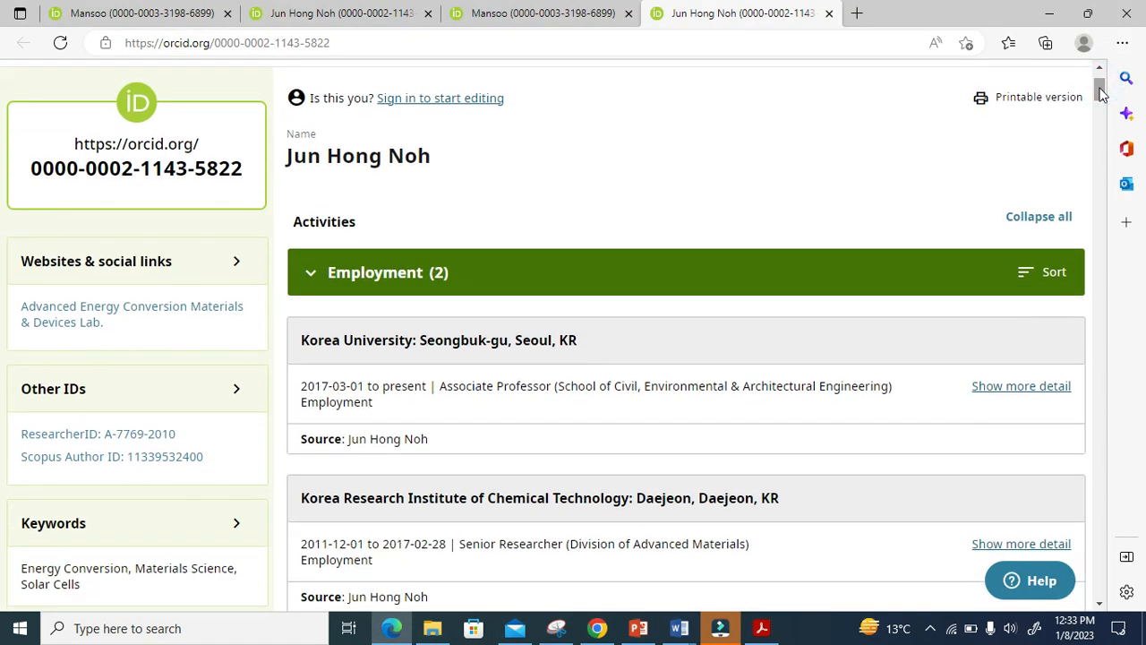
{"action": "mouse_move", "coordinate": [354, 400]}
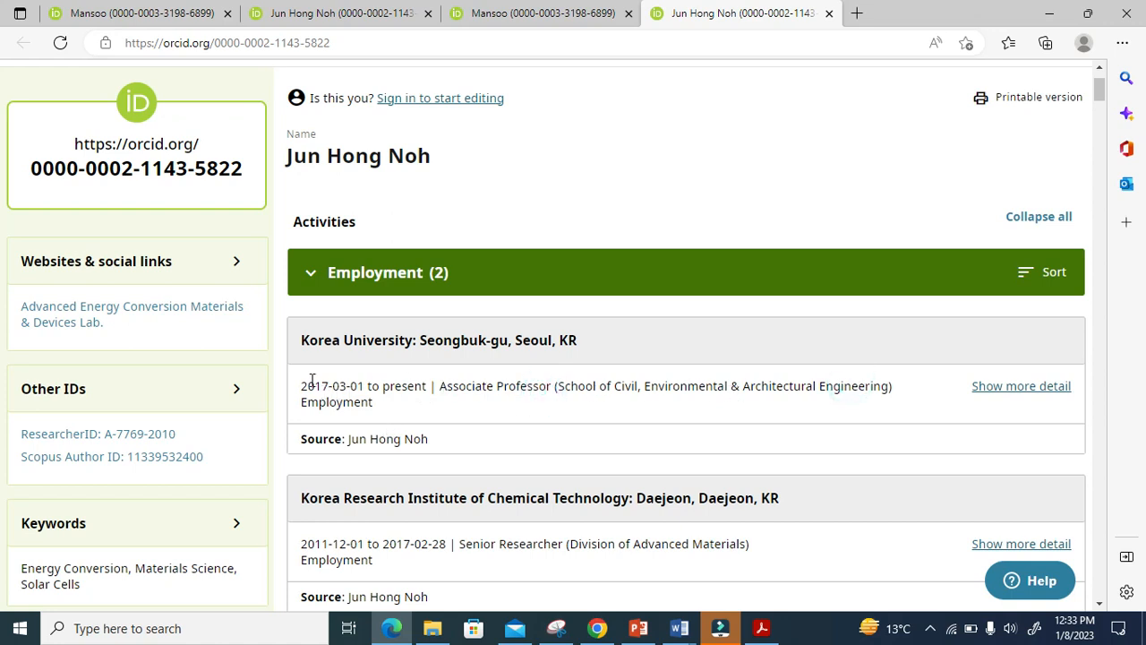
{"action": "double_click", "coordinate": [363, 386]}
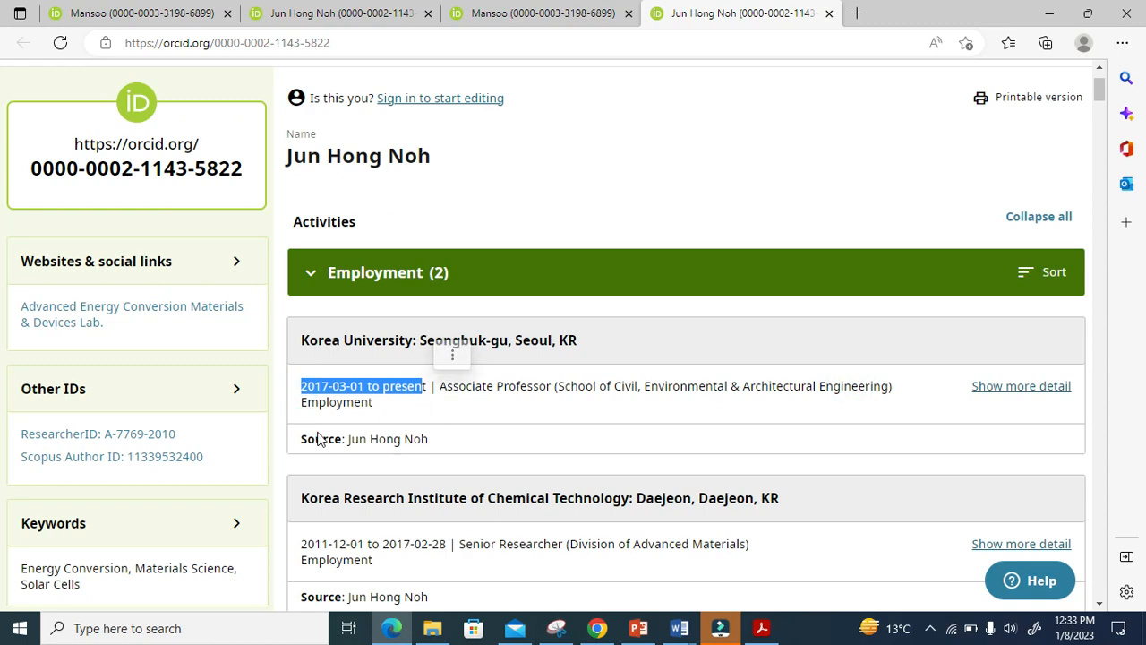
{"action": "left_click", "coordinate": [1021, 386]}
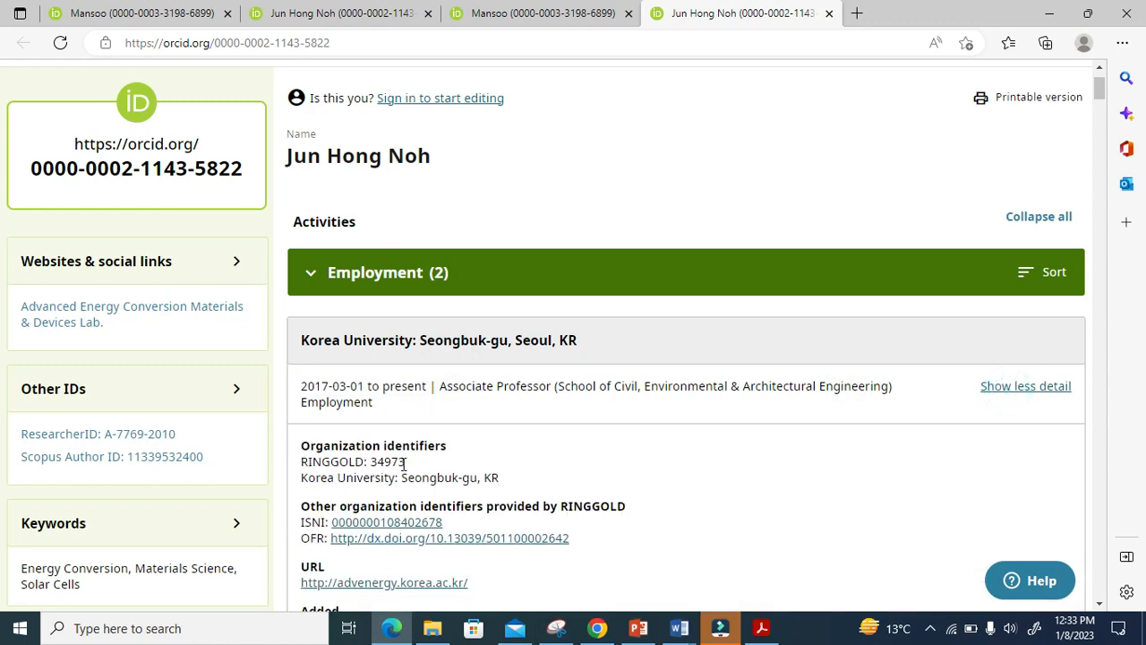
Step: Scroll through the 111 works and nine peer reviews to the last-modified date
{"action": "scroll", "scroll_direction": "down", "scroll_amount": 3}
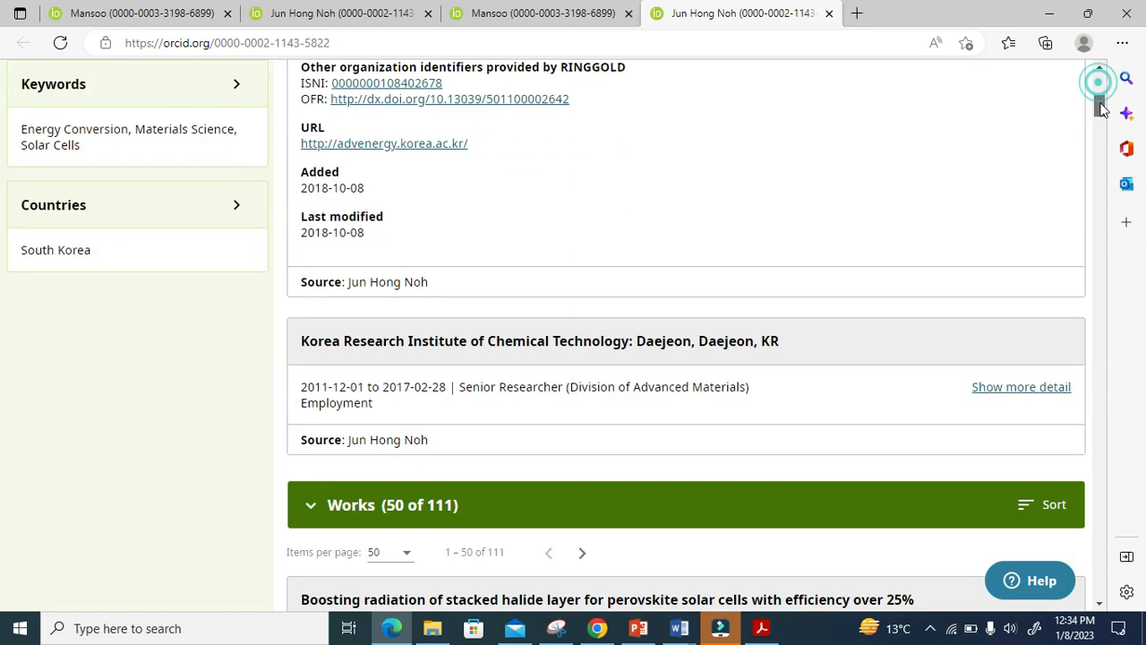
{"action": "scroll", "scroll_direction": "down", "scroll_amount": 3}
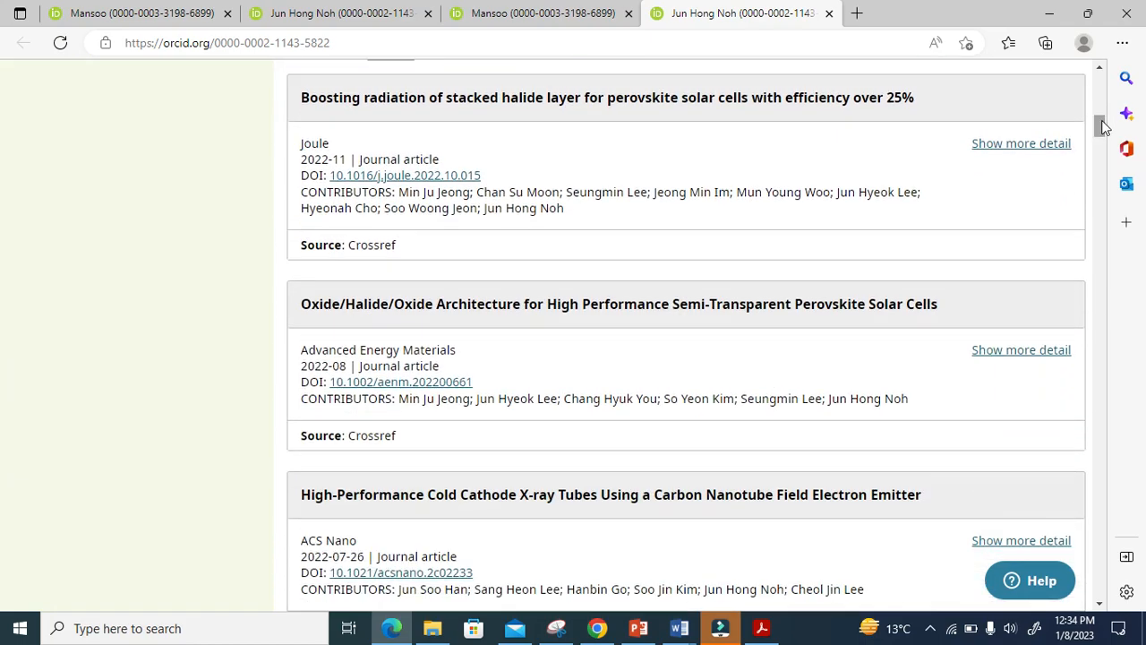
{"action": "scroll", "scroll_direction": "down", "scroll_amount": 3}
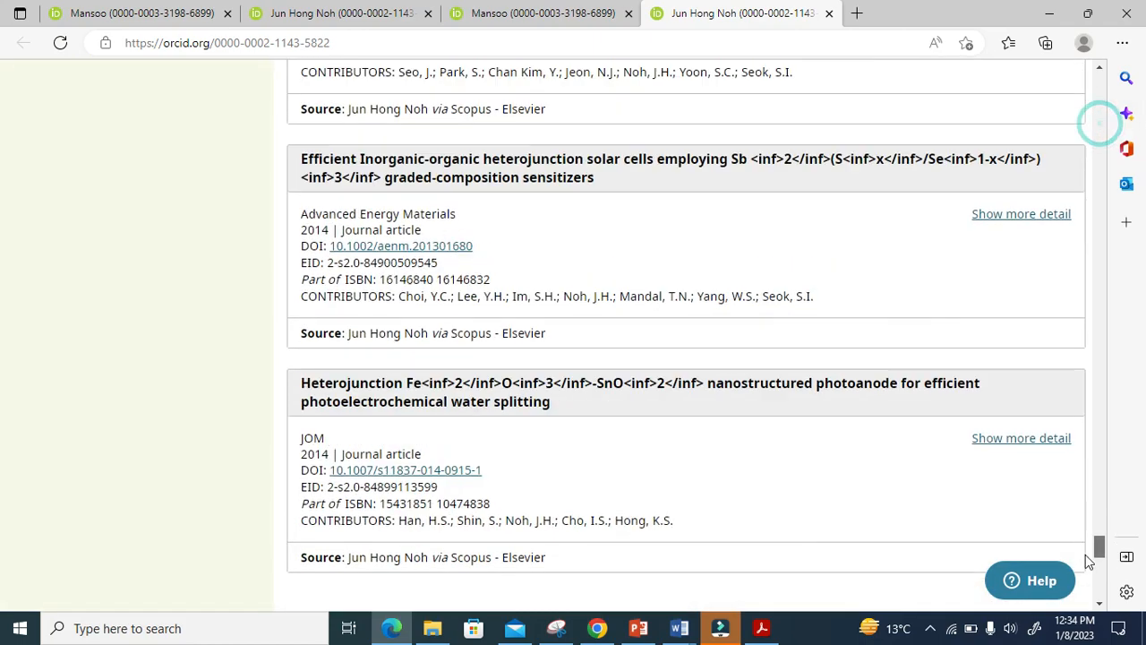
{"action": "scroll", "scroll_direction": "down", "scroll_amount": 3}
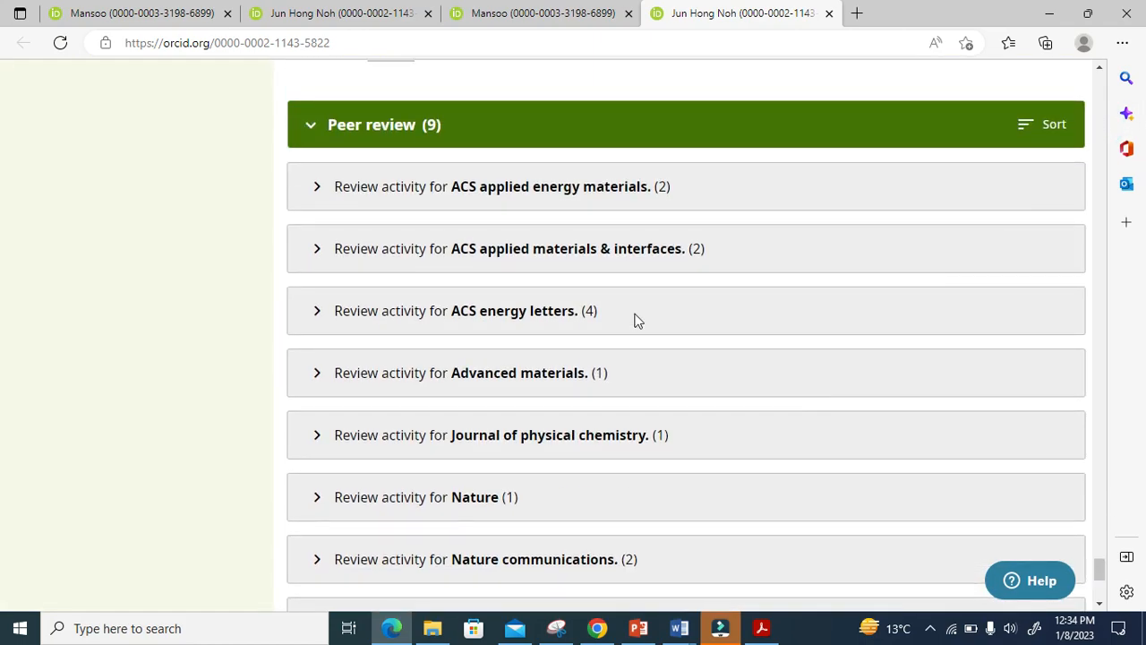
{"action": "double_click", "coordinate": [489, 186]}
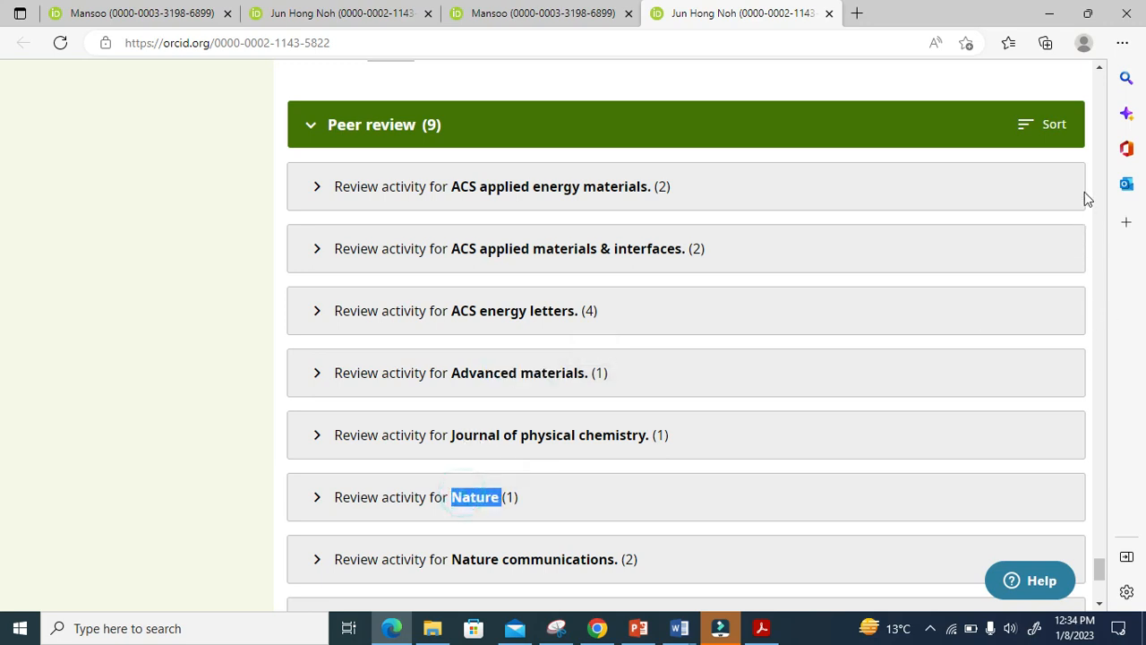
{"action": "scroll", "scroll_direction": "down", "scroll_amount": 3}
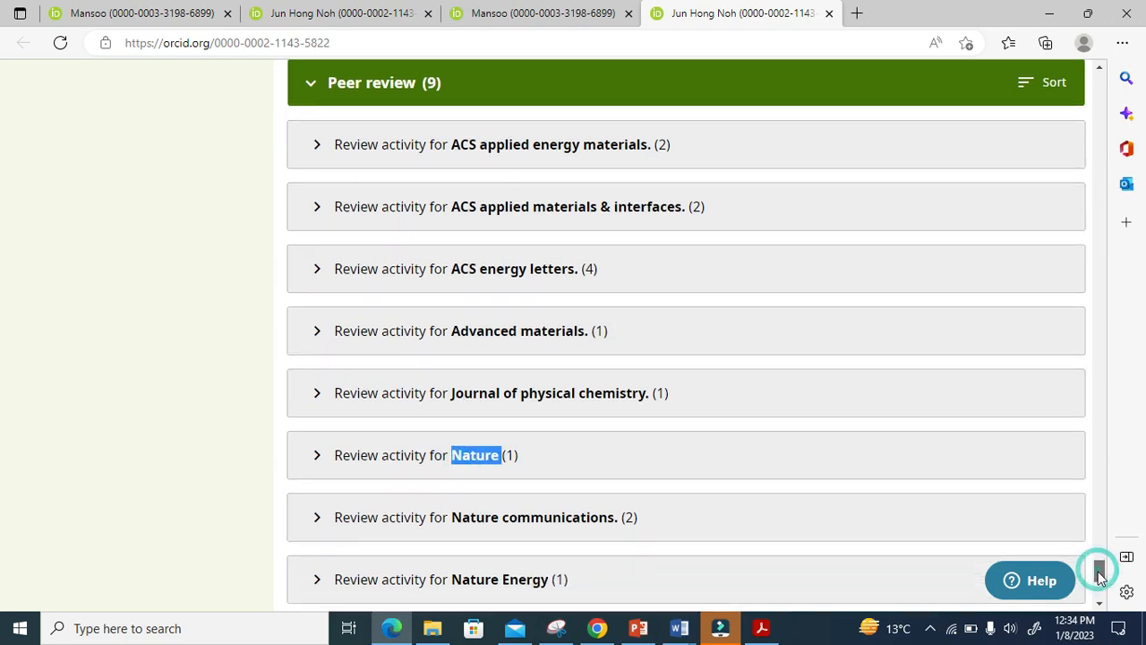
{"action": "scroll", "scroll_direction": "down", "scroll_amount": 3}
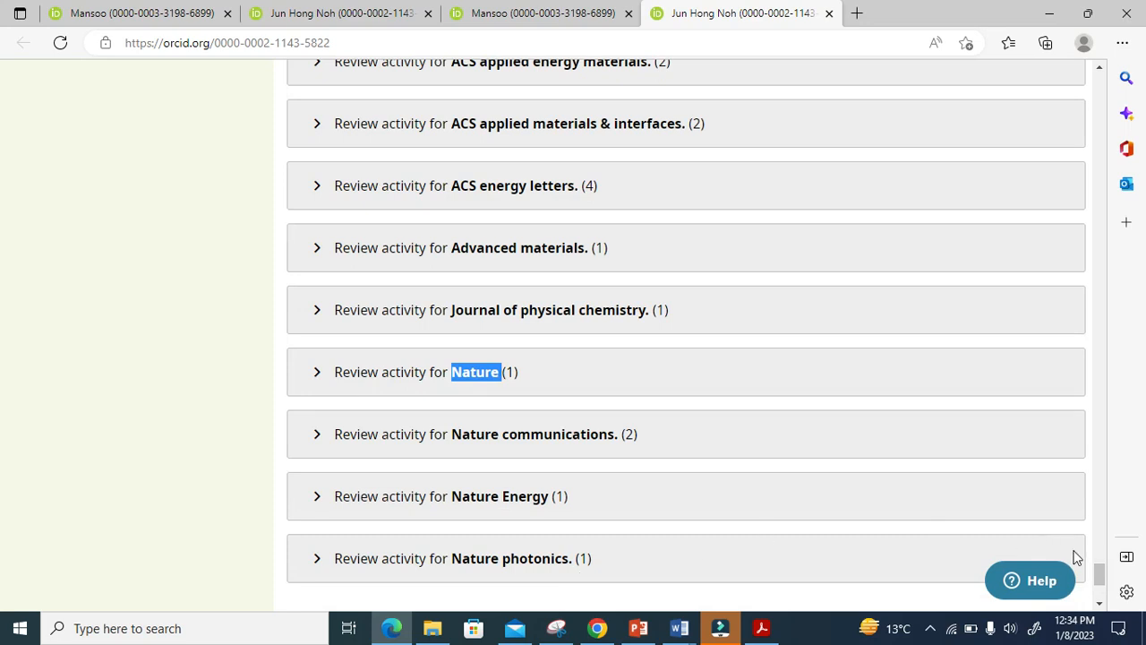
{"action": "scroll", "scroll_direction": "down", "scroll_amount": 3}
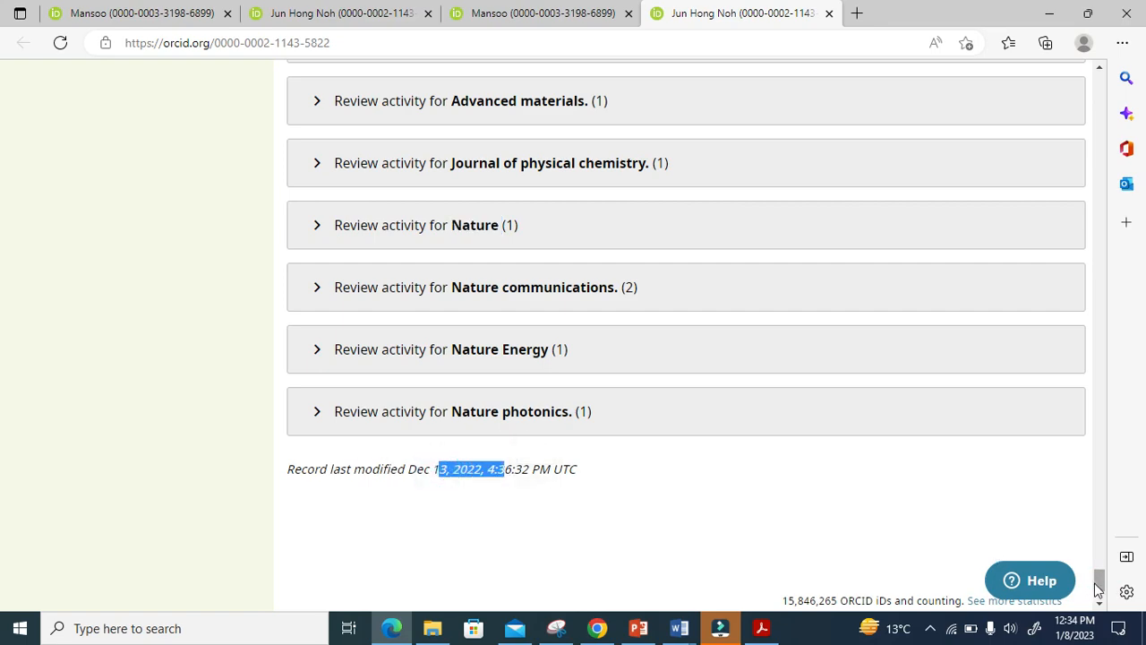
Step: Scroll back up Jun Hong Noh's record, then switch to the PowerPoint ORCID slide
{"action": "scroll", "scroll_direction": "up", "scroll_amount": 3}
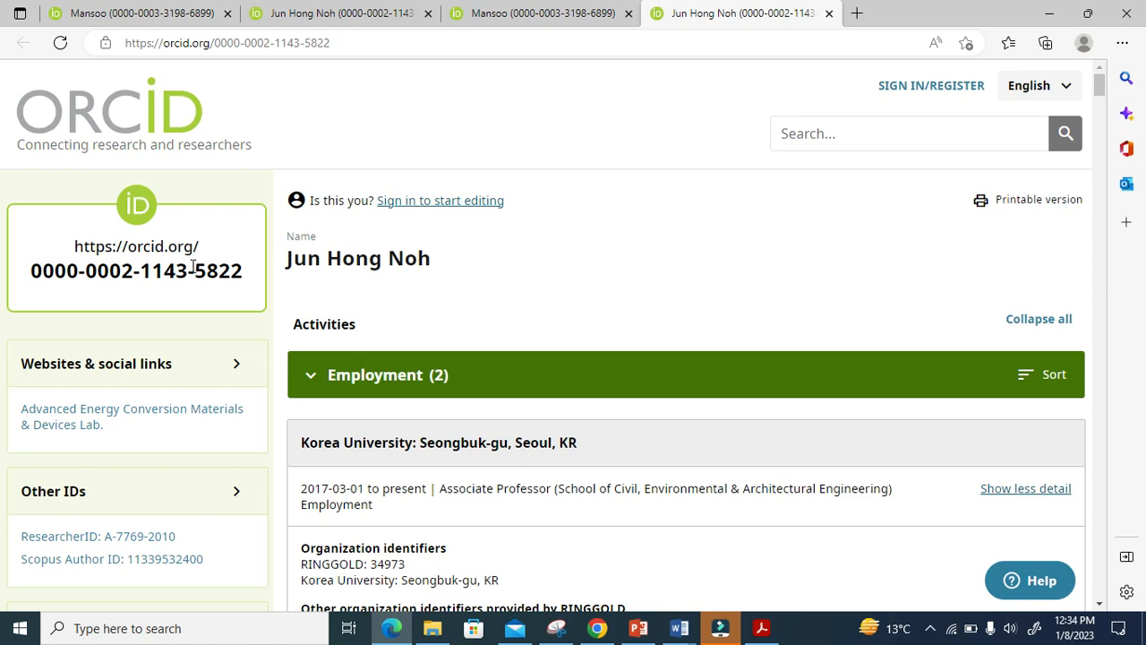
{"action": "mouse_move", "coordinate": [761, 217]}
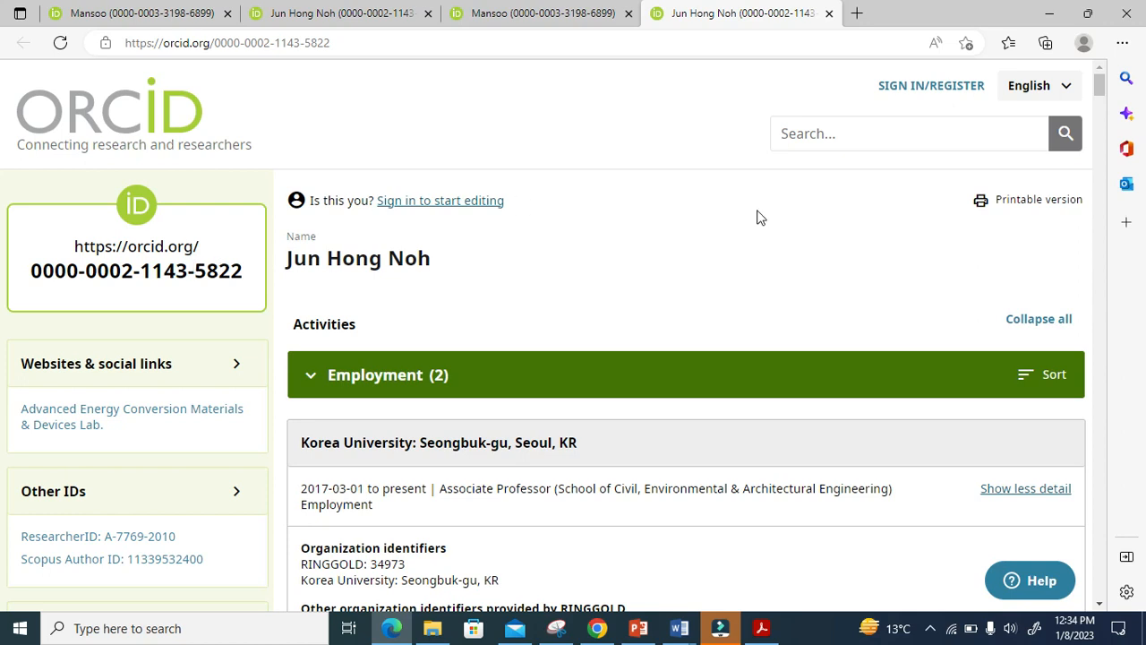
{"action": "mouse_move", "coordinate": [149, 269]}
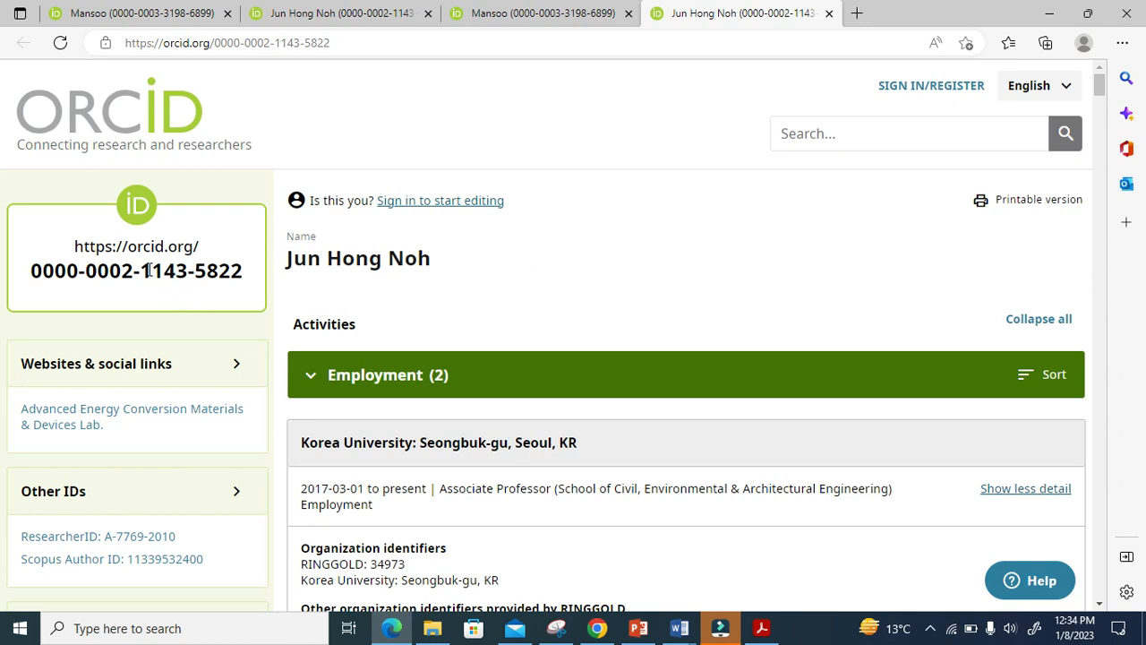
{"action": "mouse_move", "coordinate": [522, 372]}
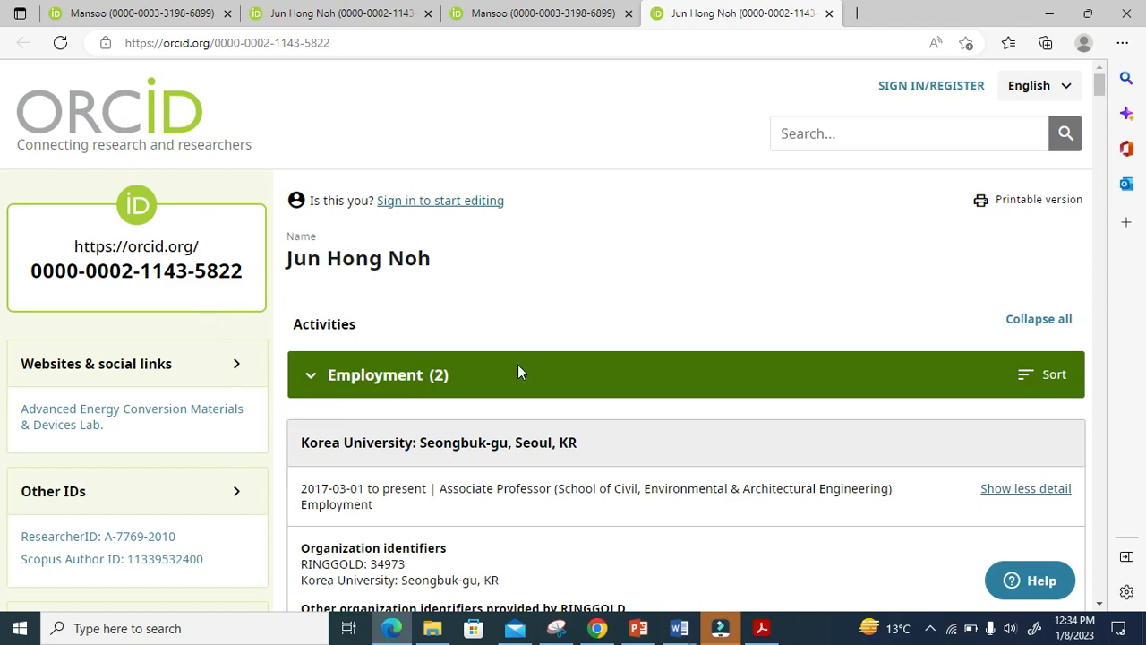
{"action": "left_click", "coordinate": [639, 628]}
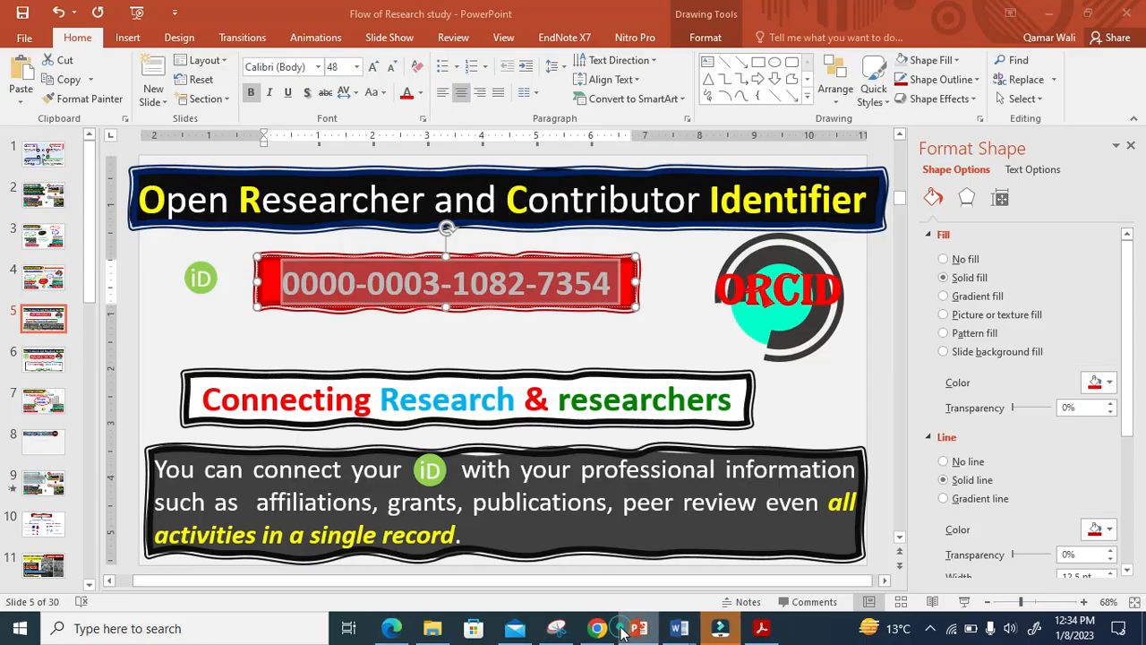
Step: Show slide 5, then bring up Qamar Wali's public ORCID record preview in Chrome
{"action": "left_click", "coordinate": [466, 398]}
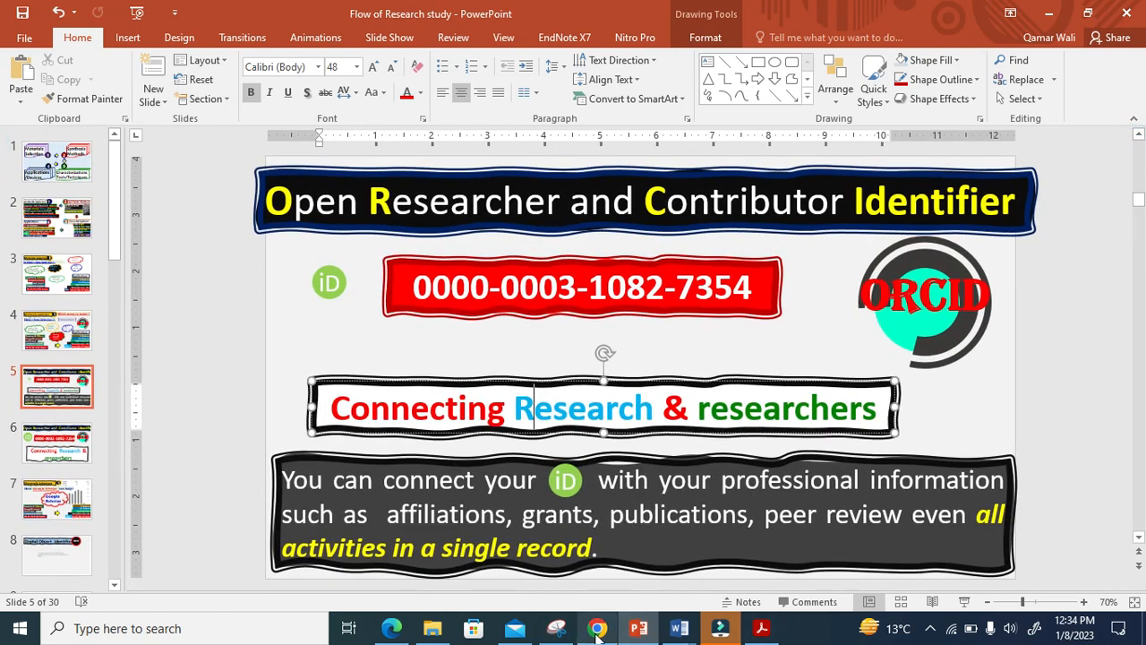
{"action": "mouse_move", "coordinate": [678, 628]}
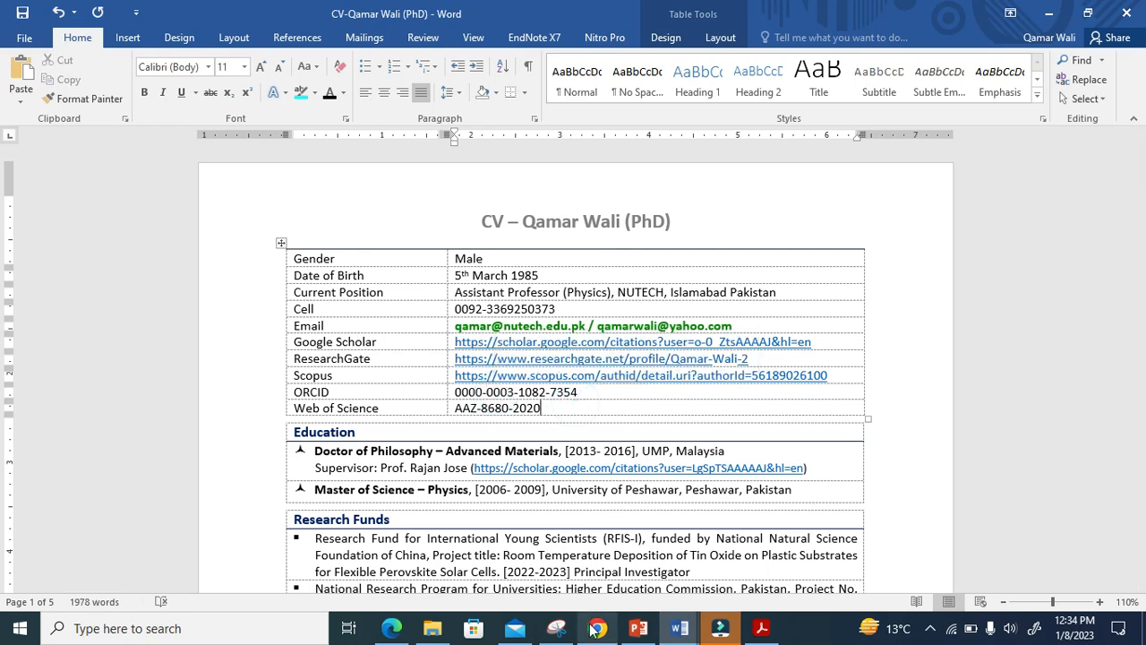
{"action": "left_click", "coordinate": [597, 628]}
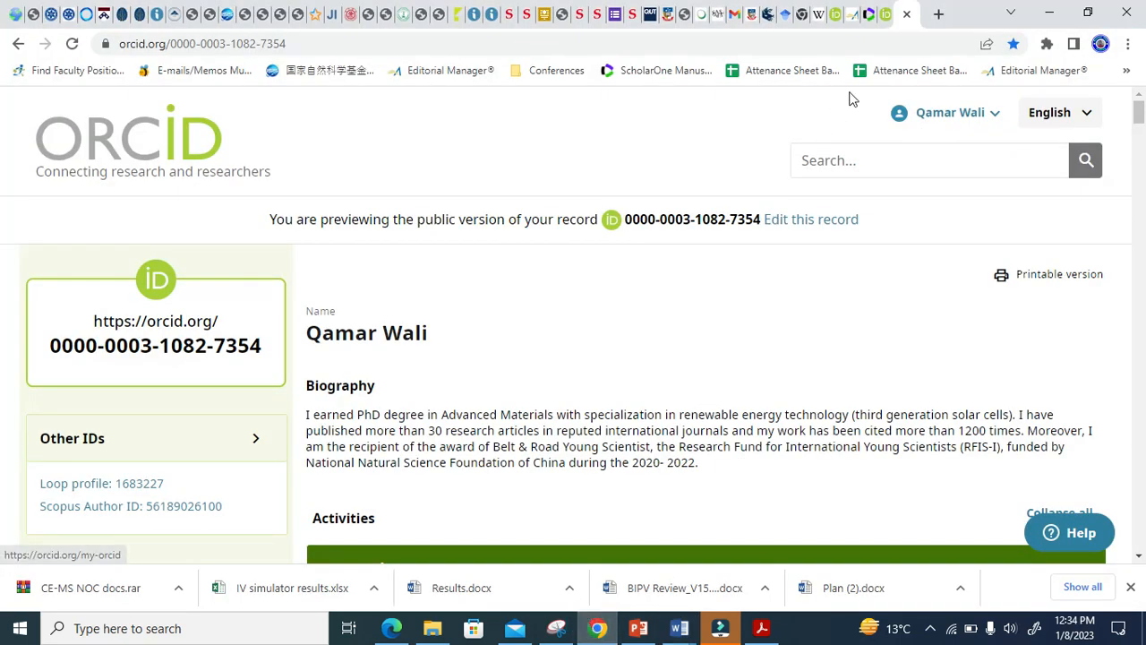
Step: Visit the Nano Energy and Nanoscale submission tabs, returning to the Nano Energy welcome page
{"action": "left_click", "coordinate": [836, 14]}
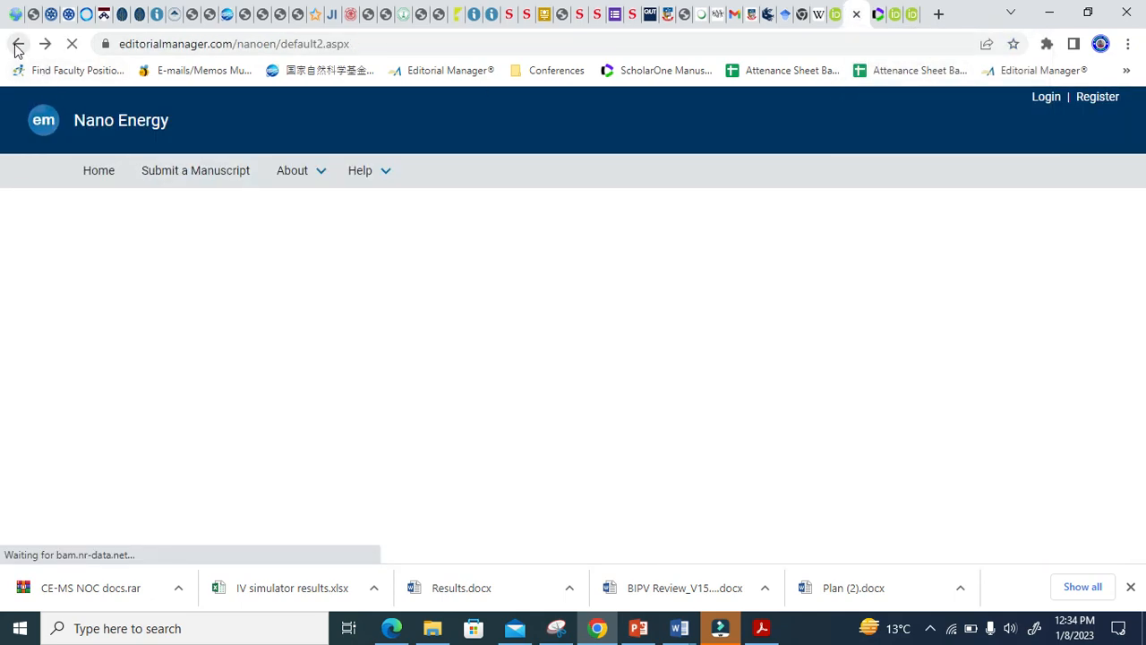
{"action": "left_click", "coordinate": [18, 43]}
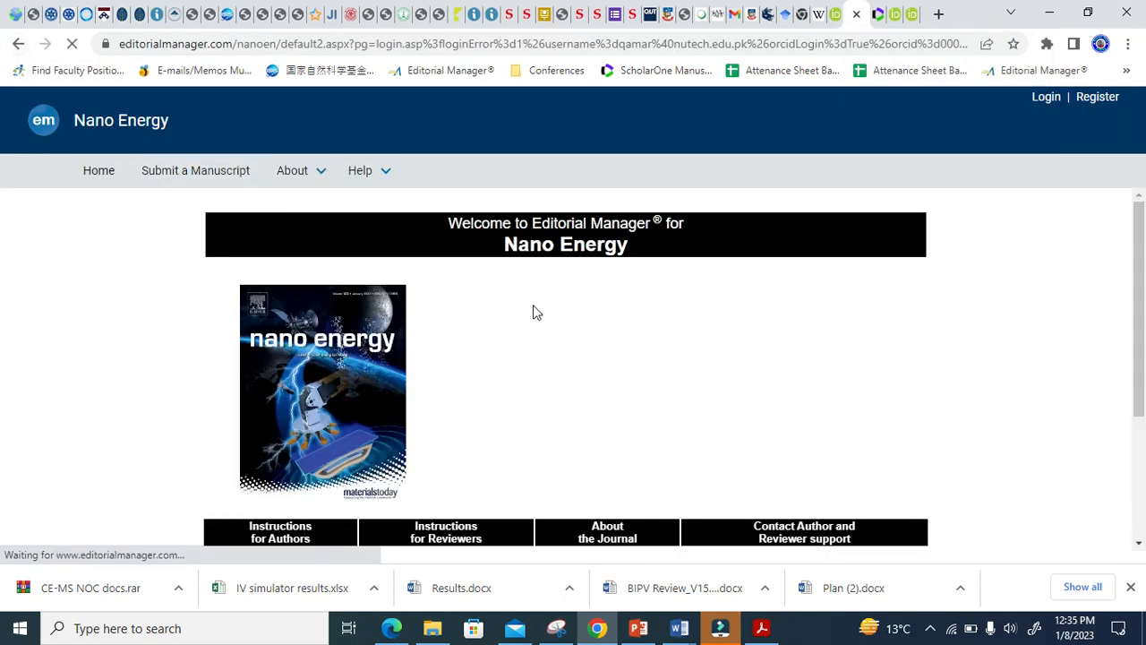
{"action": "left_click", "coordinate": [875, 14]}
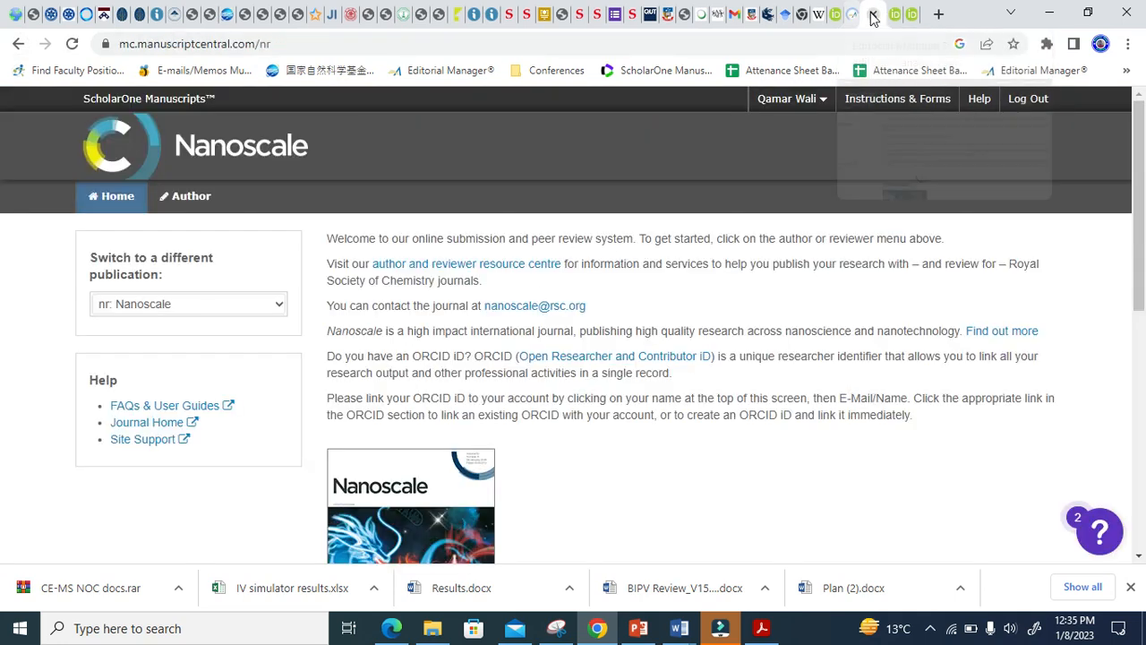
{"action": "left_click", "coordinate": [20, 43]}
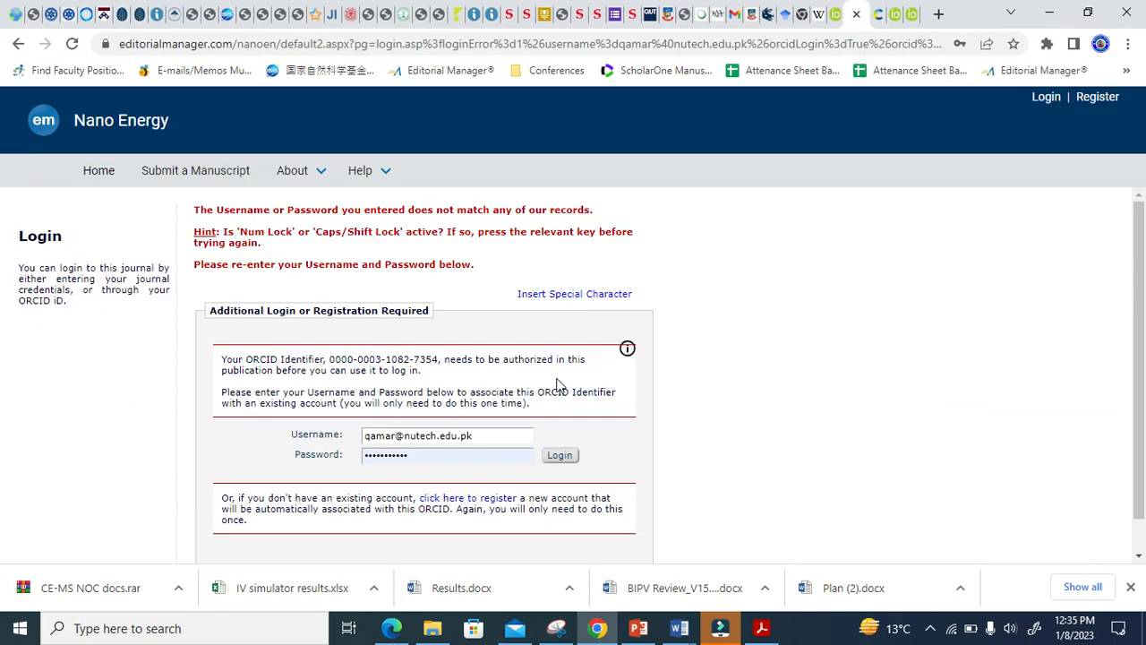
{"action": "left_click", "coordinate": [560, 455]}
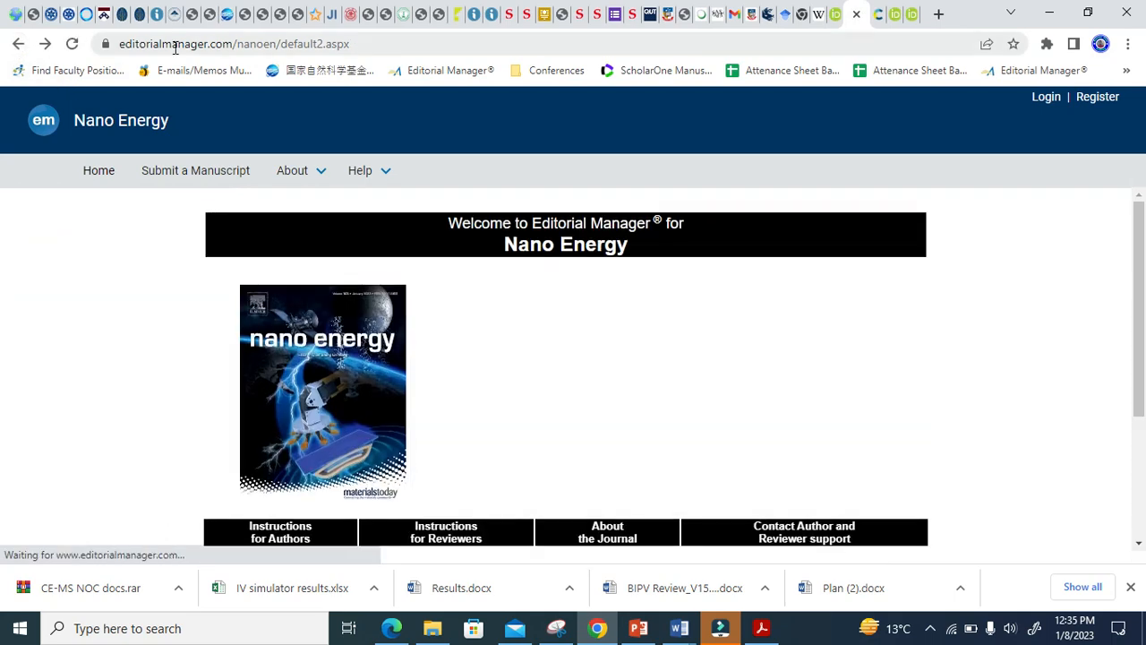
Step: Search 'nano energy', open its ScienceDirect page, and follow 'Submit your article'
{"action": "type", "text": "nfan"}
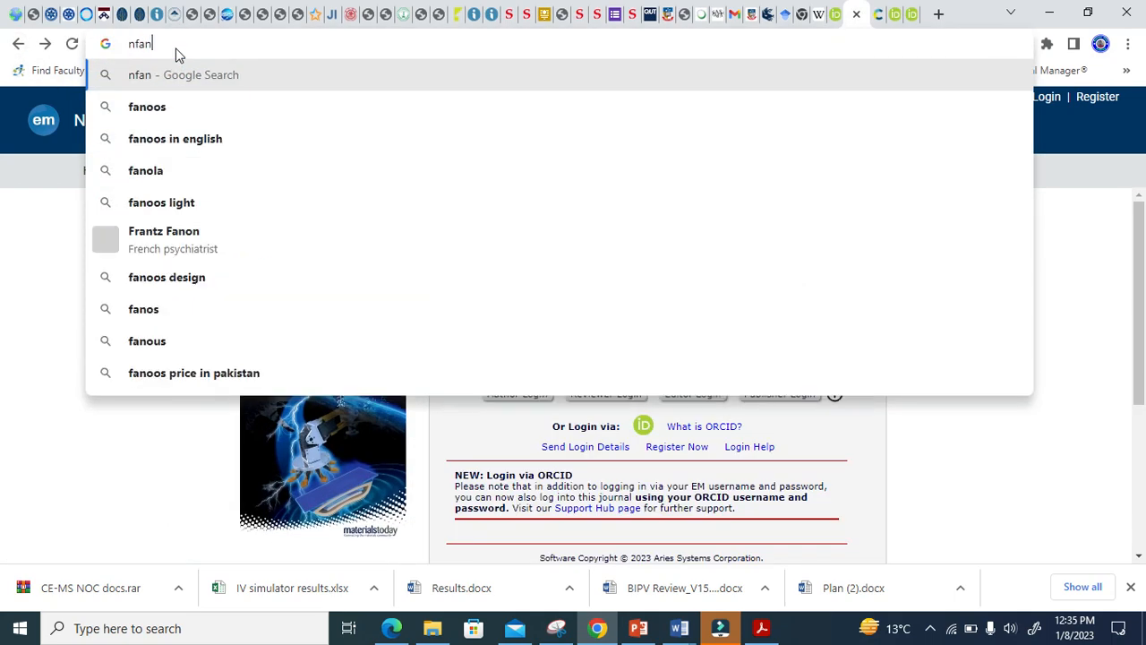
{"action": "type", "text": "nano ern"}
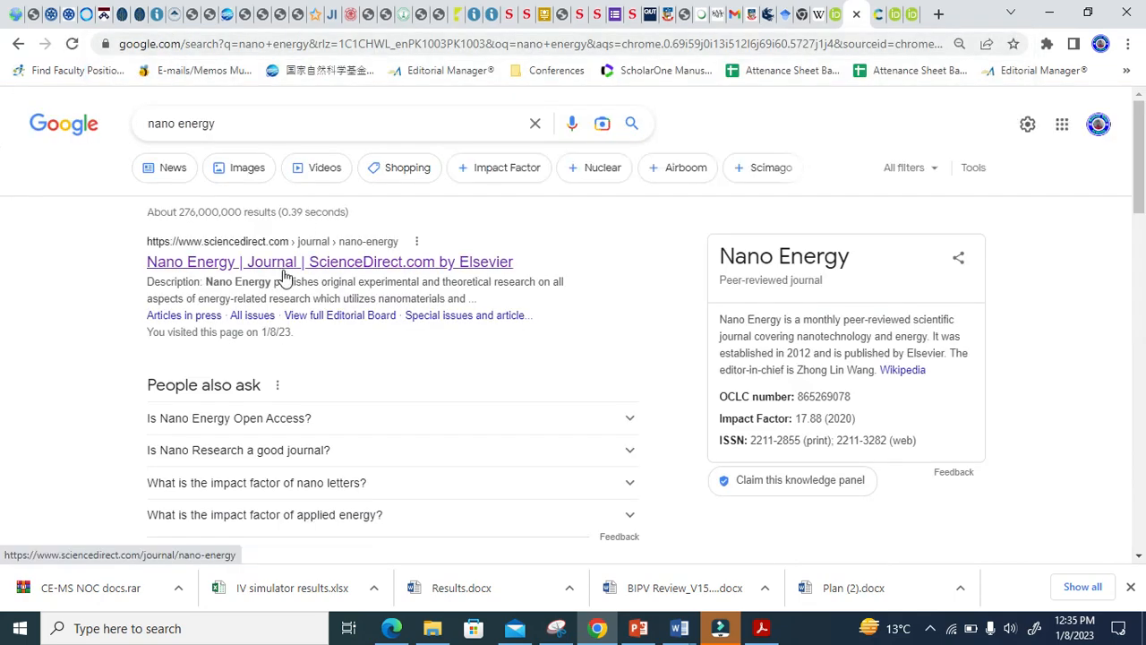
{"action": "left_click", "coordinate": [330, 262]}
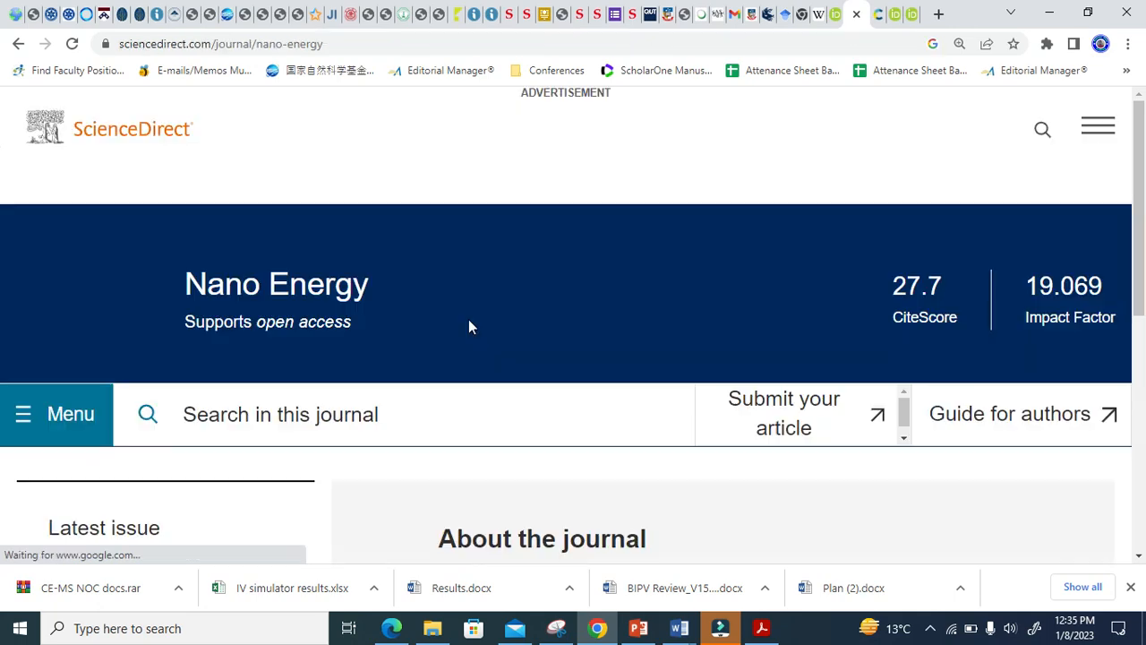
{"action": "scroll", "scroll_direction": "up", "scroll_amount": 3}
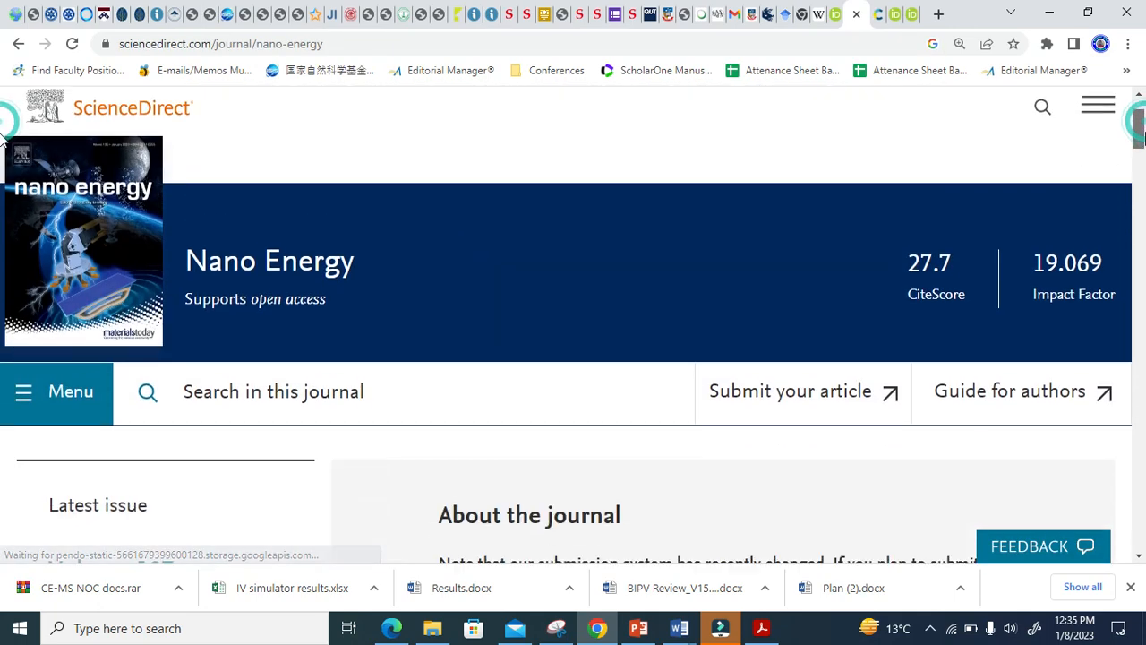
{"action": "scroll", "scroll_direction": "down", "scroll_amount": 3}
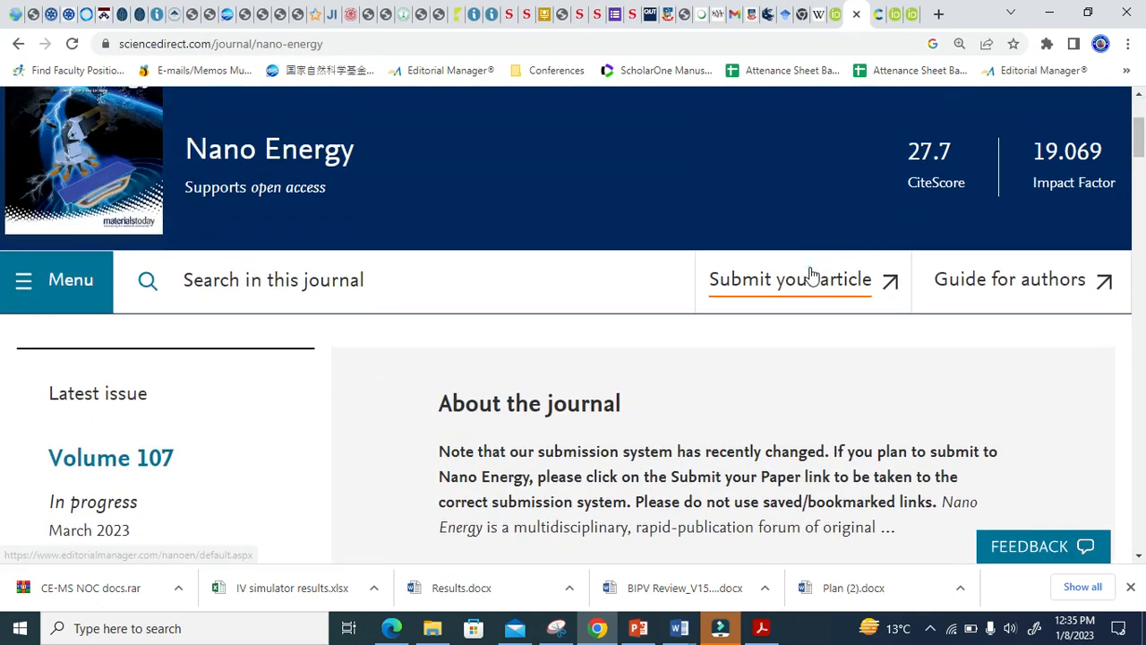
{"action": "left_click", "coordinate": [790, 279]}
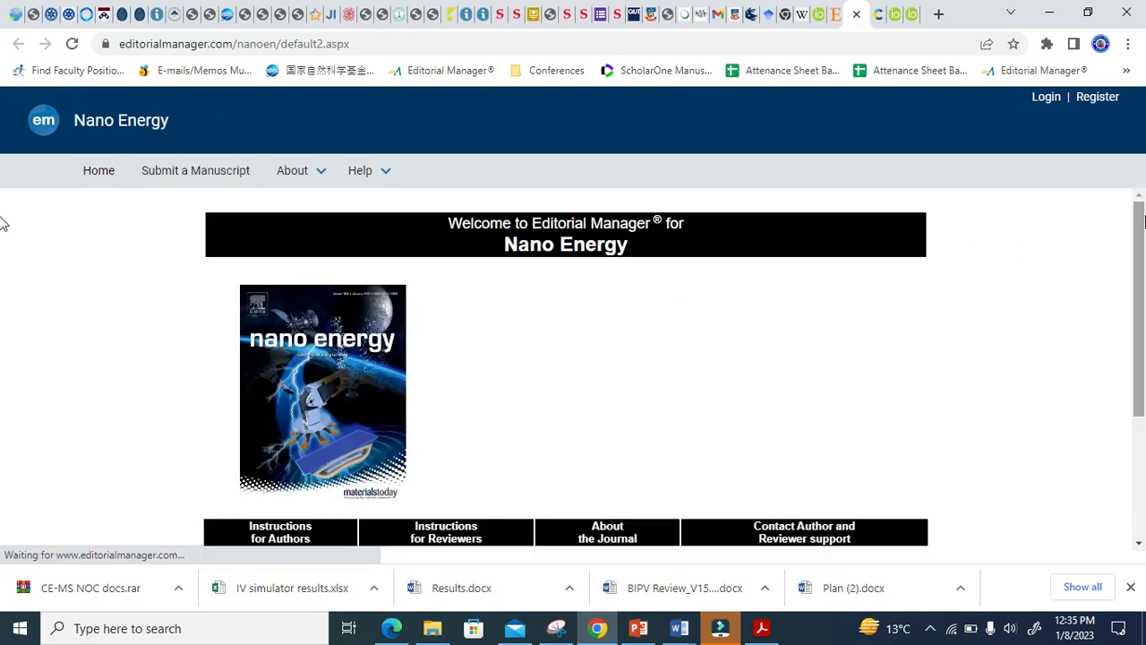
Step: Reach the Nano Energy login form's ORCID option, then switch to the RSC journals tab
{"action": "left_click", "coordinate": [1045, 97]}
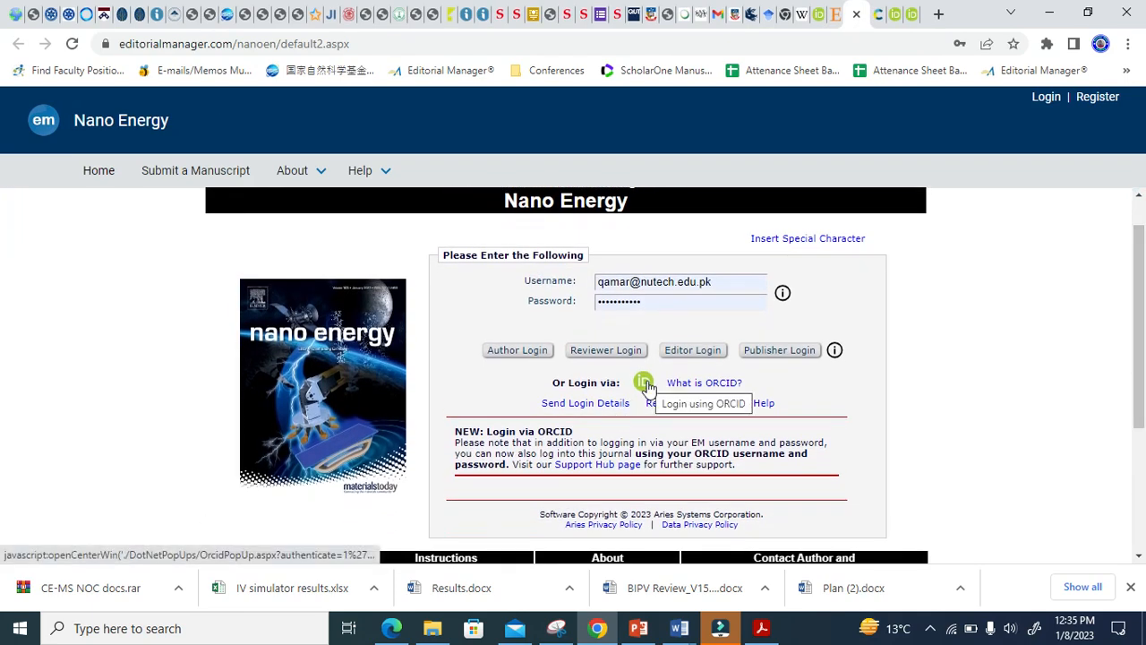
{"action": "mouse_move", "coordinate": [750, 382]}
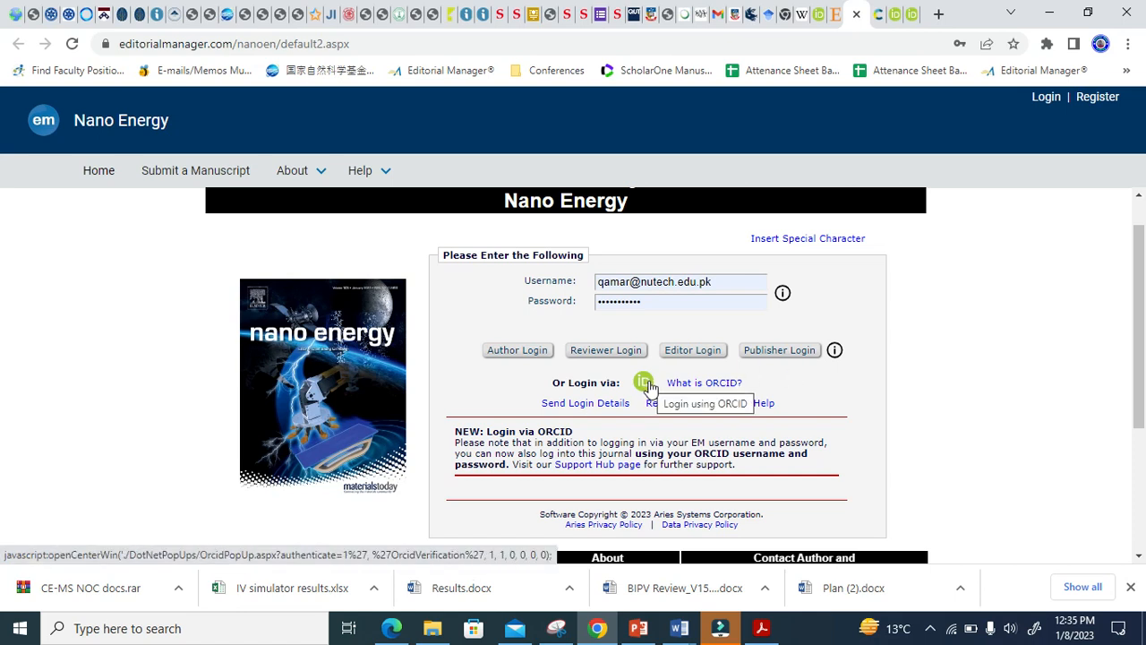
{"action": "left_click", "coordinate": [874, 14]}
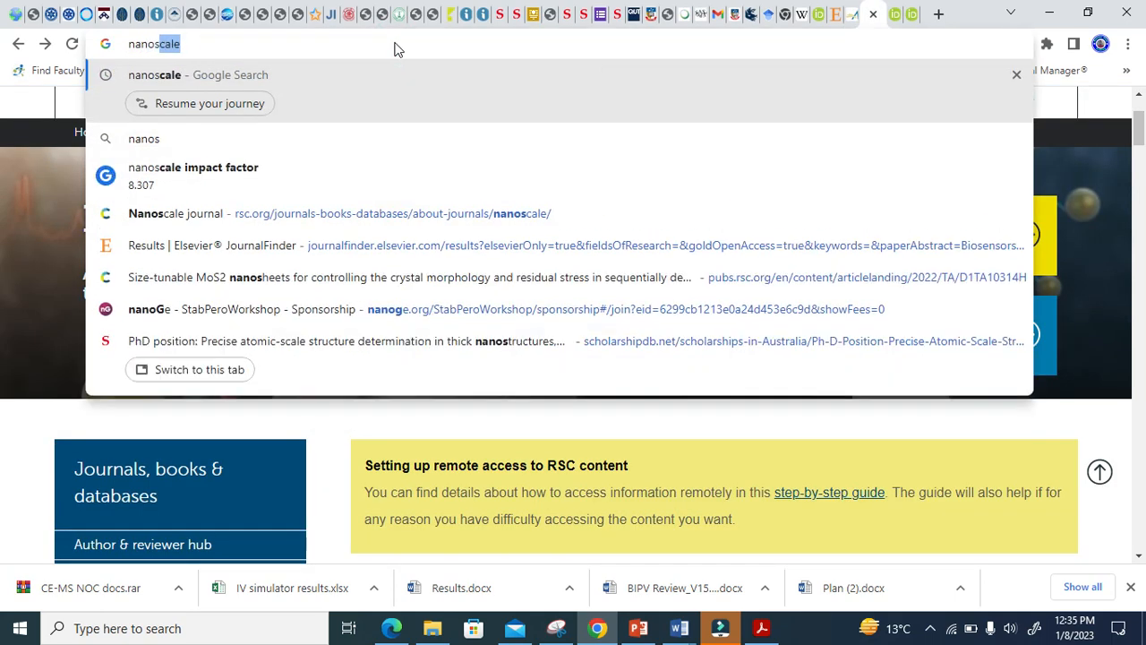
Step: Search 'nanoscale' and open the Nanoscale journal's ScholarOne Manuscripts login page
{"action": "key", "text": "Return"}
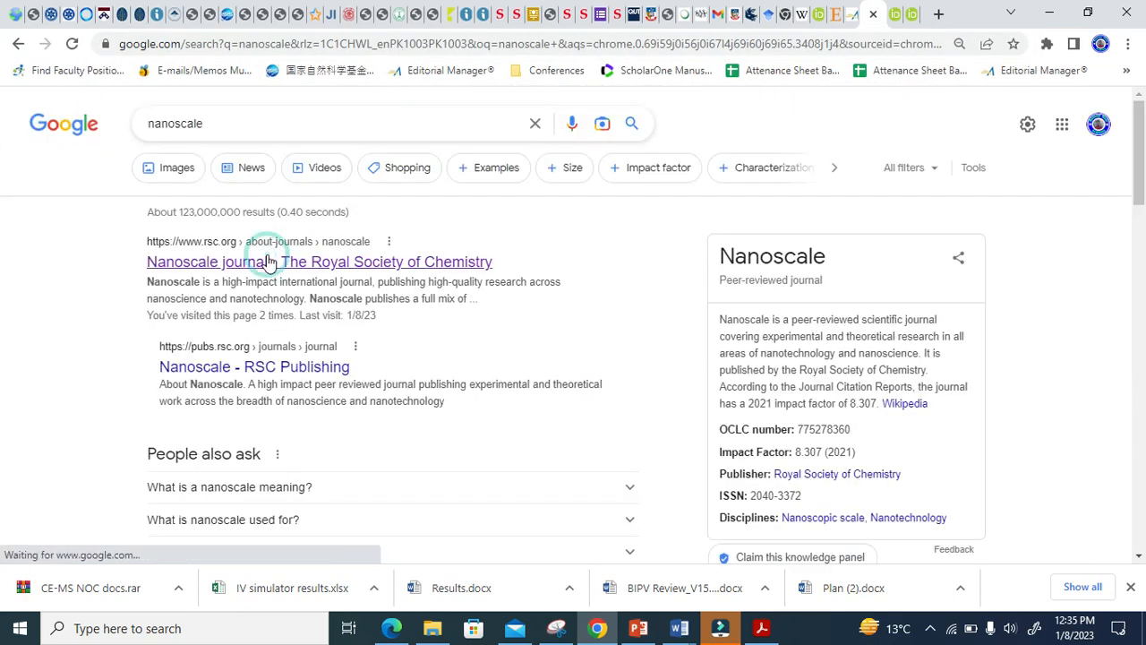
{"action": "left_click", "coordinate": [319, 261]}
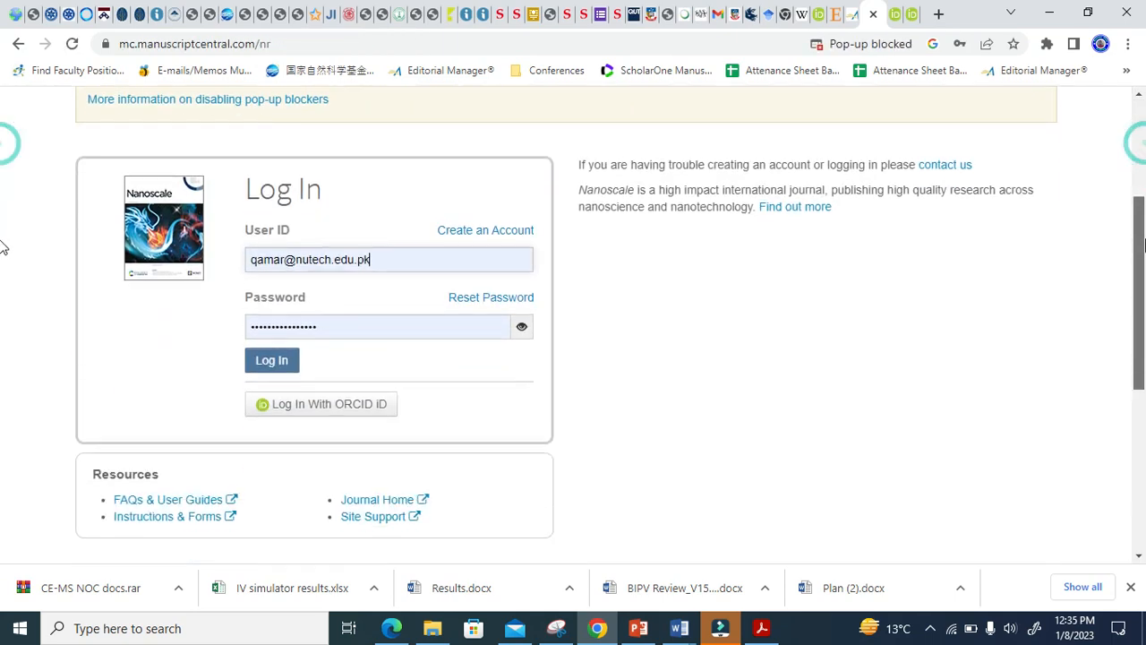
{"action": "mouse_move", "coordinate": [321, 403]}
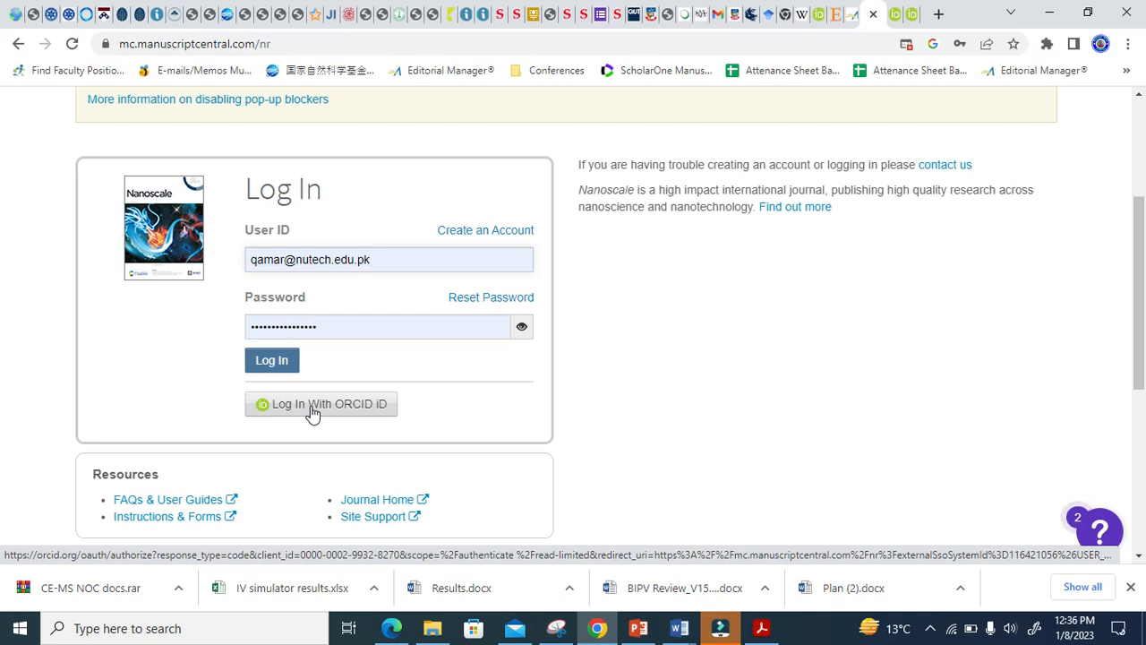
Step: Sign in to Nanoscale ScholarOne Manuscripts with ORCID iD as Qamar Wali and browse the home page
{"action": "left_click", "coordinate": [271, 360]}
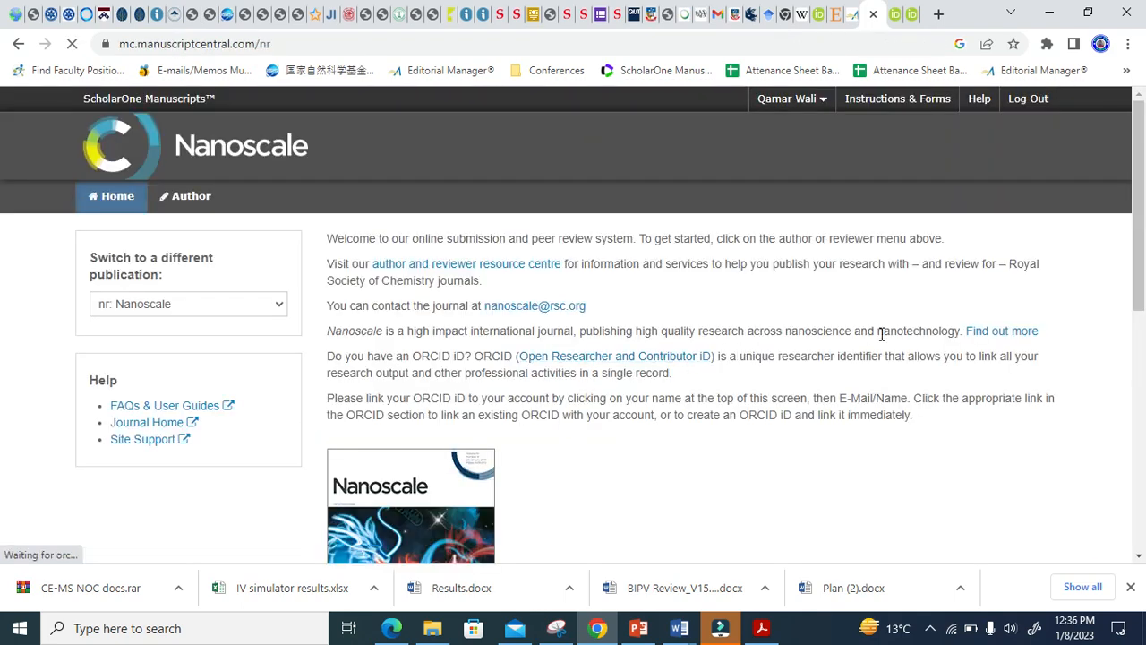
{"action": "scroll", "scroll_direction": "down", "scroll_amount": 3}
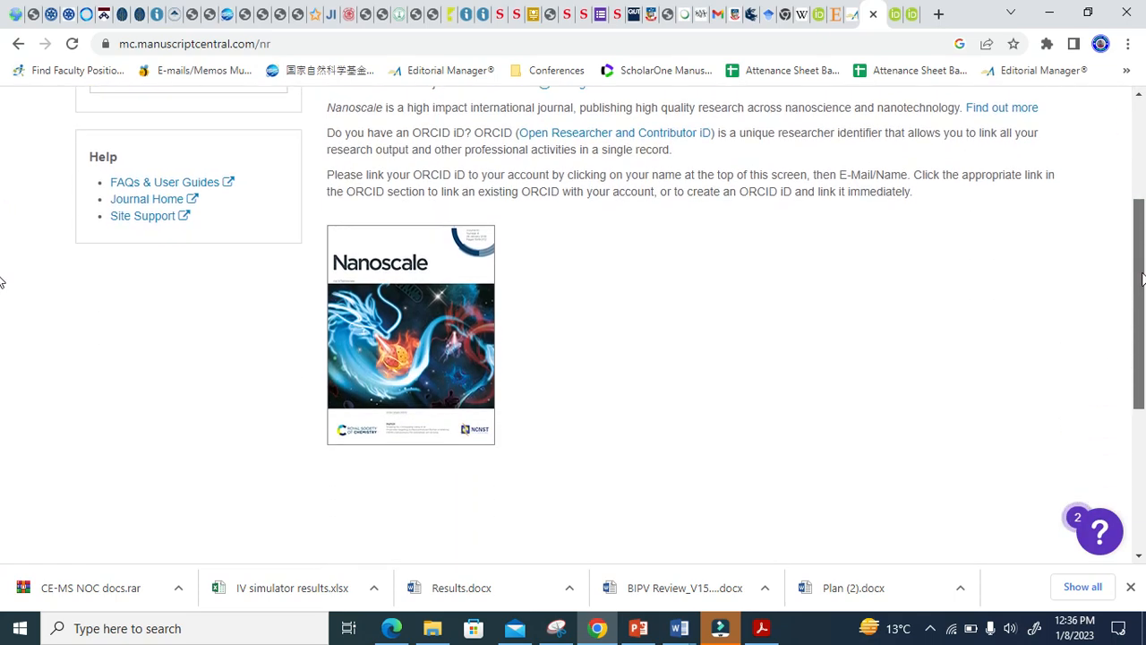
{"action": "scroll", "scroll_direction": "up", "scroll_amount": 3}
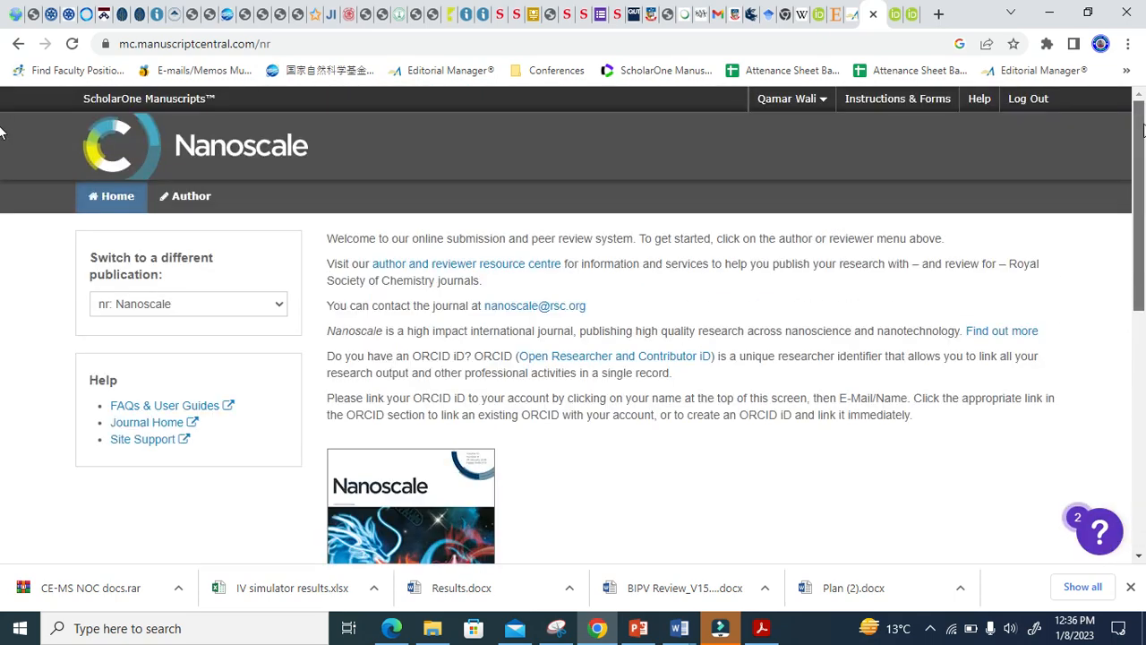
{"action": "mouse_move", "coordinate": [202, 496]}
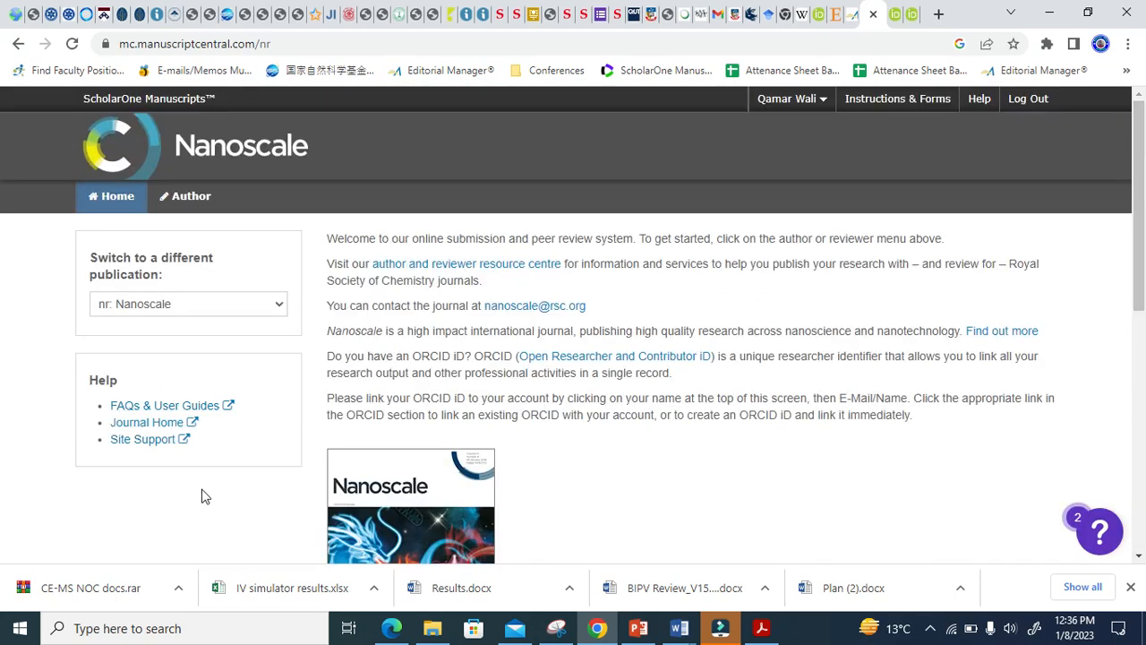
{"action": "mouse_move", "coordinate": [121, 394]}
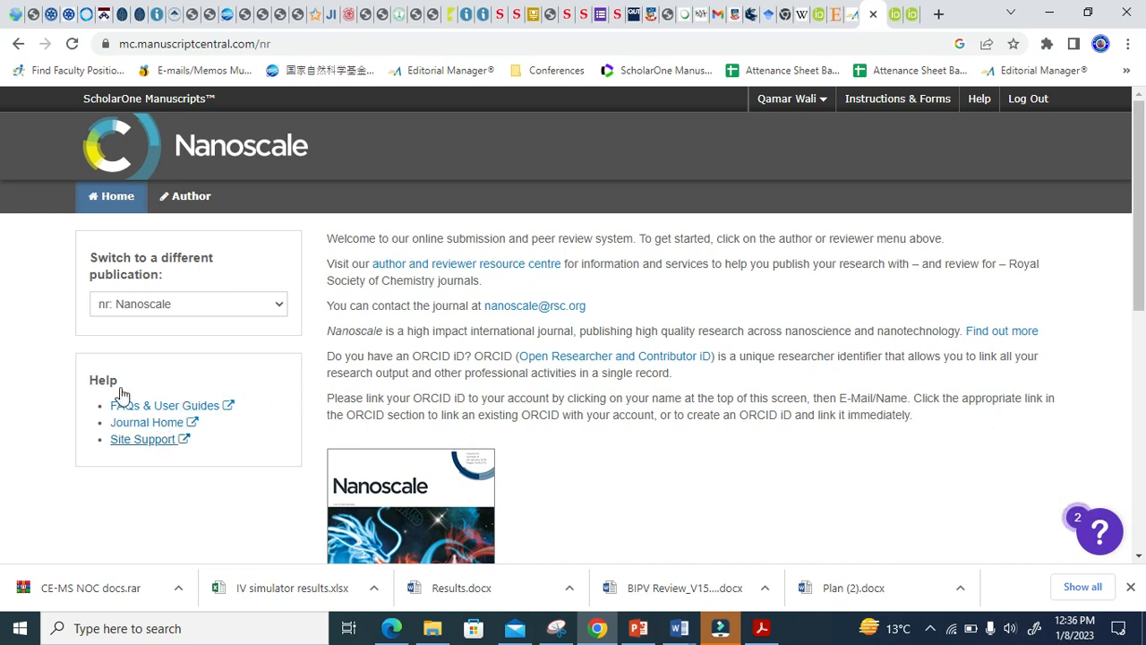
{"action": "mouse_move", "coordinate": [237, 325]}
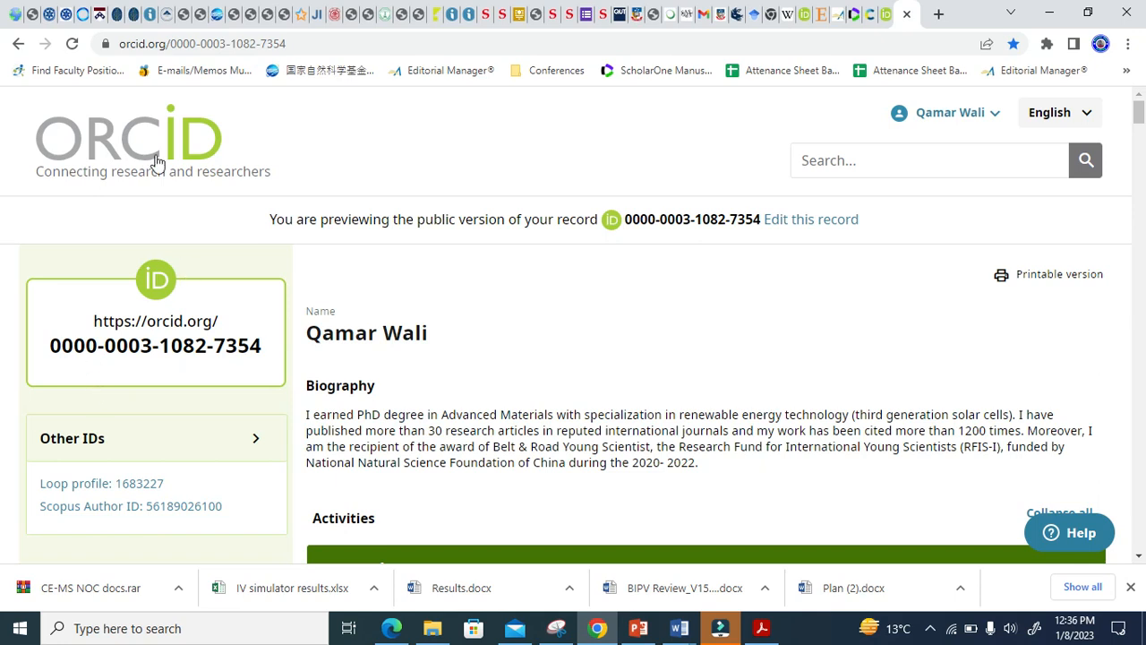
{"action": "mouse_move", "coordinate": [157, 166]}
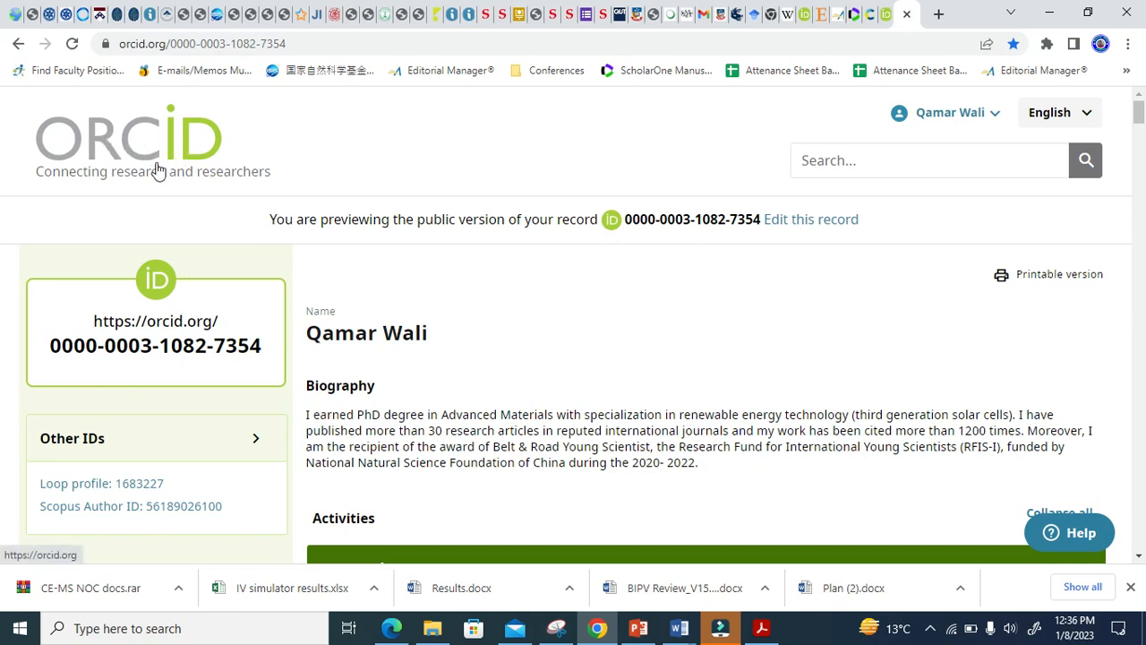
{"action": "mouse_move", "coordinate": [685, 244]}
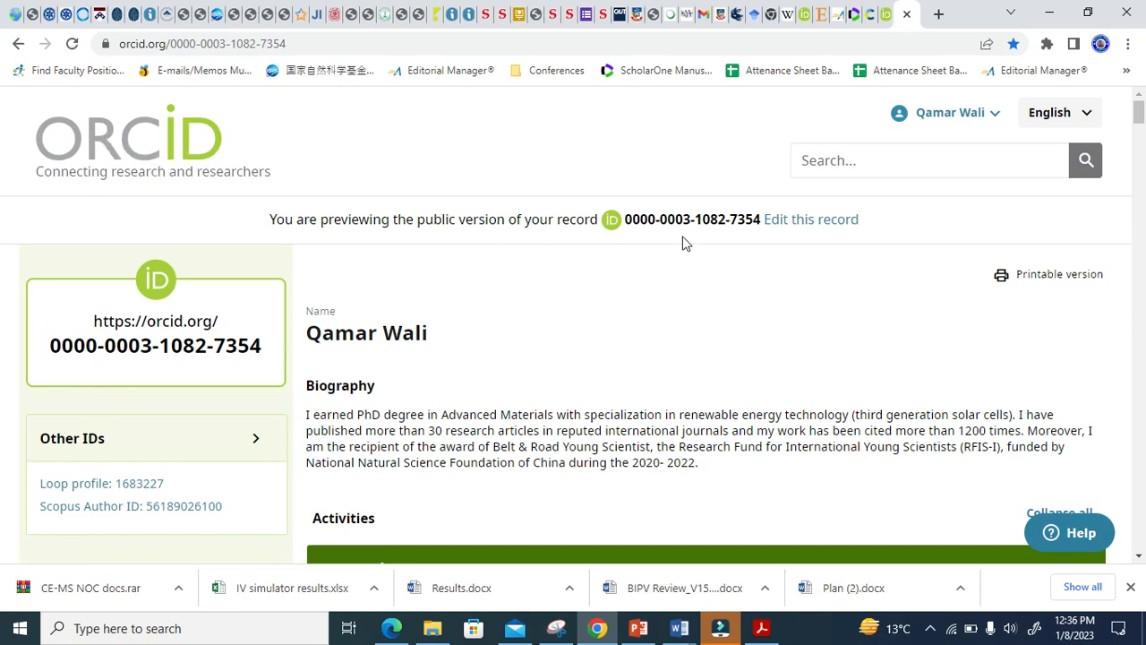
{"action": "mouse_move", "coordinate": [630, 219]}
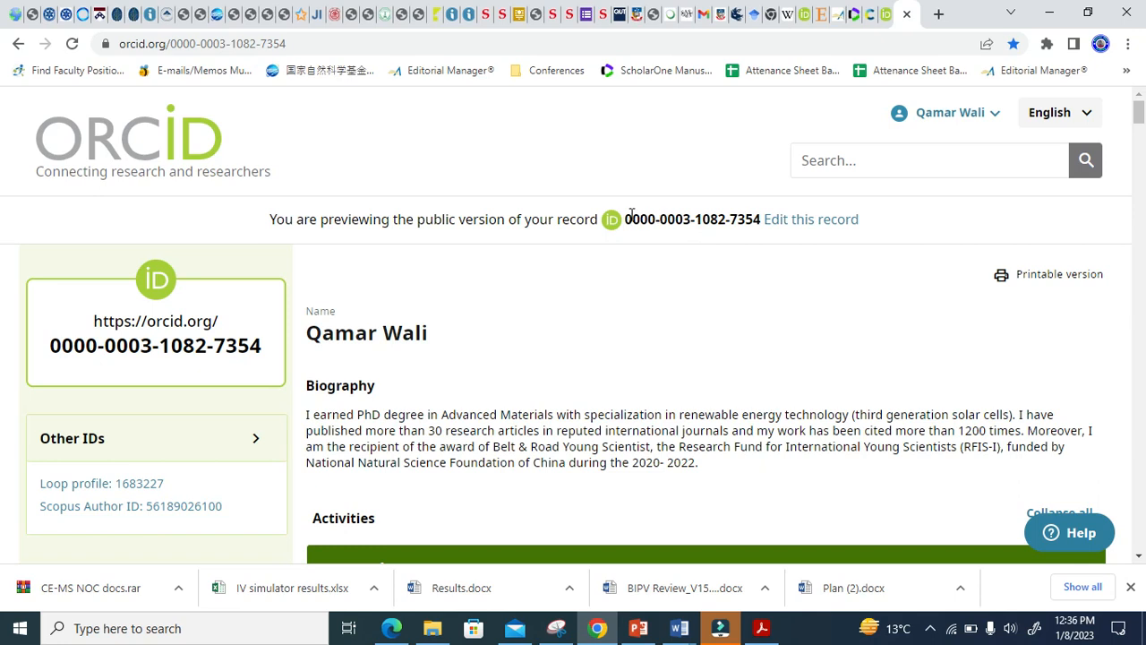
{"action": "double_click", "coordinate": [690, 219]}
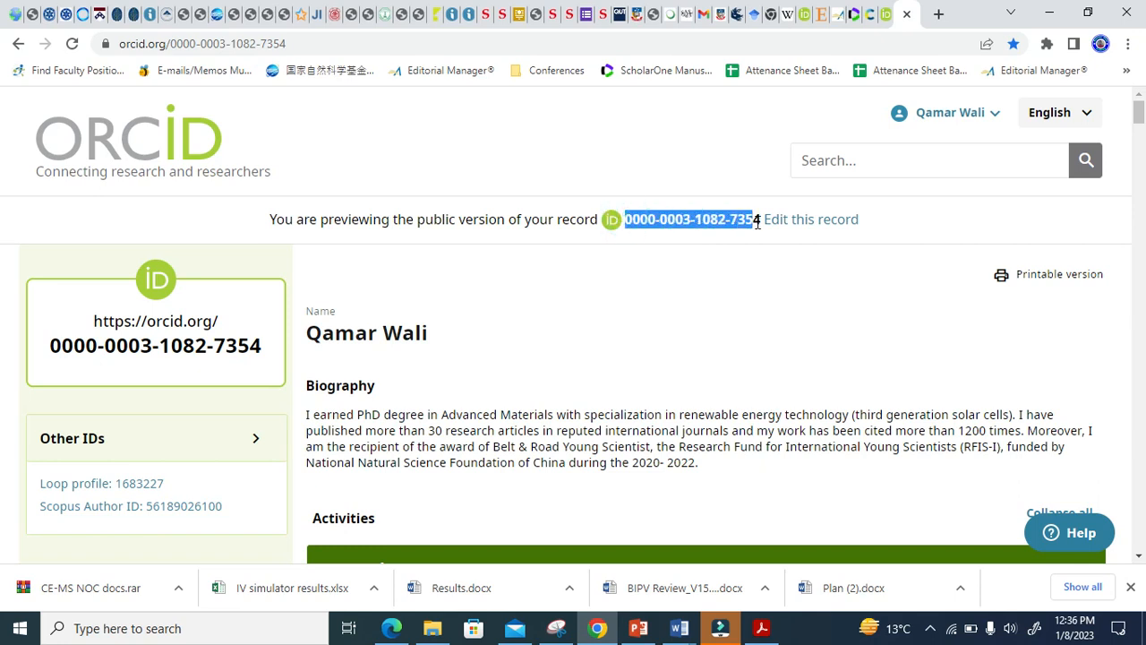
{"action": "left_click", "coordinate": [638, 628]}
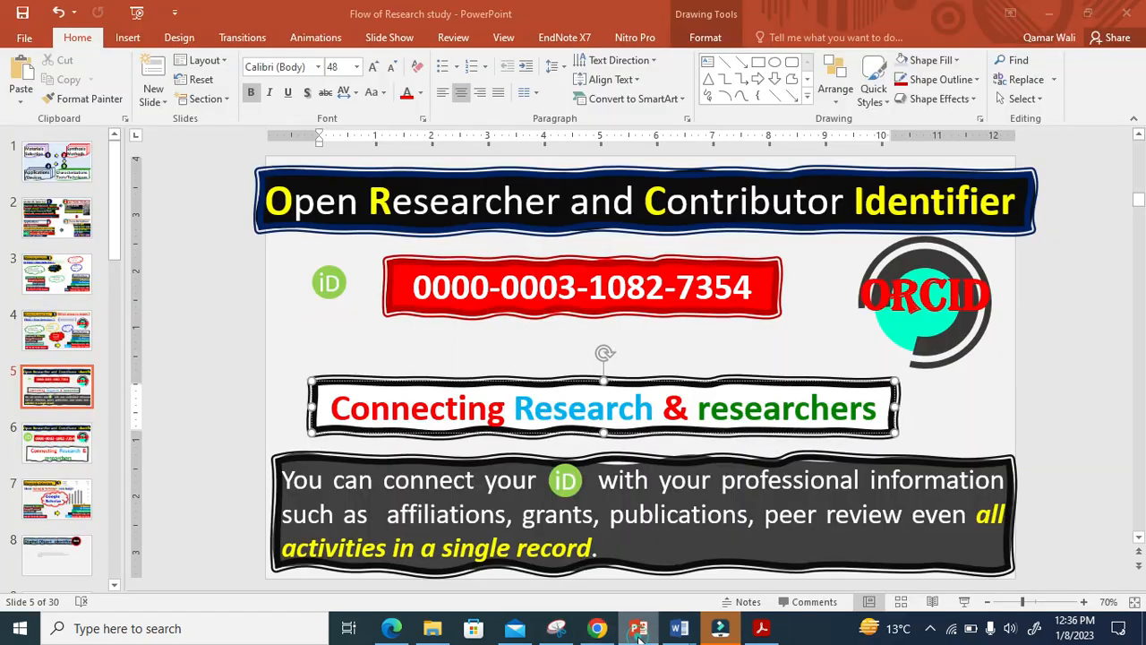
Step: Return from the ORCID slide to Qamar Wali's public ORCID record in Chrome
{"action": "left_click", "coordinate": [597, 628]}
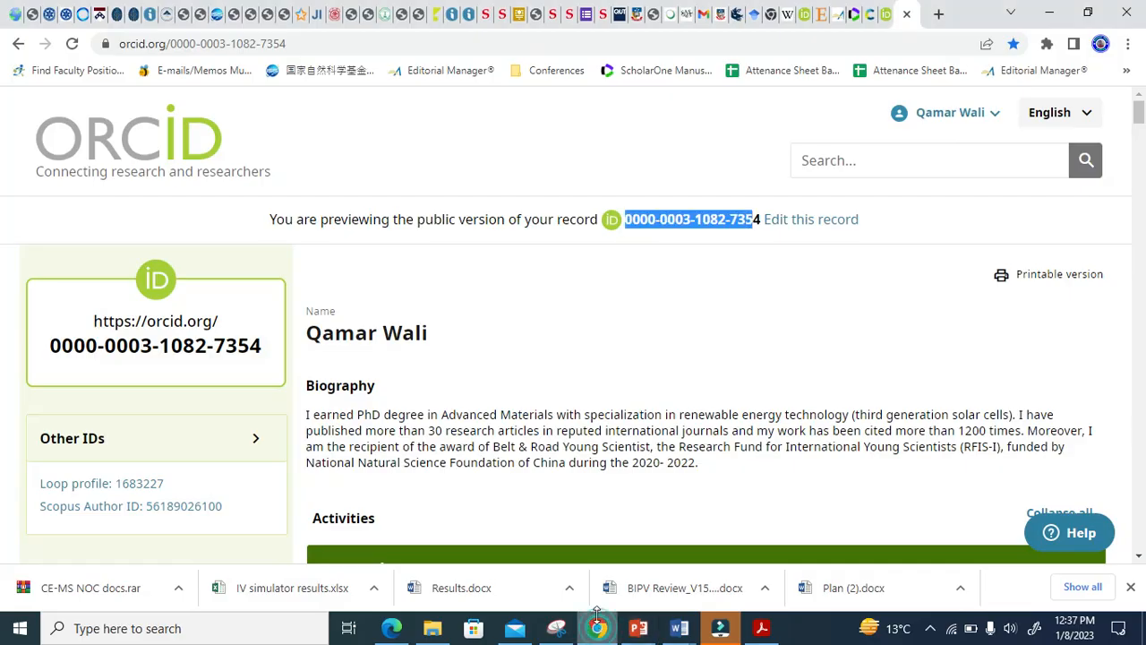
{"action": "mouse_move", "coordinate": [1138, 112]}
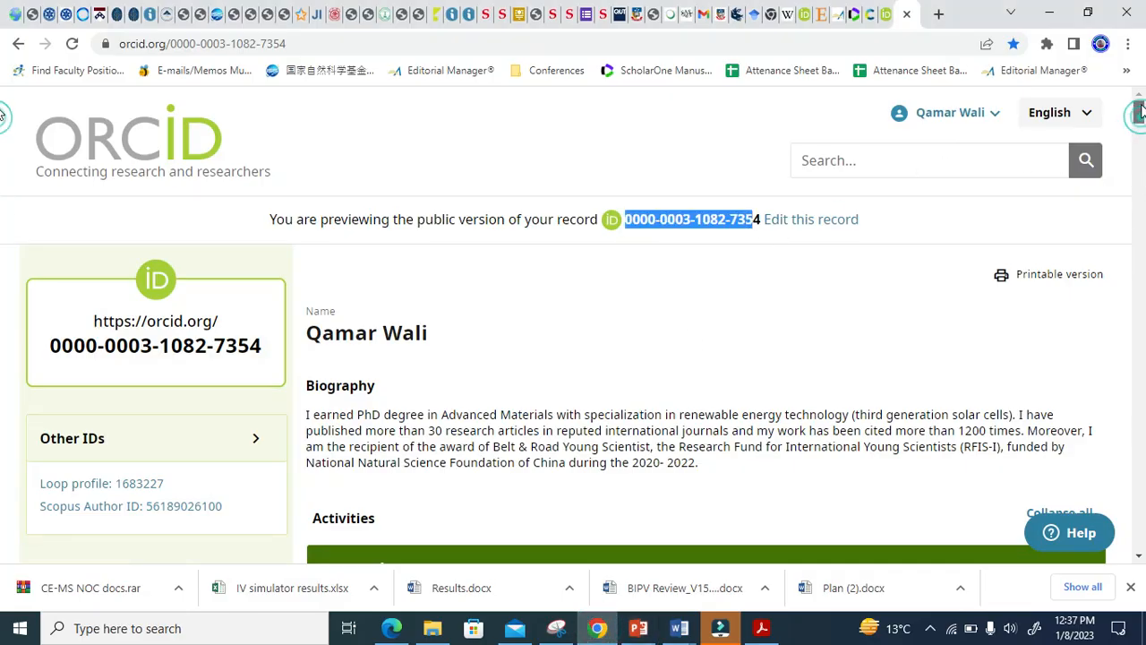
Step: Focus the ORCID search box, then find first author Yeoun-Woo Jang in the perovskite paper
{"action": "left_click", "coordinate": [929, 161]}
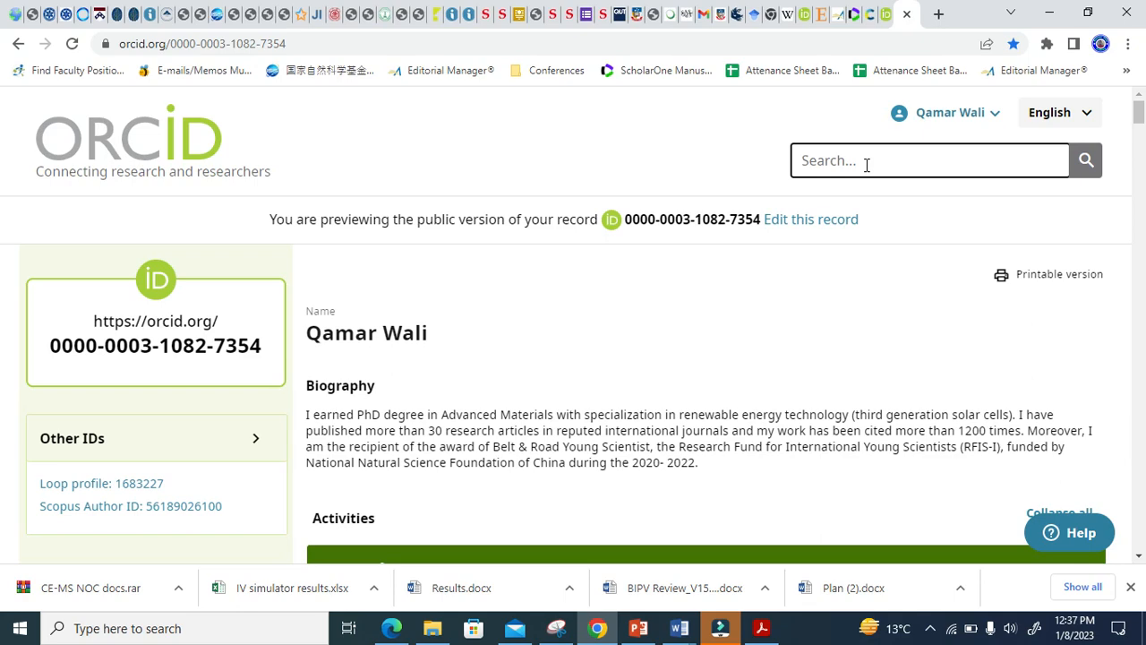
{"action": "mouse_move", "coordinate": [866, 114]}
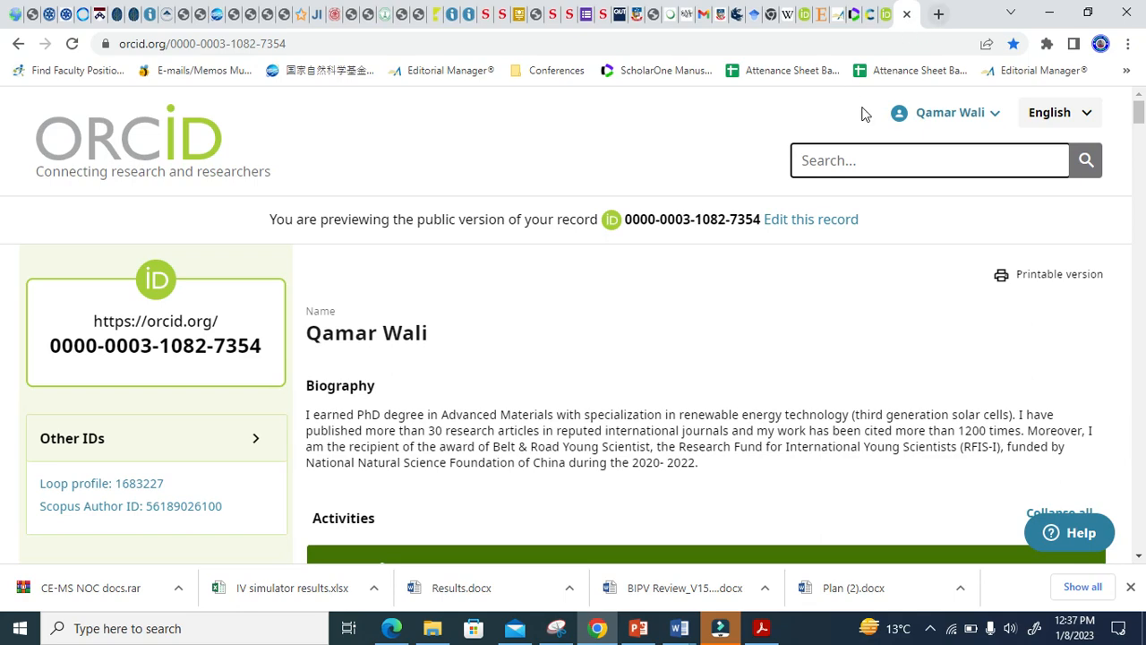
{"action": "left_click", "coordinate": [761, 628]}
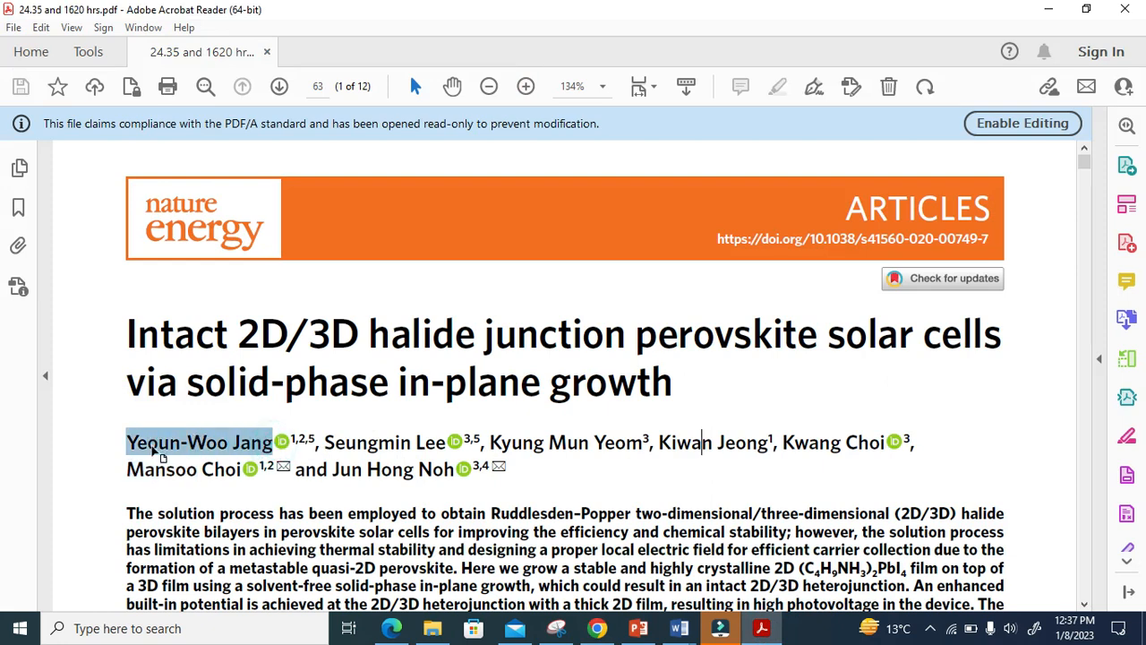
{"action": "left_click", "coordinate": [596, 628]}
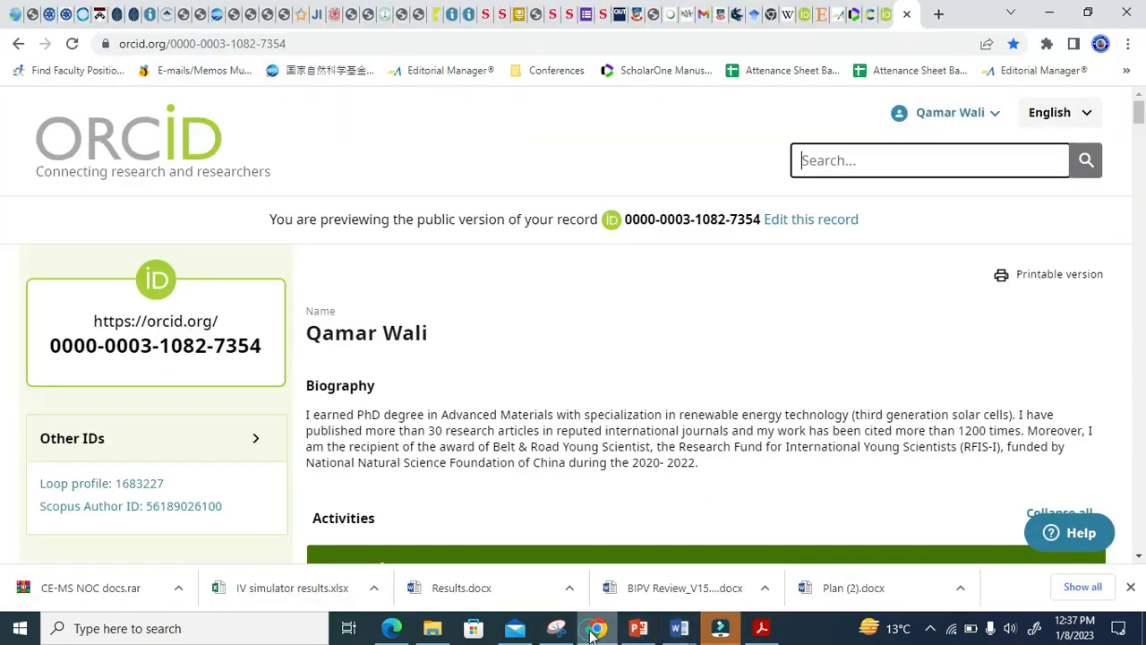
{"action": "type", "text": "Yeoun-Woo Jang"}
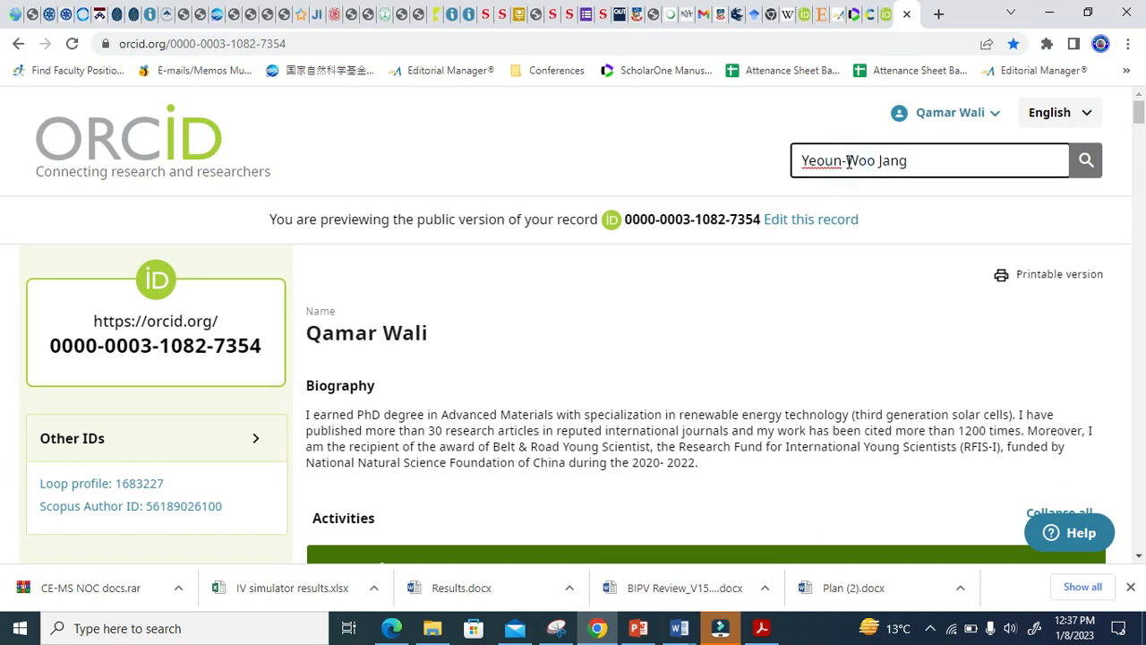
{"action": "left_click", "coordinate": [1086, 160]}
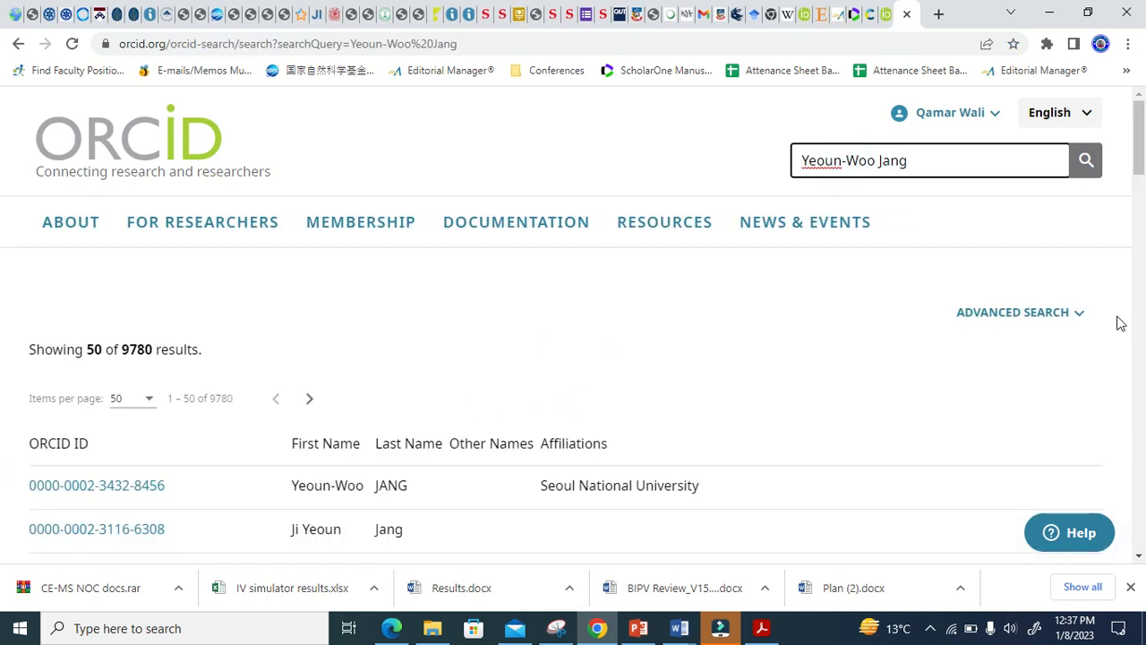
{"action": "scroll", "scroll_direction": "down", "scroll_amount": 3}
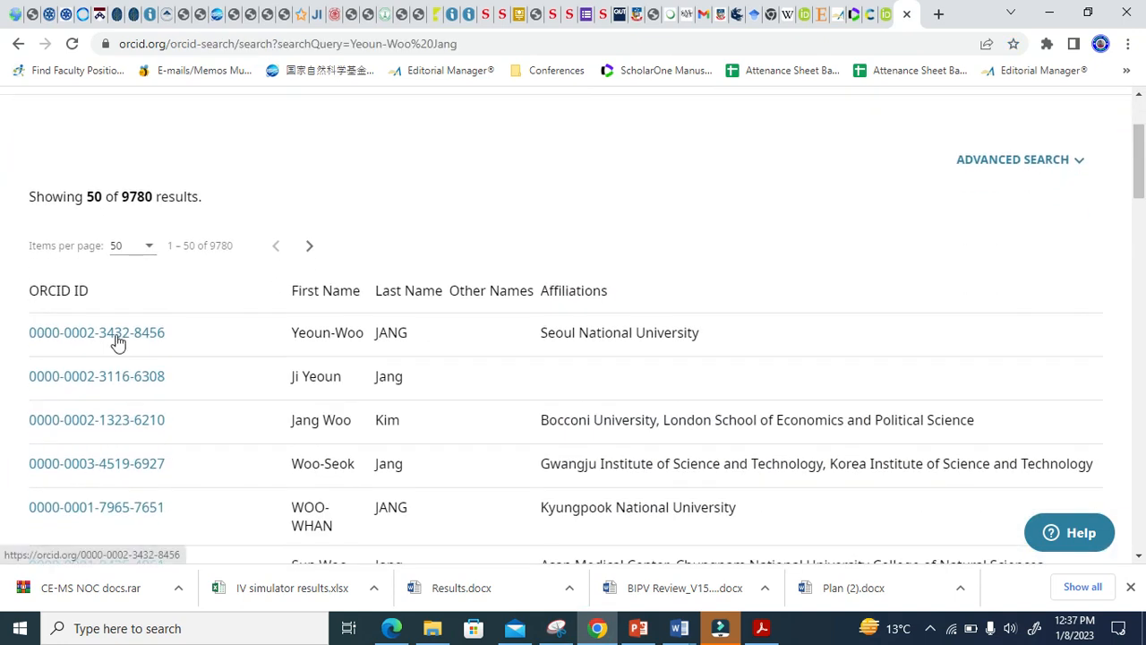
{"action": "mouse_move", "coordinate": [585, 379]}
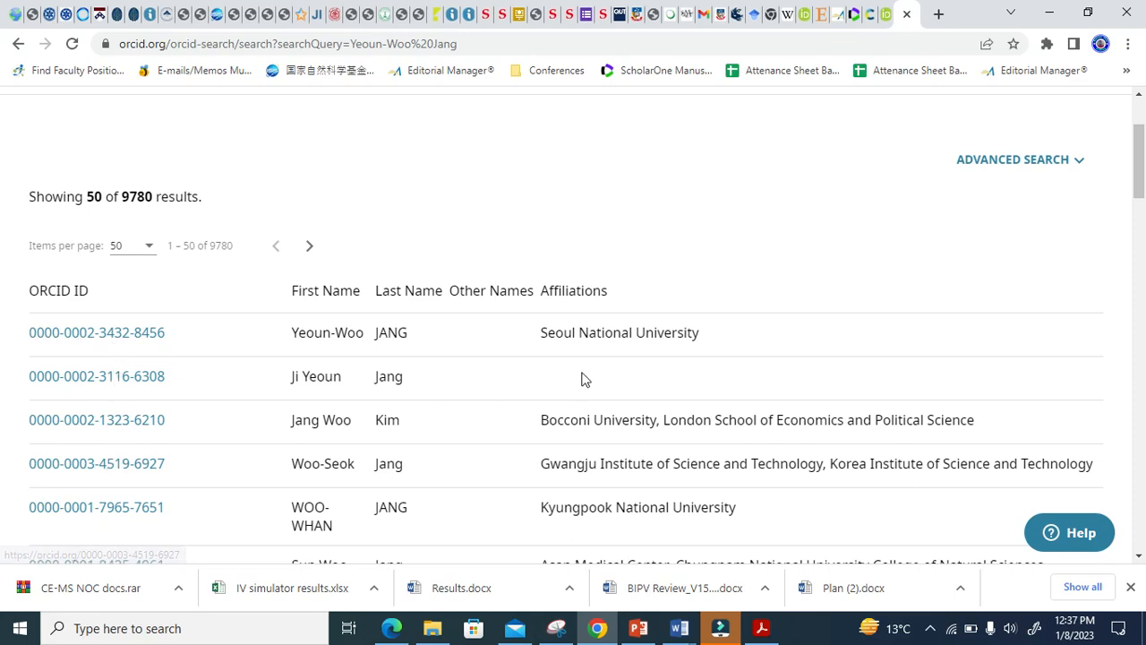
{"action": "mouse_move", "coordinate": [723, 583]}
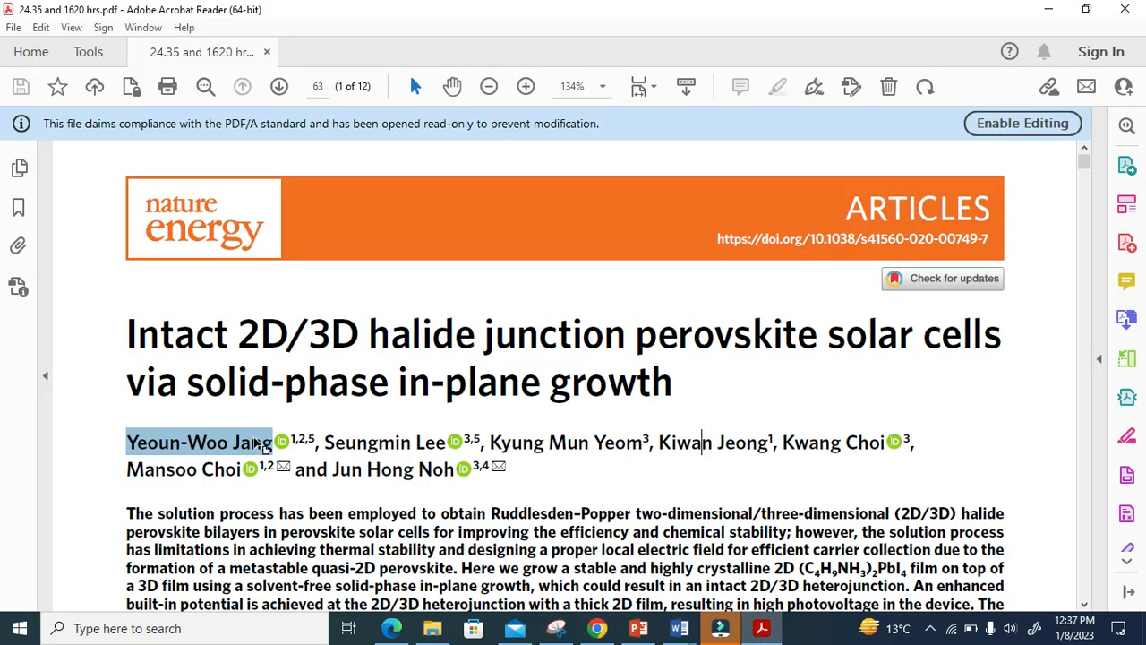
{"action": "mouse_move", "coordinate": [1083, 169]}
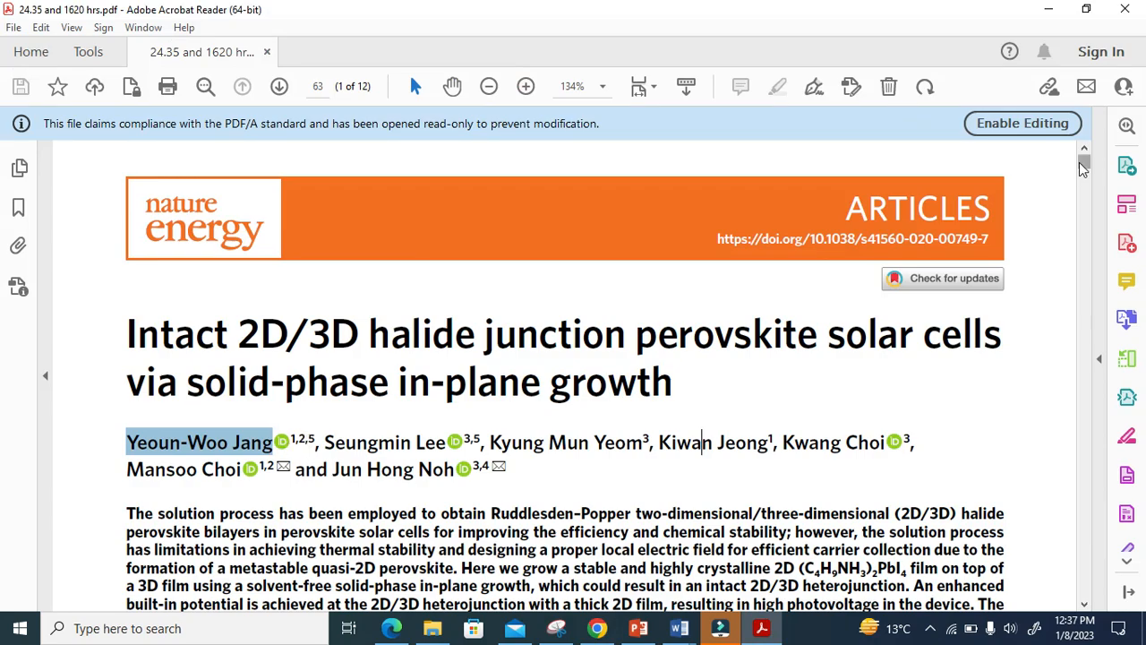
Step: Check the PDF footnote for the Seoul National University affiliation, then return to the ORCID results
{"action": "scroll", "scroll_direction": "down", "scroll_amount": 3}
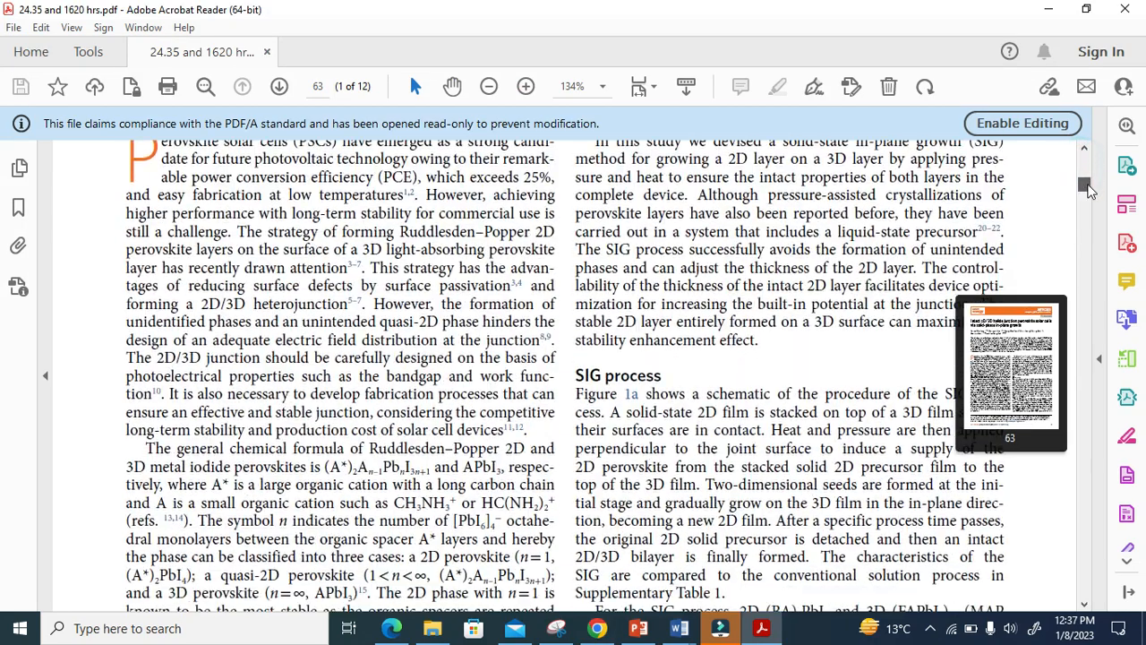
{"action": "scroll", "scroll_direction": "down", "scroll_amount": 3}
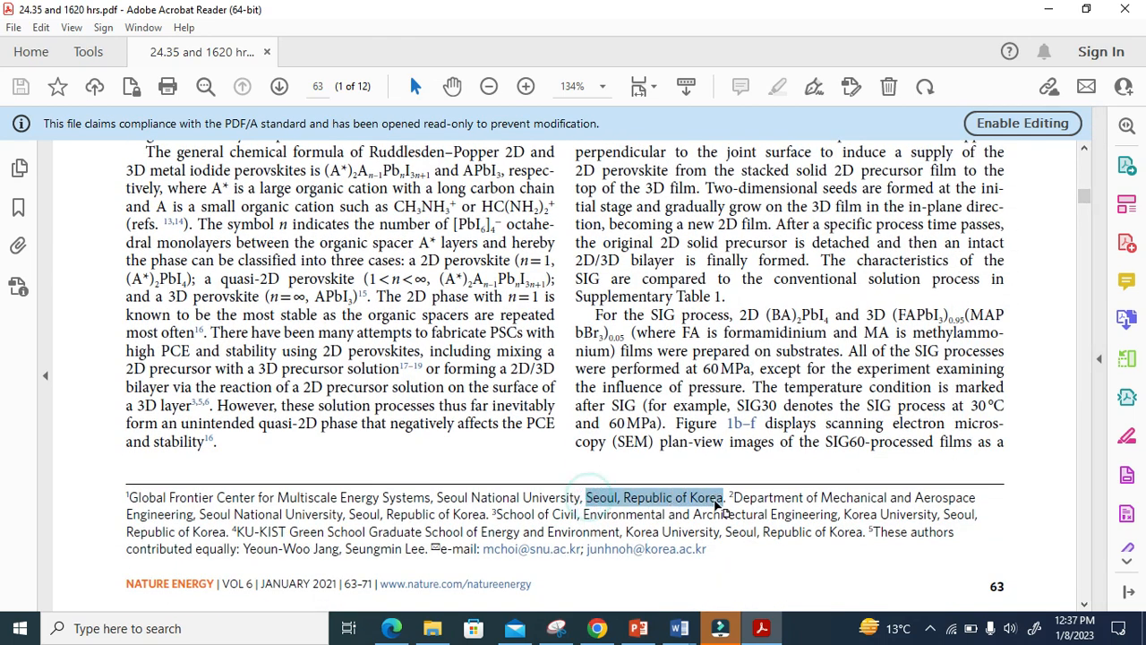
{"action": "left_click", "coordinate": [596, 627]}
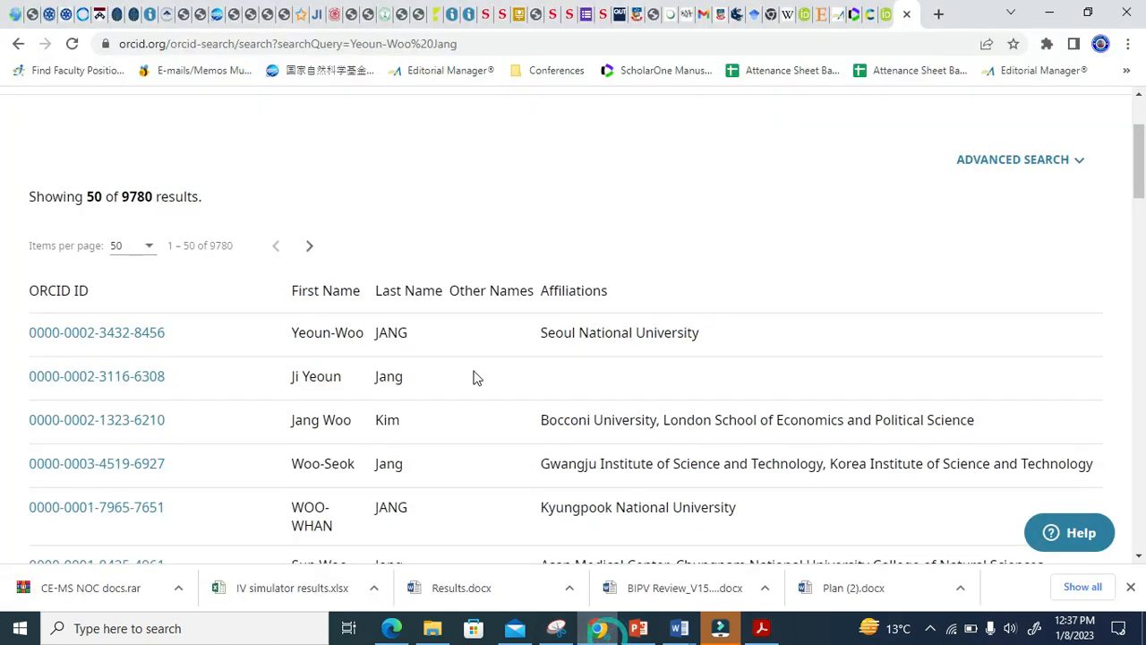
Step: Scroll back to the top of the results and open the FOR RESEARCHERS page
{"action": "left_click", "coordinate": [97, 332]}
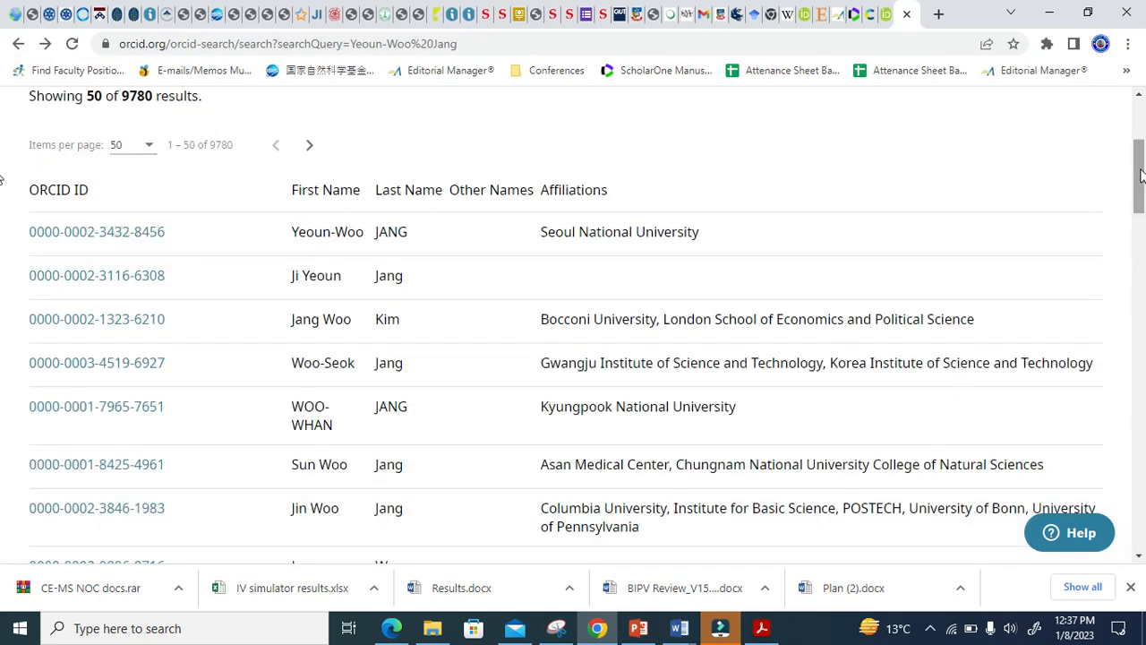
{"action": "scroll", "scroll_direction": "up", "scroll_amount": 3}
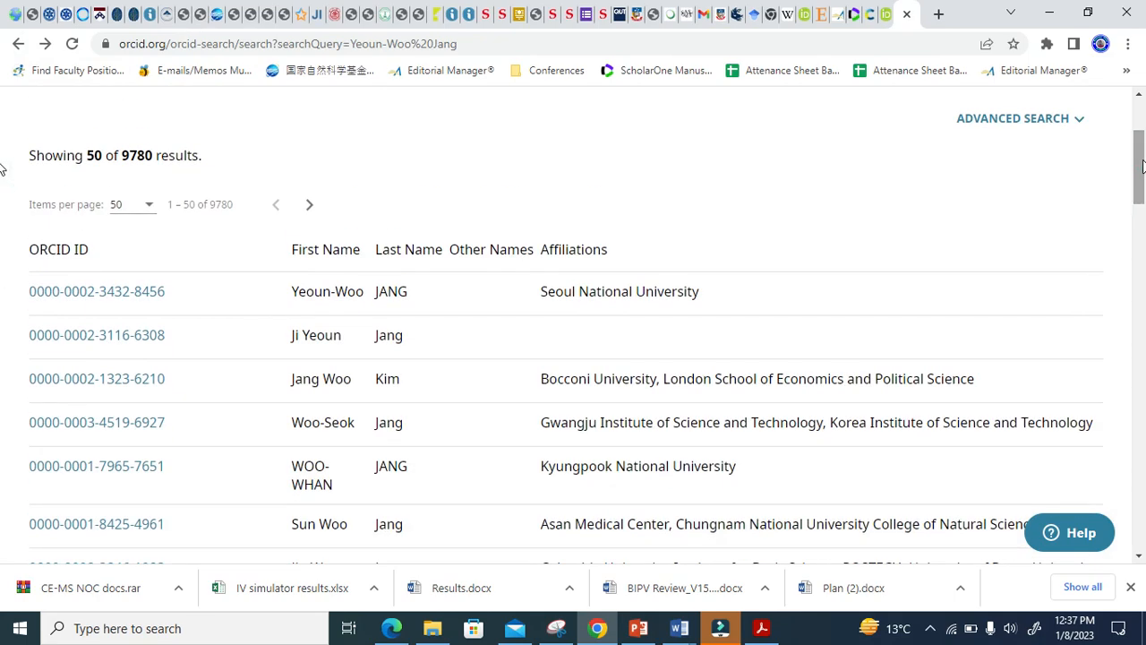
{"action": "scroll", "scroll_direction": "up", "scroll_amount": 3}
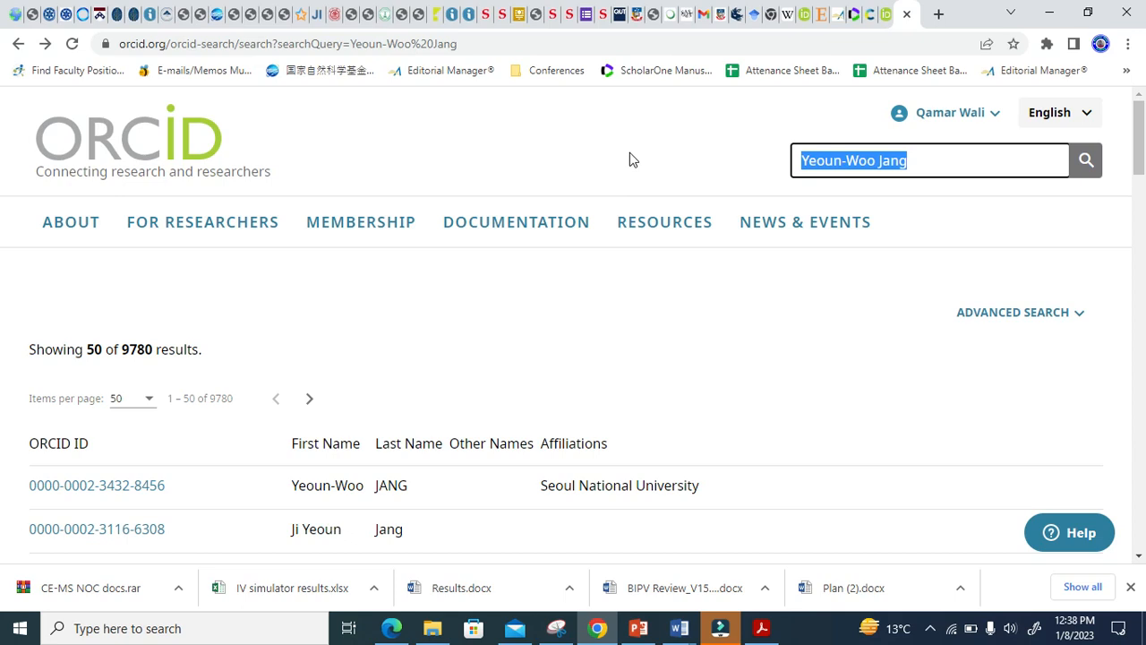
{"action": "mouse_move", "coordinate": [868, 206]}
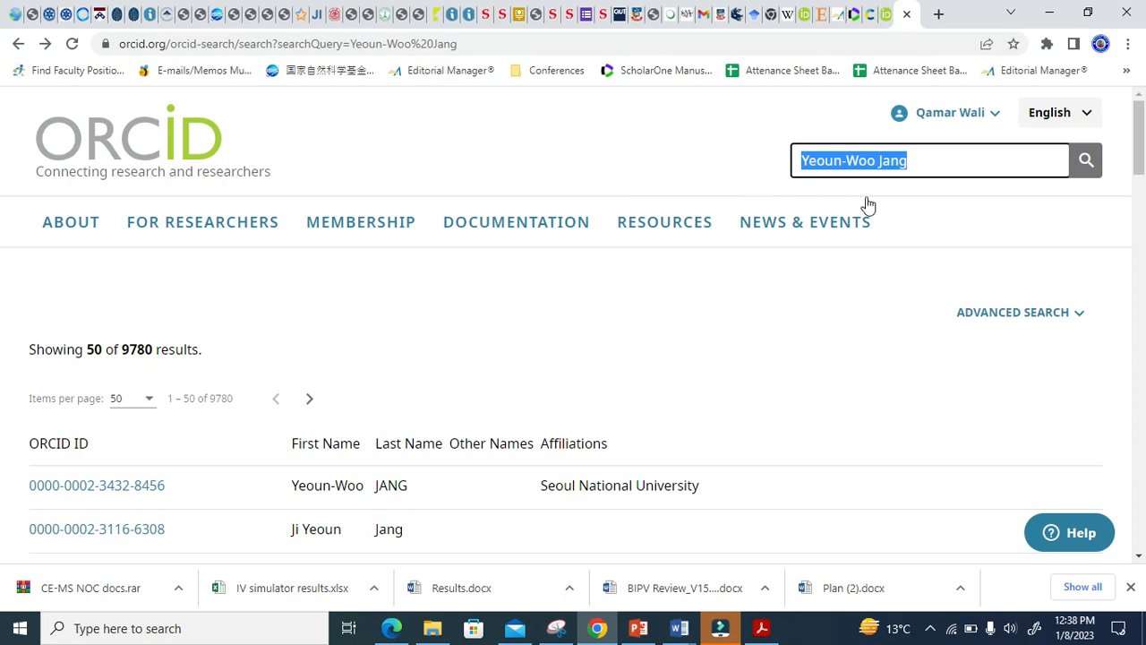
{"action": "mouse_move", "coordinate": [153, 239]}
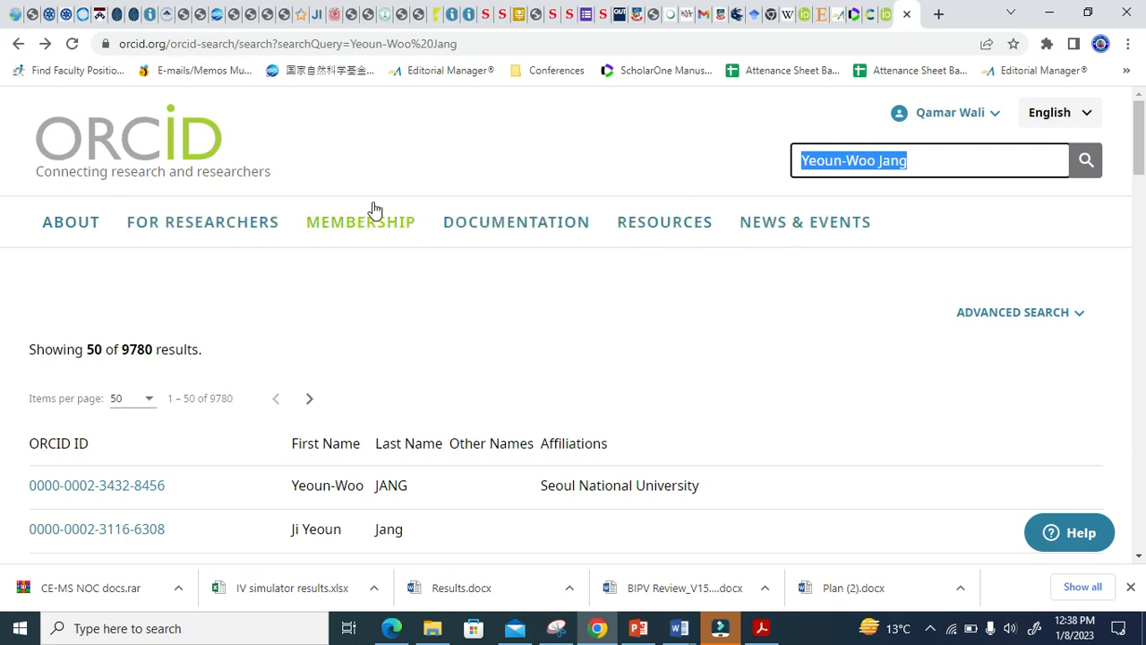
{"action": "left_click", "coordinate": [1086, 161]}
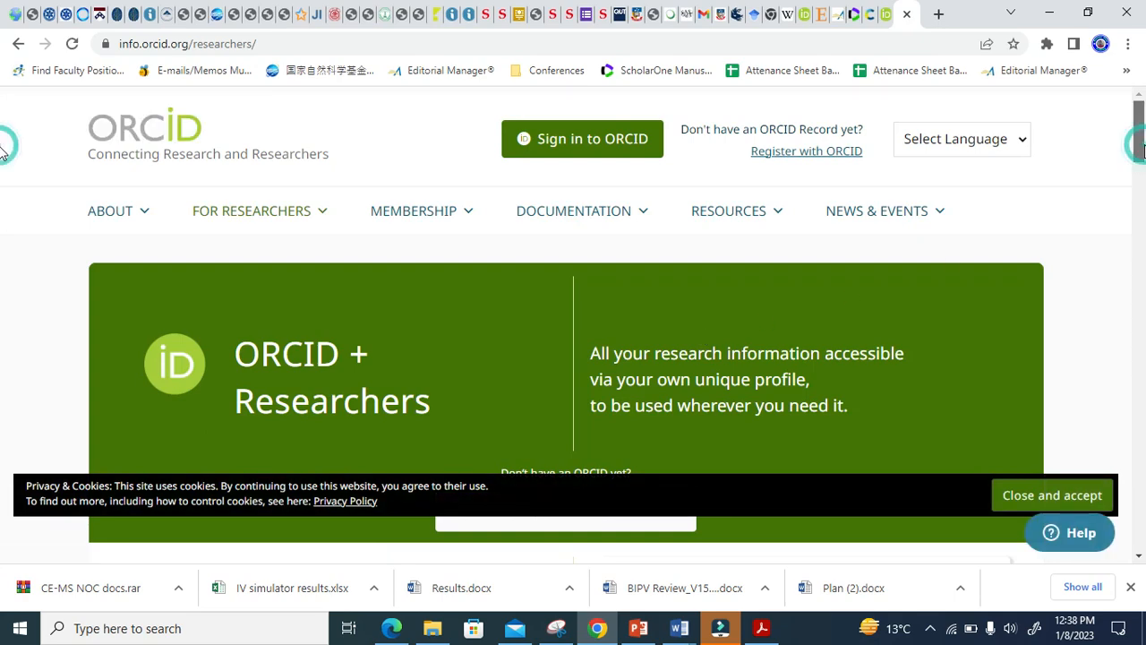
{"action": "scroll", "scroll_direction": "down", "scroll_amount": 3}
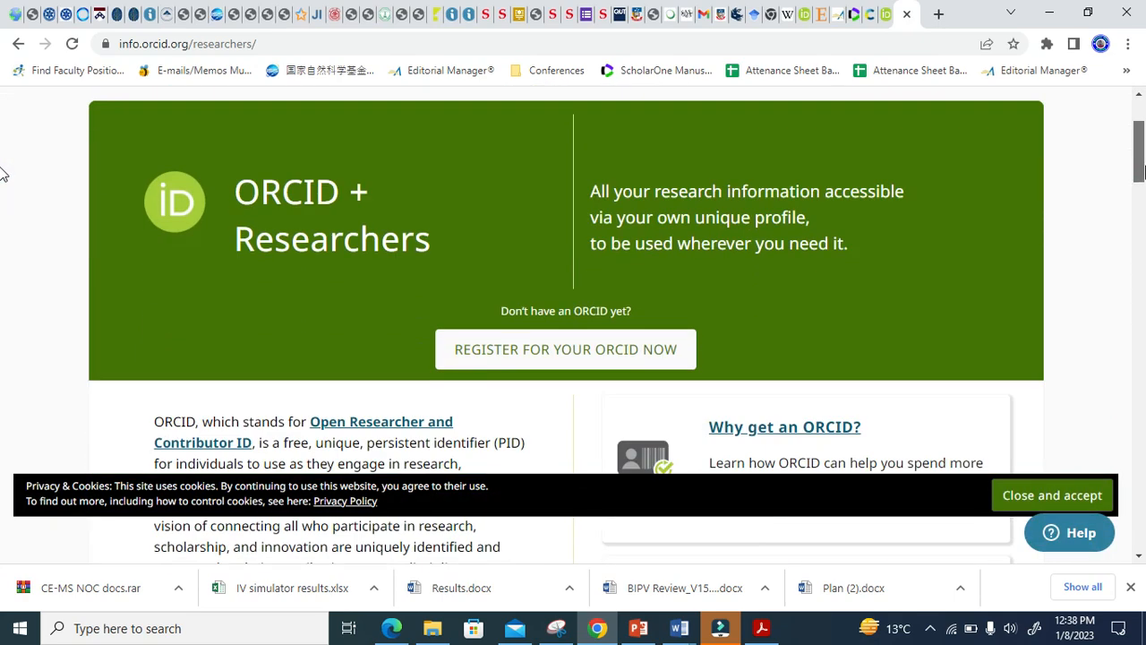
{"action": "scroll", "scroll_direction": "down", "scroll_amount": 3}
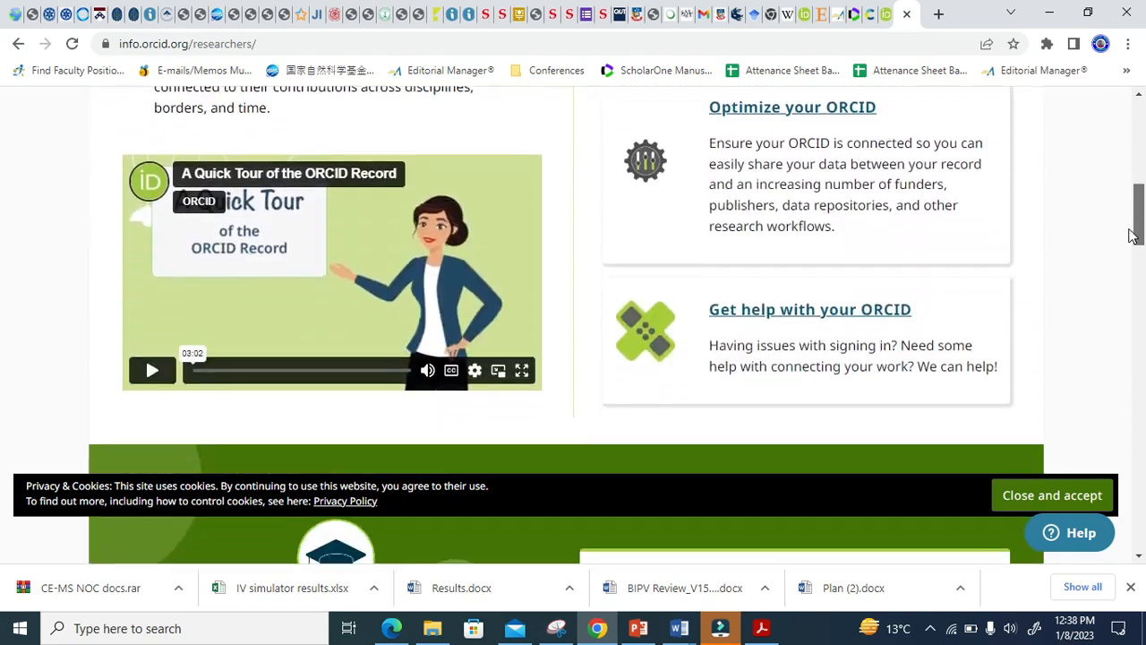
{"action": "scroll", "scroll_direction": "up", "scroll_amount": 3}
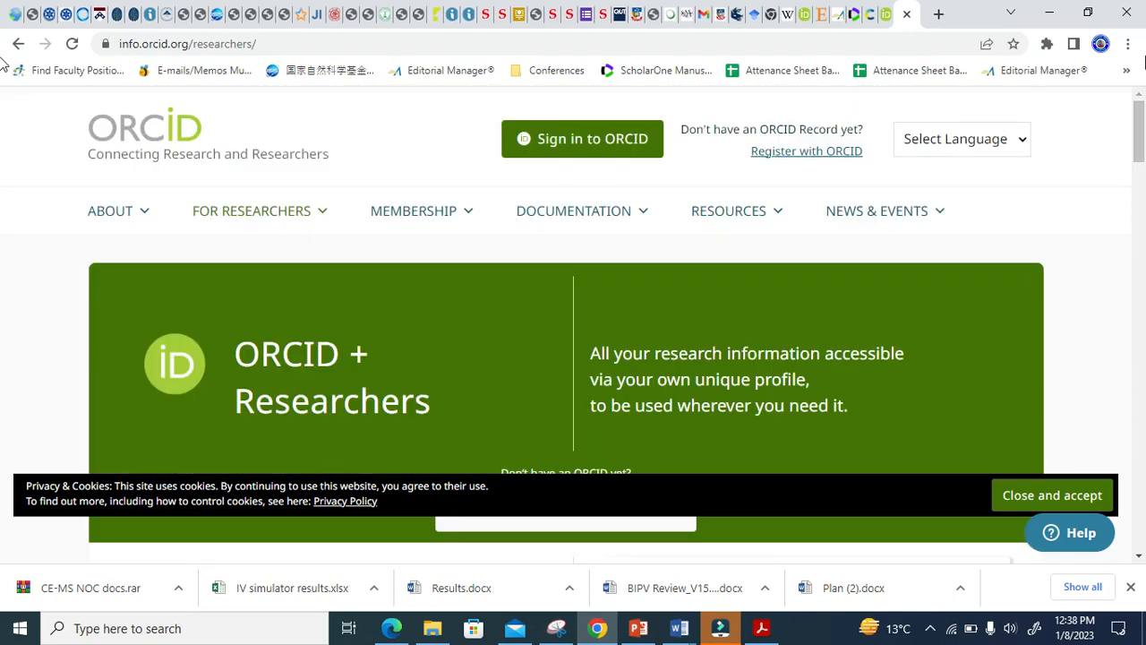